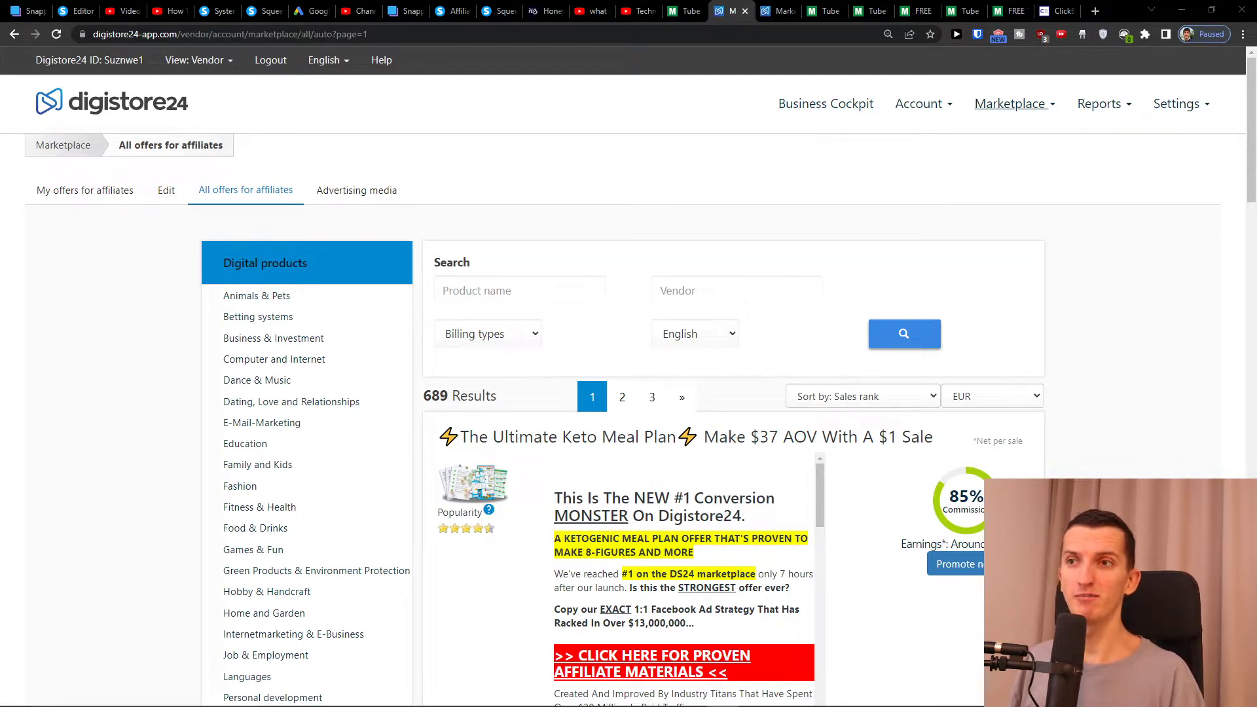
mouse_move(188, 662)
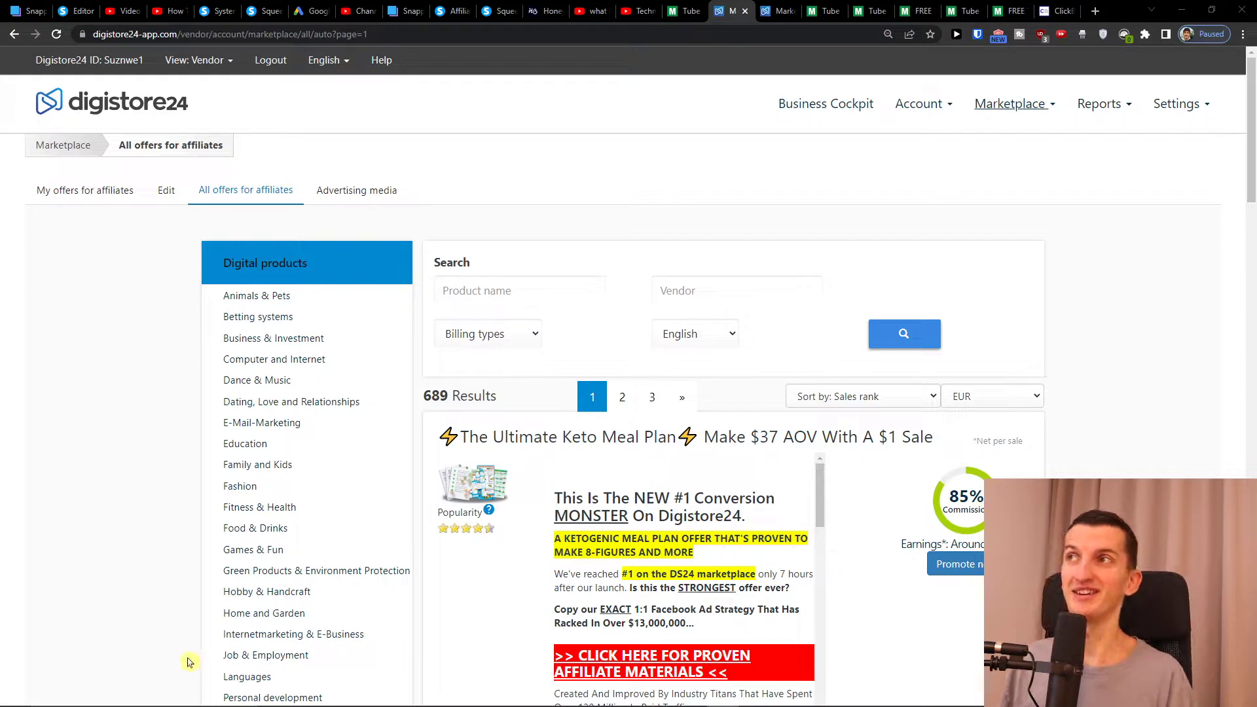
Follow the bit.ly 'Create amazing Landing page here' link in the YouTube description to systeme.io.
left_click(151, 11)
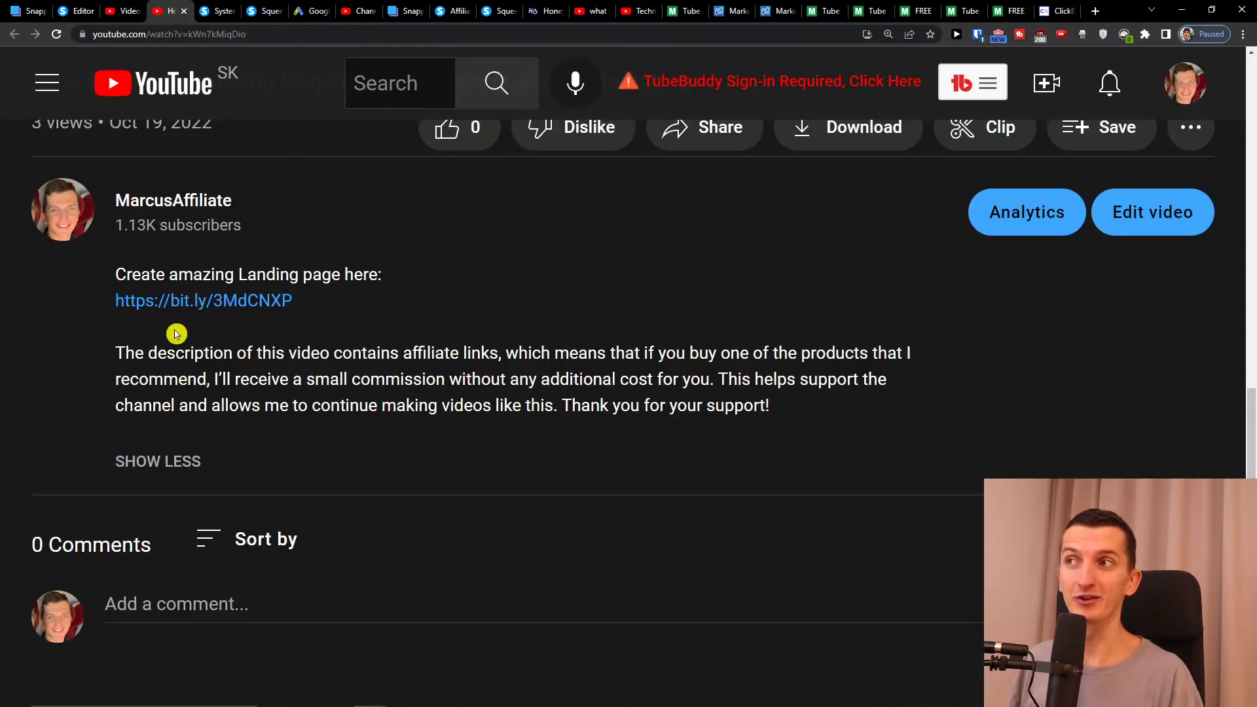
mouse_move(174, 313)
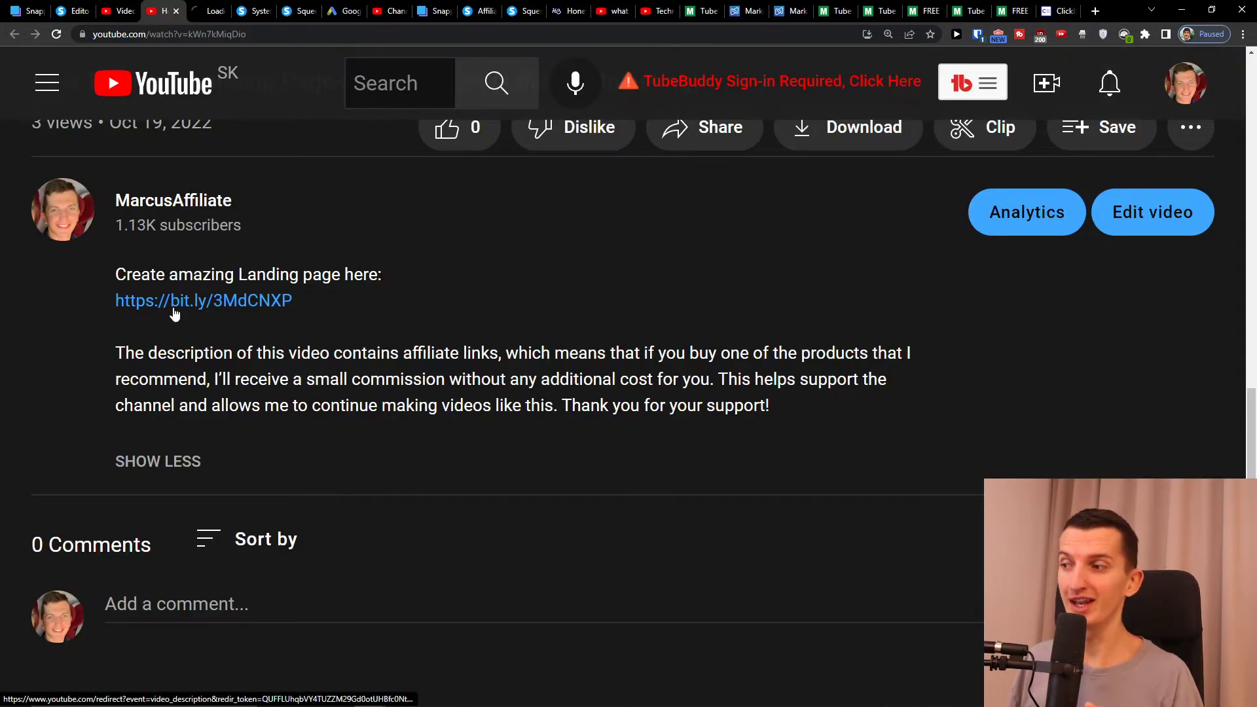
left_click(175, 301)
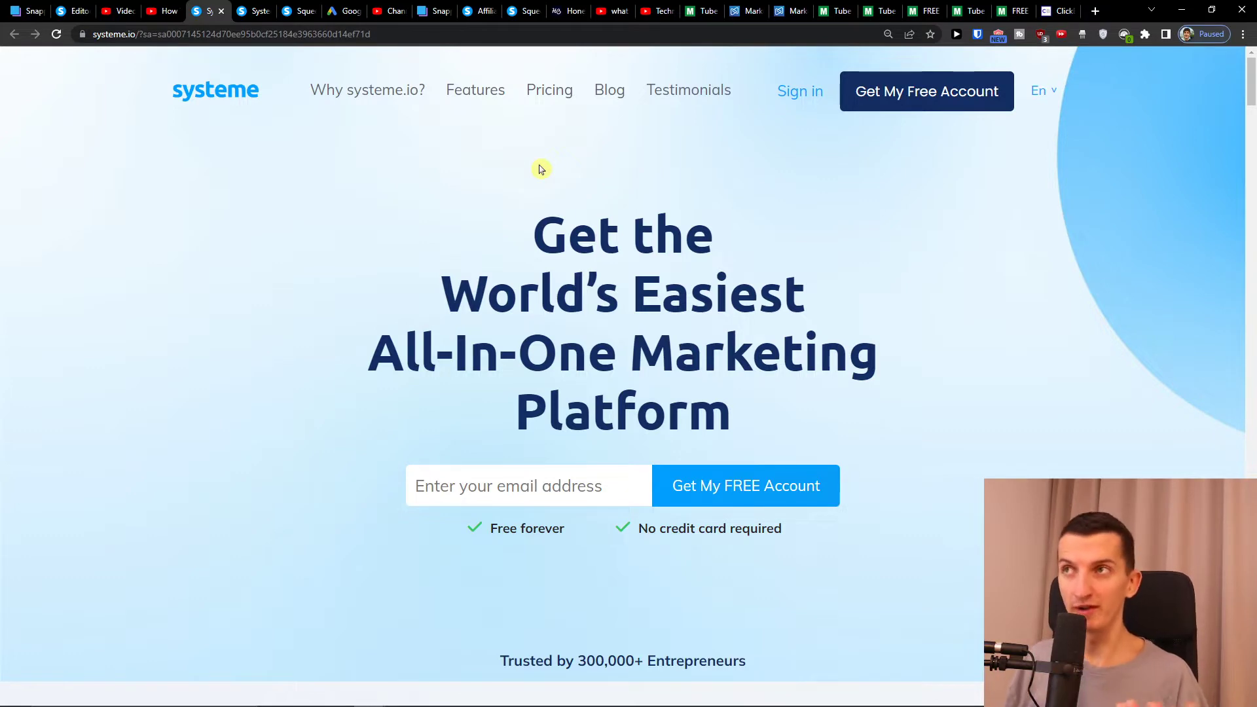
mouse_move(541, 104)
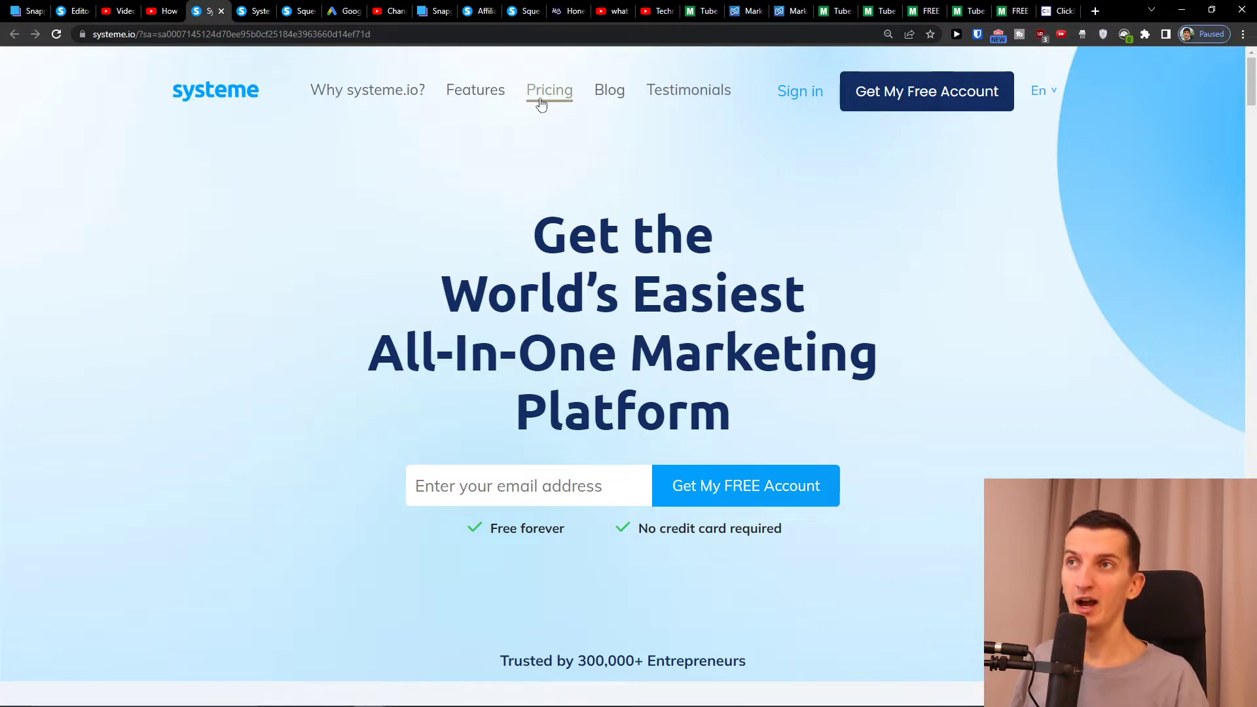
Review the Free, Startup, Webinar and Unlimited pricing plans, then go to Sign in.
left_click(550, 90)
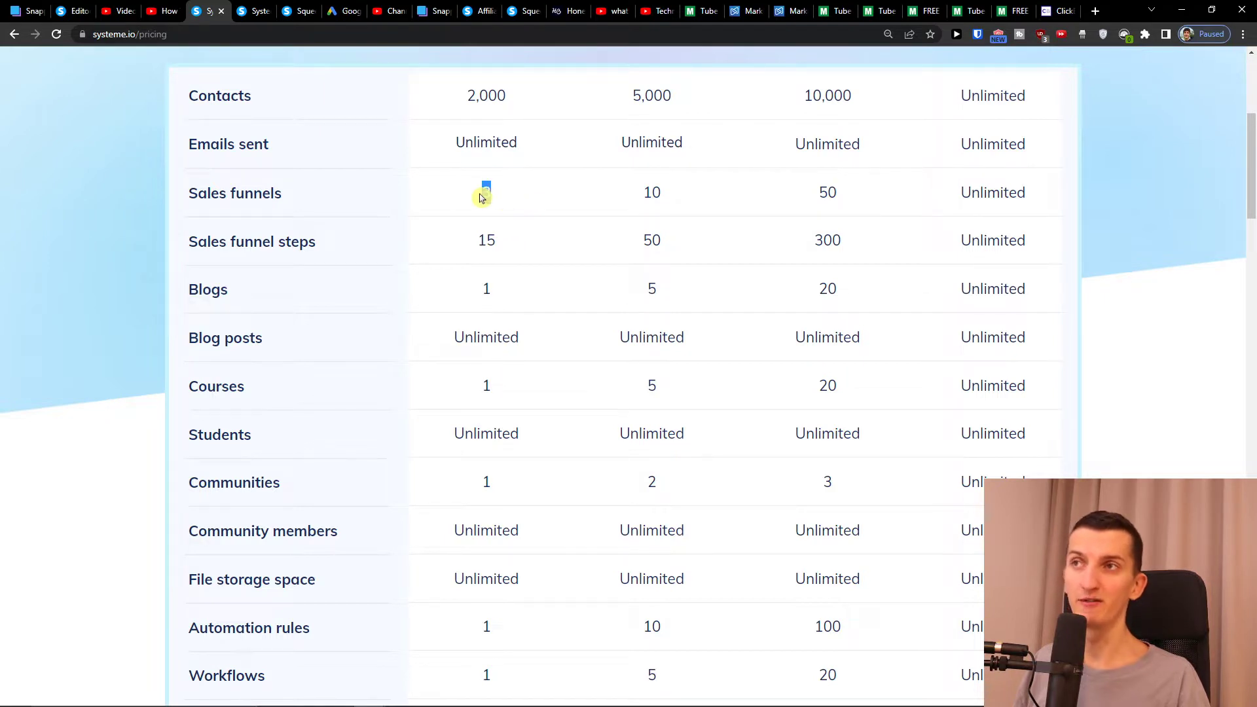
scroll("down", 3)
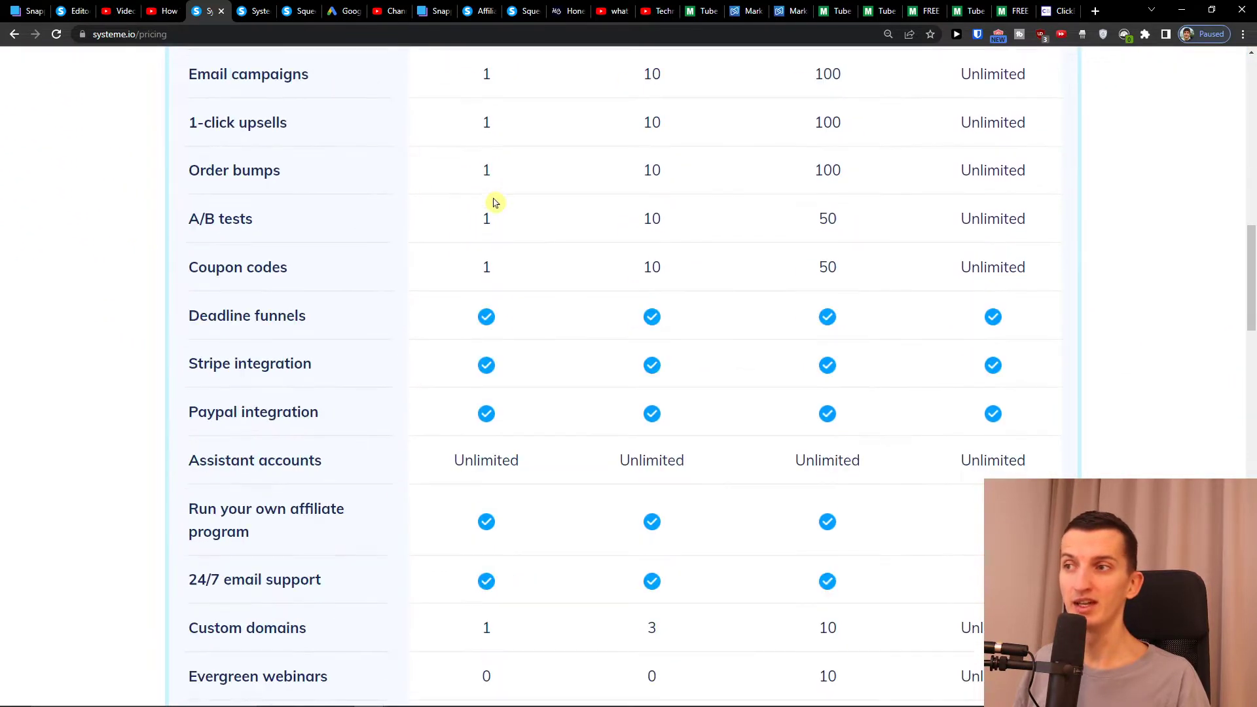
scroll("up", 3)
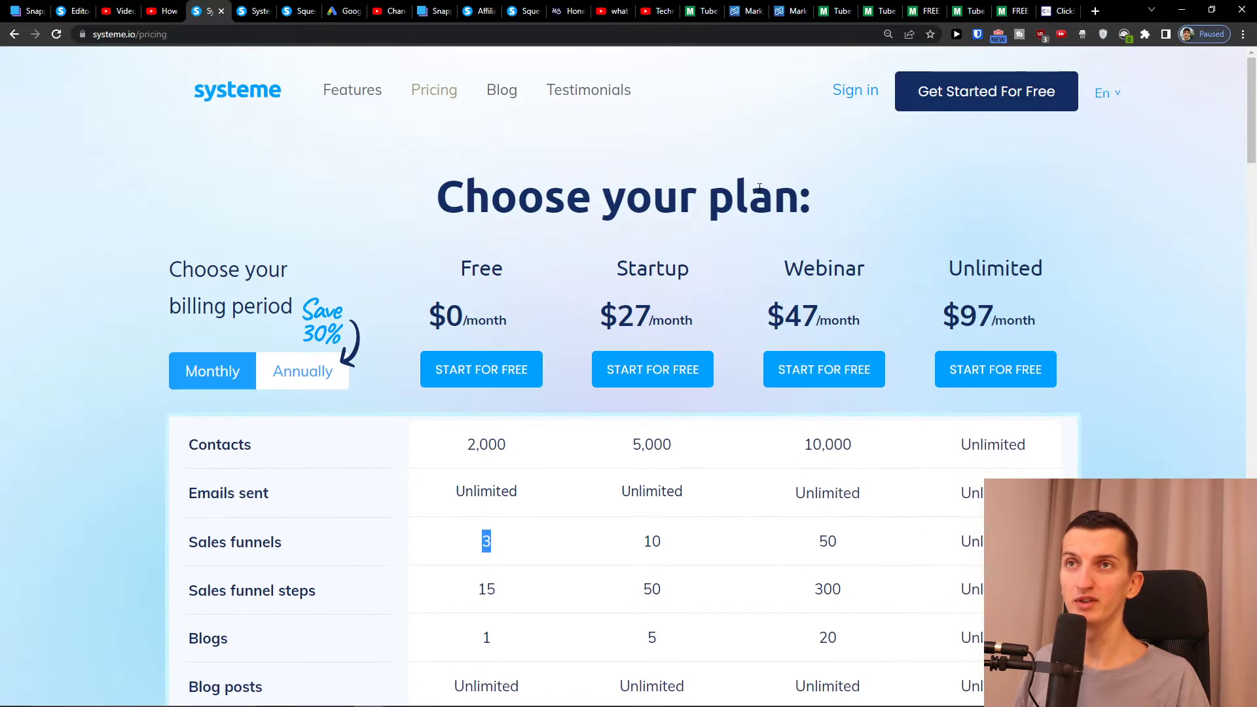
left_click(855, 91)
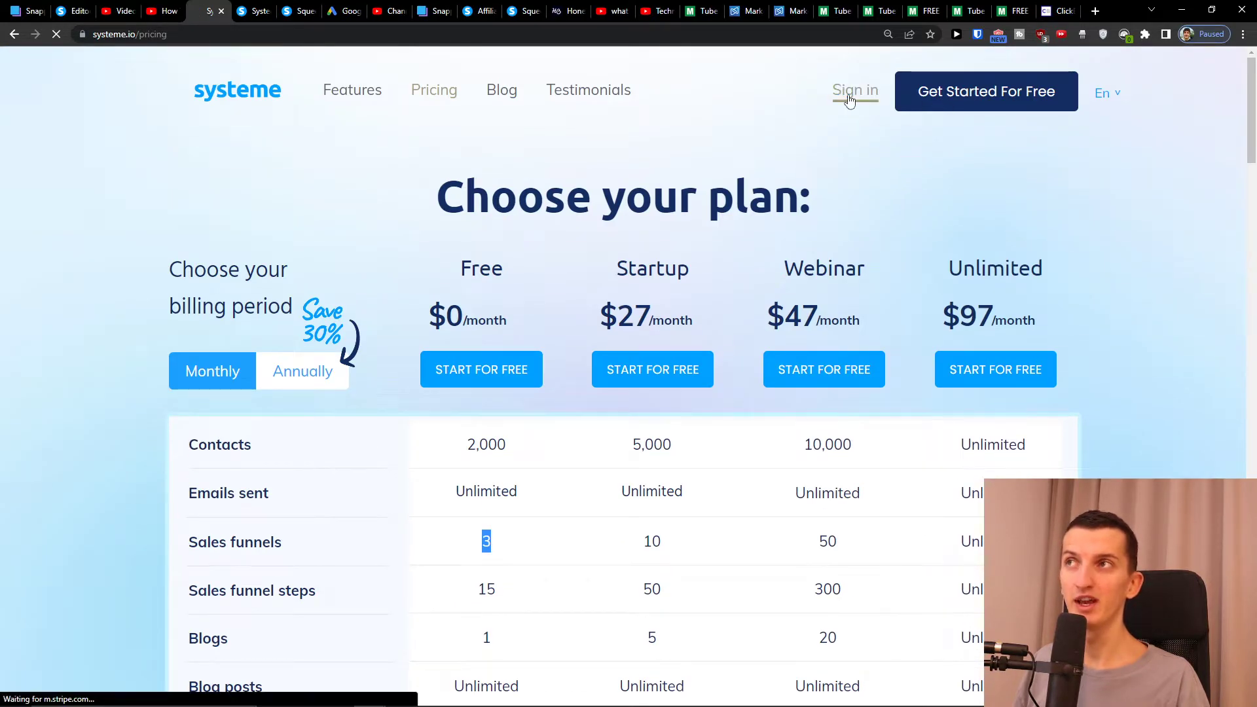
From the dashboard's Funnels list, create the 'Digistore24 landingpage offer' funnel of type Build an audience.
left_click(855, 91)
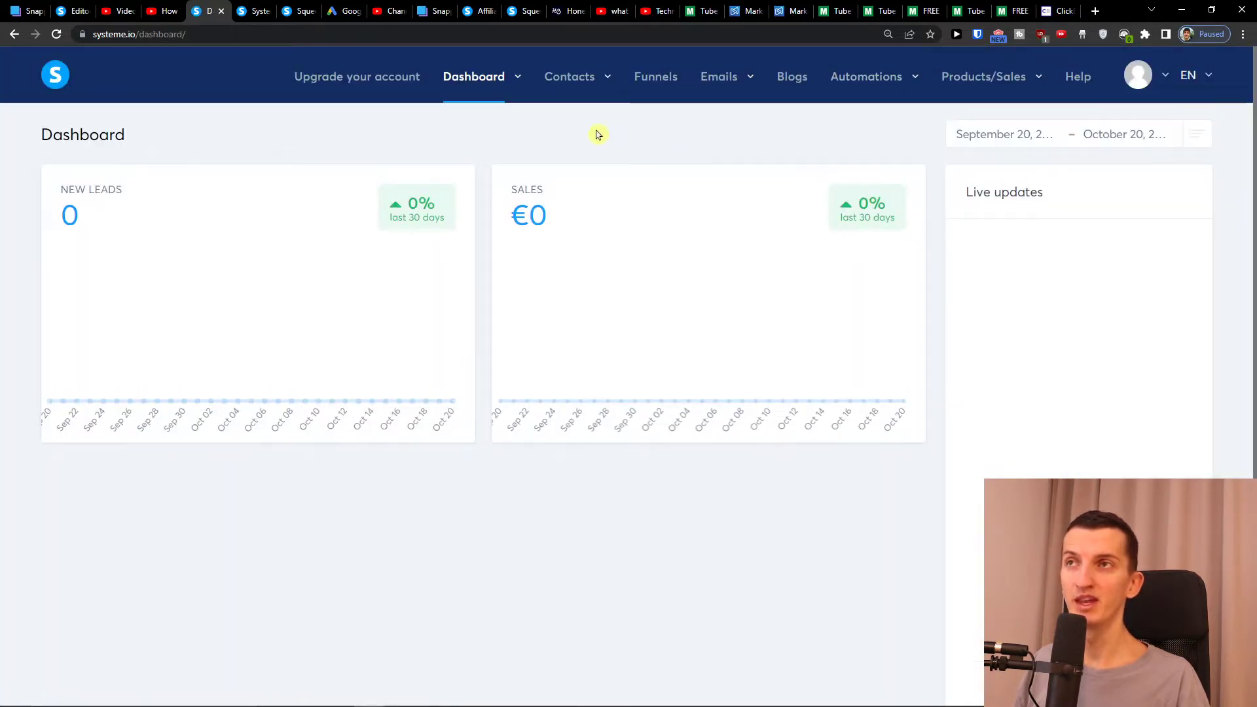
mouse_move(651, 81)
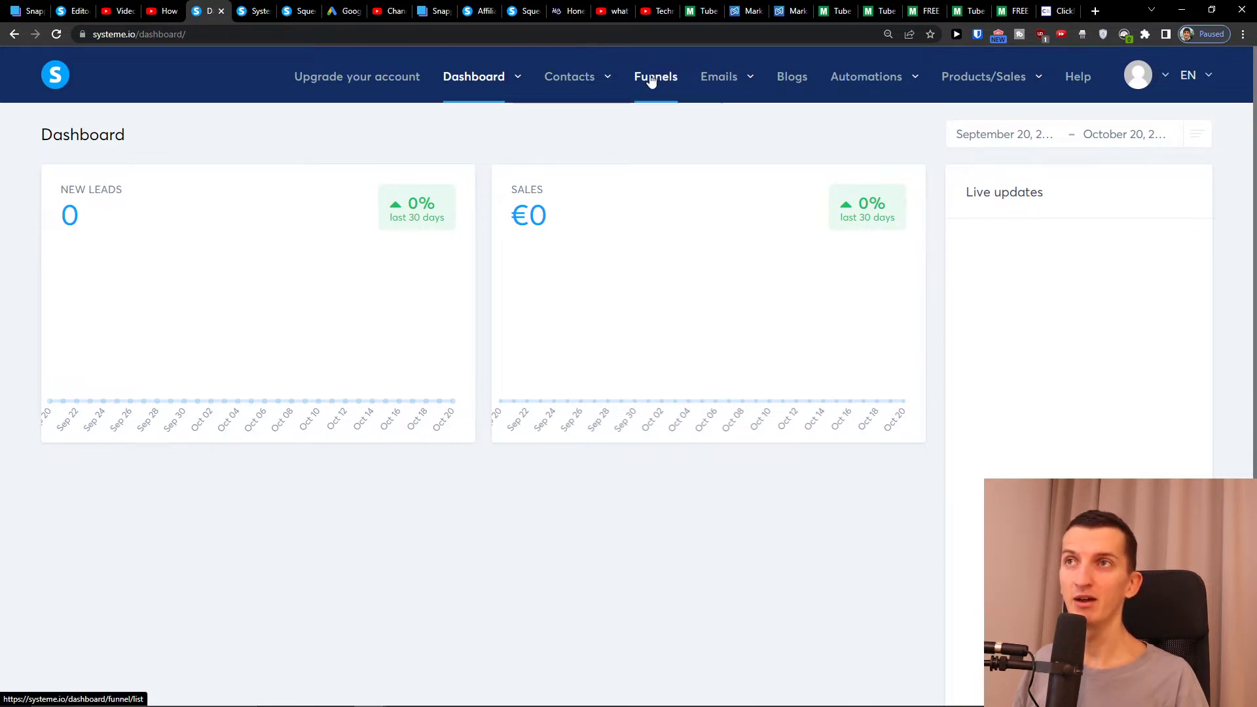
left_click(656, 77)
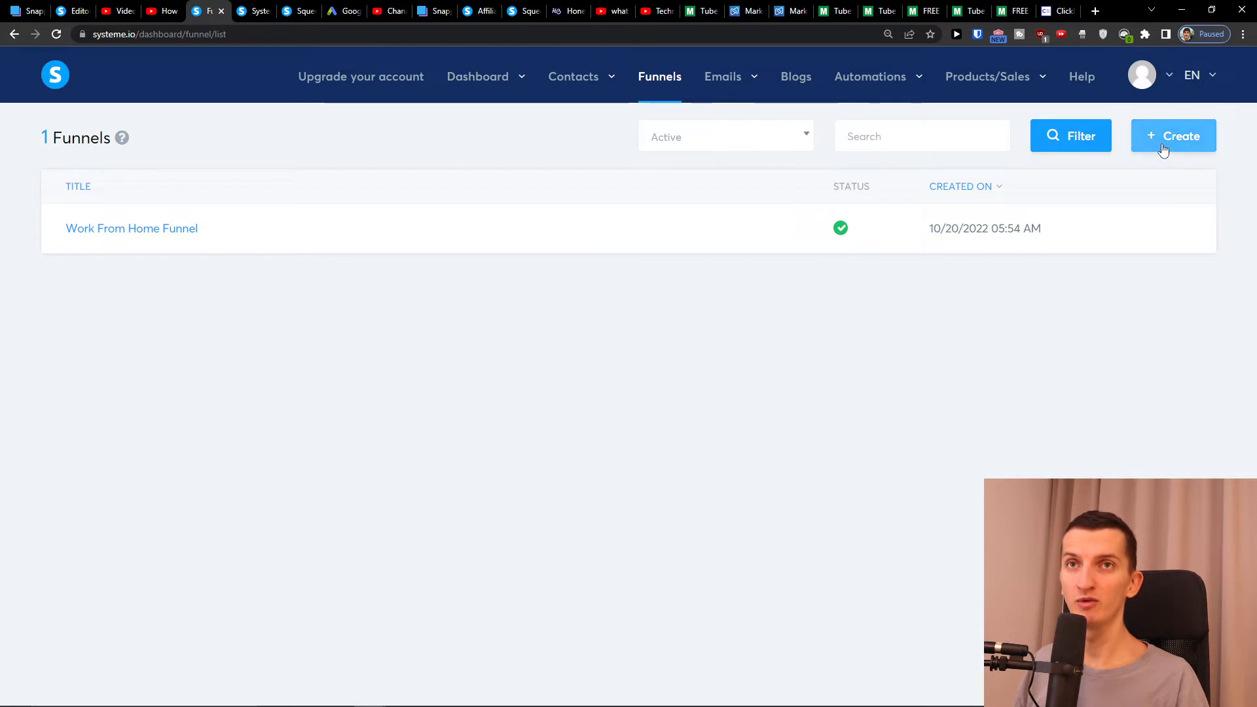
left_click(1173, 135)
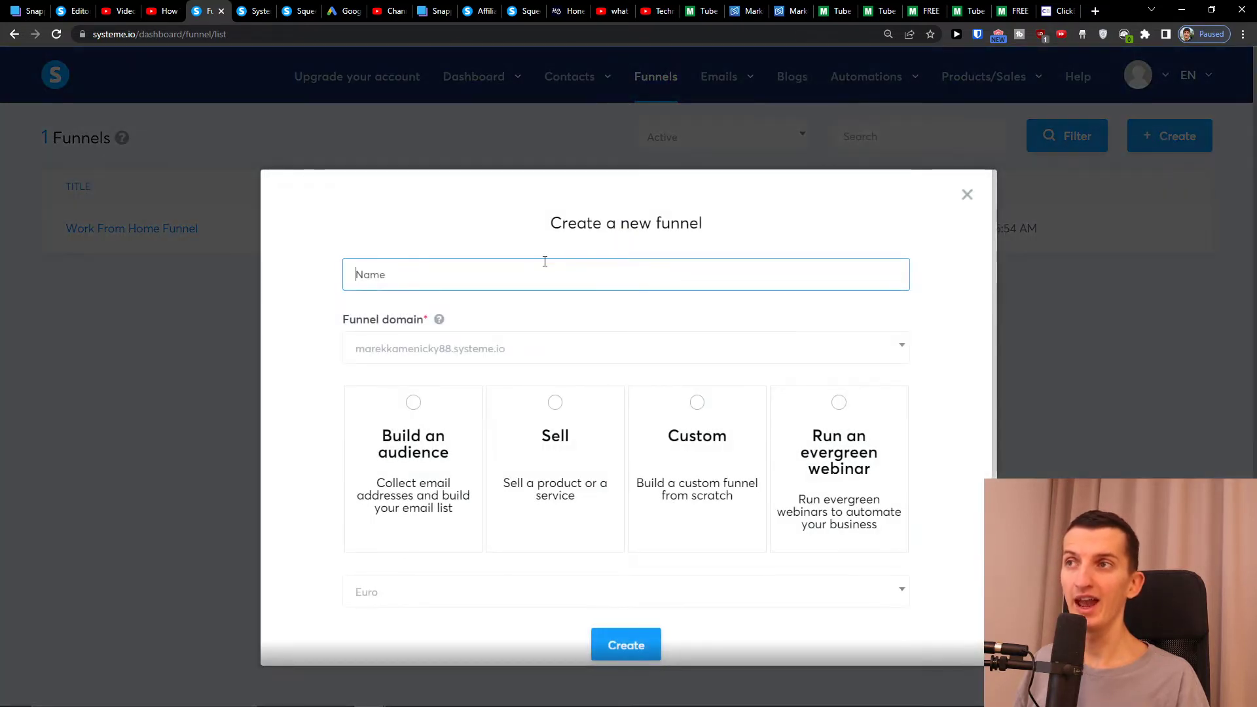
left_click(625, 644)
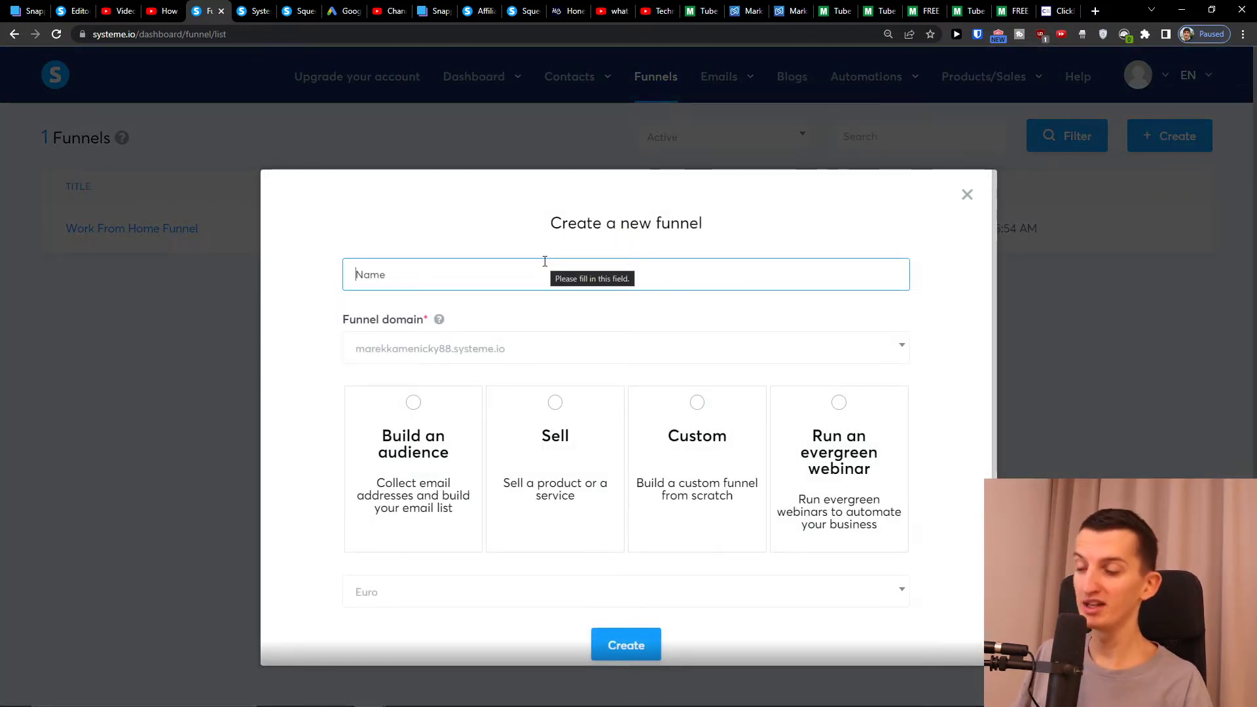
type("Digistore24")
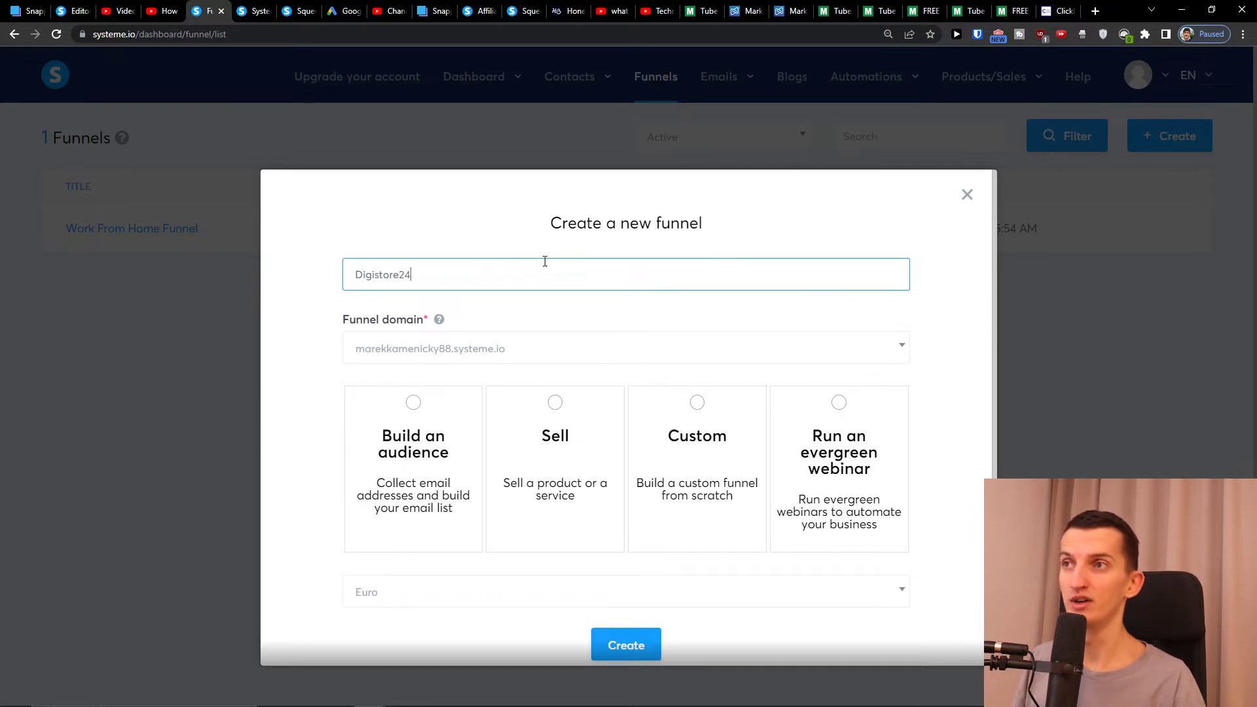
type("landingpage offer")
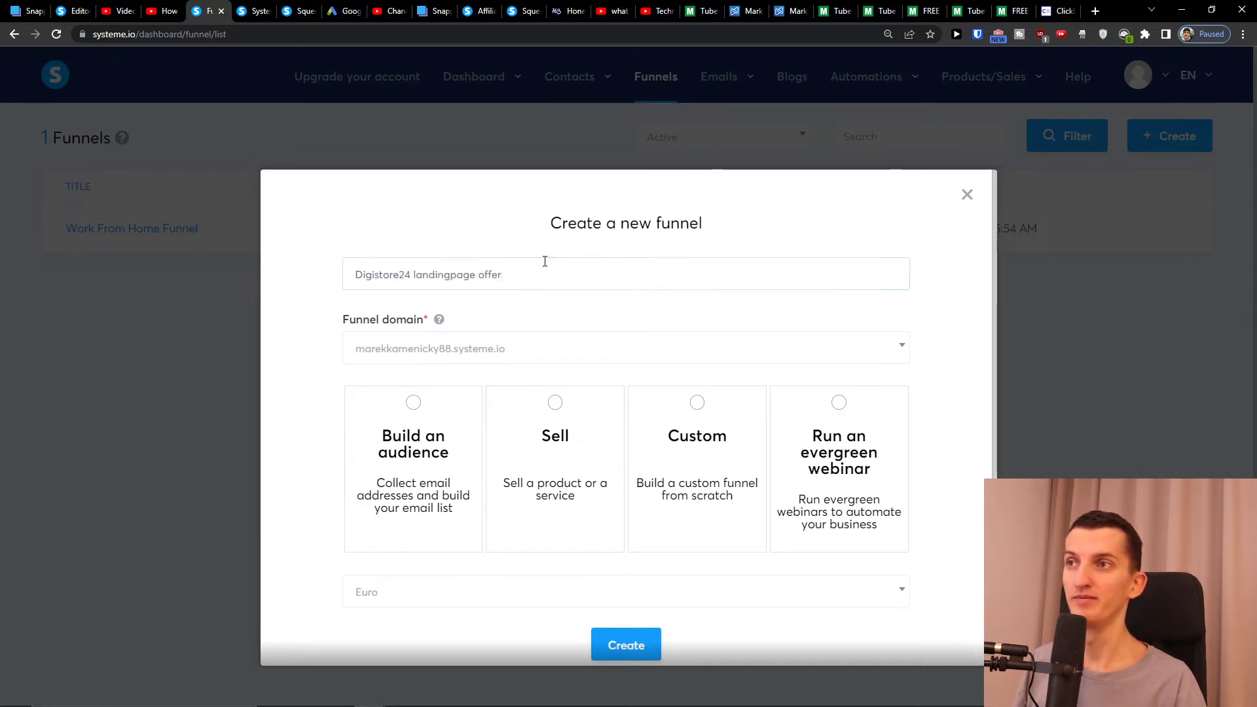
left_click(412, 433)
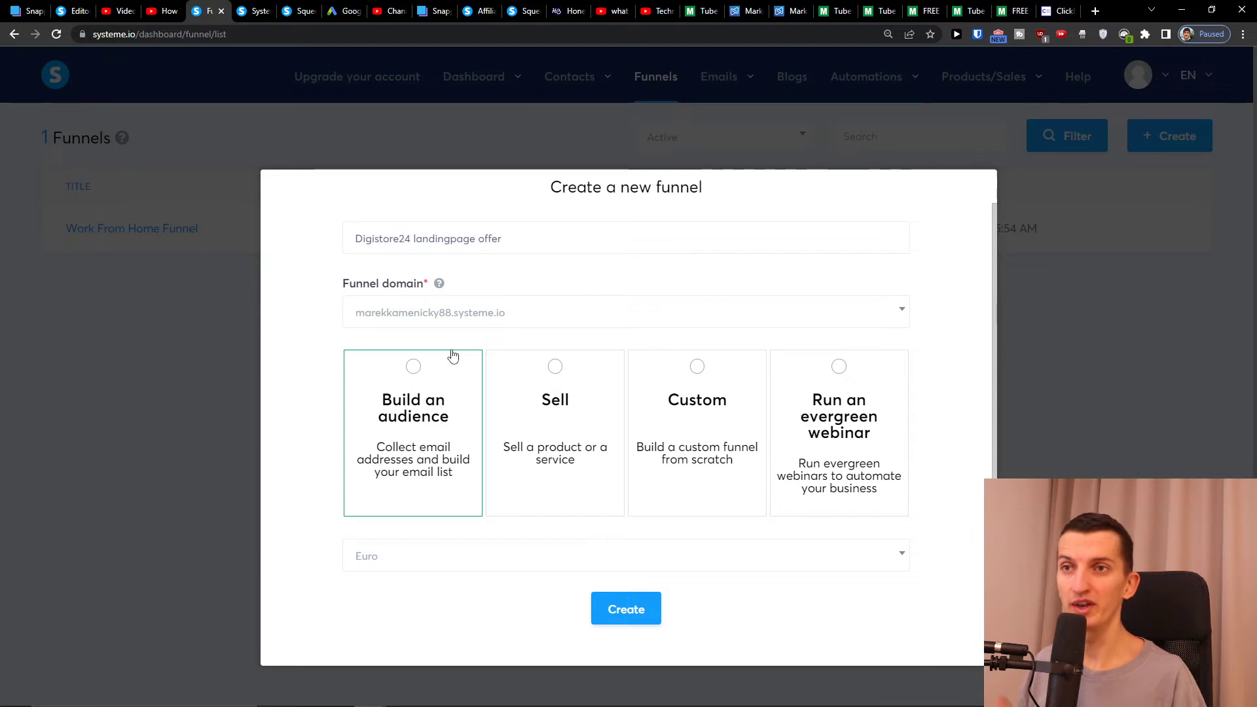
left_click(412, 366)
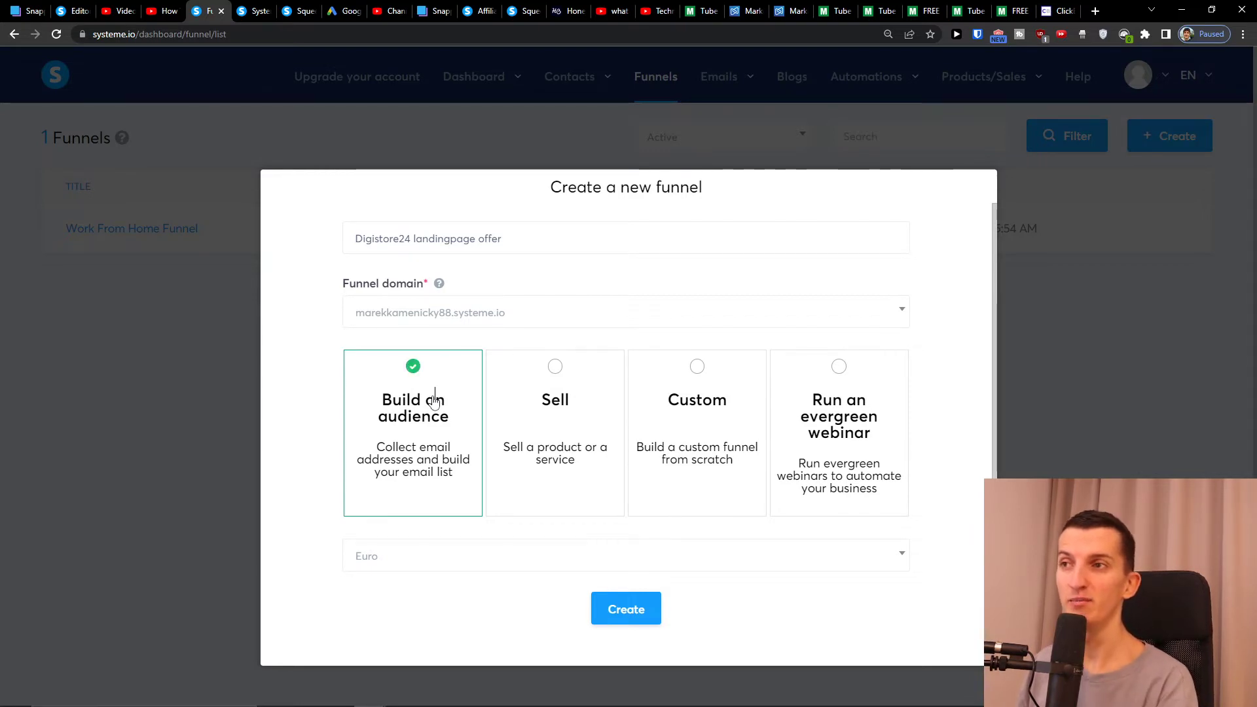
mouse_move(397, 483)
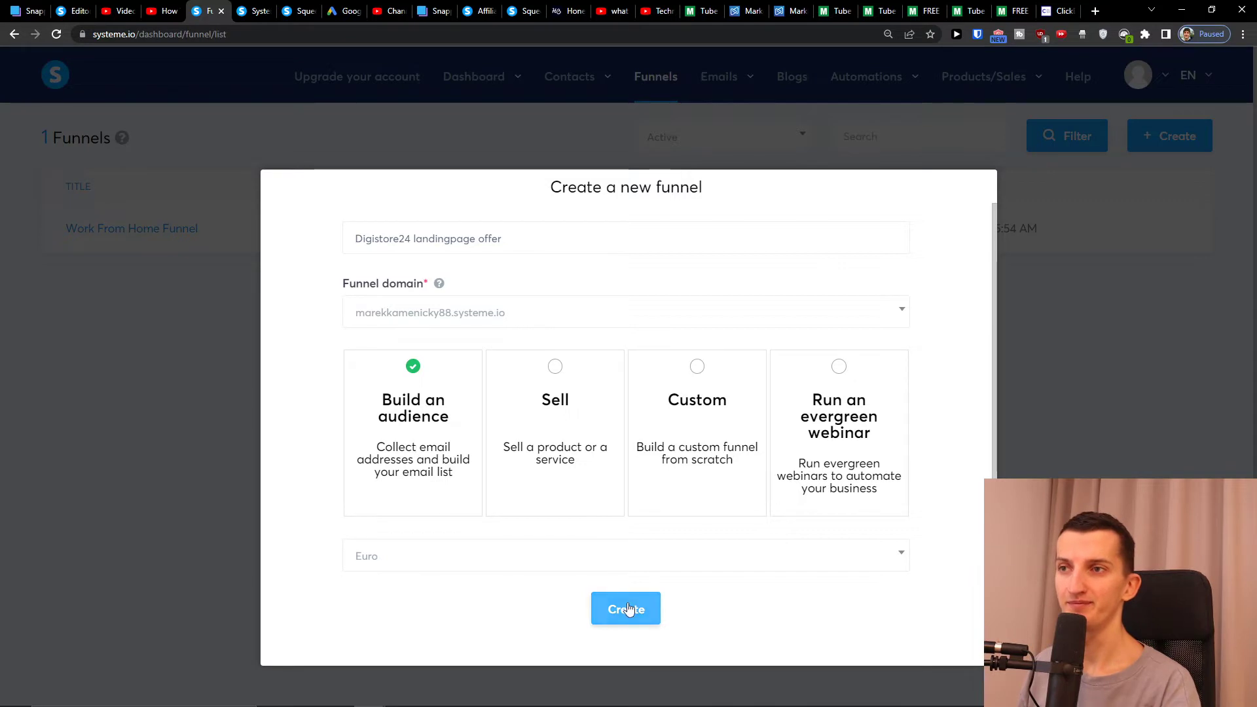
mouse_move(637, 576)
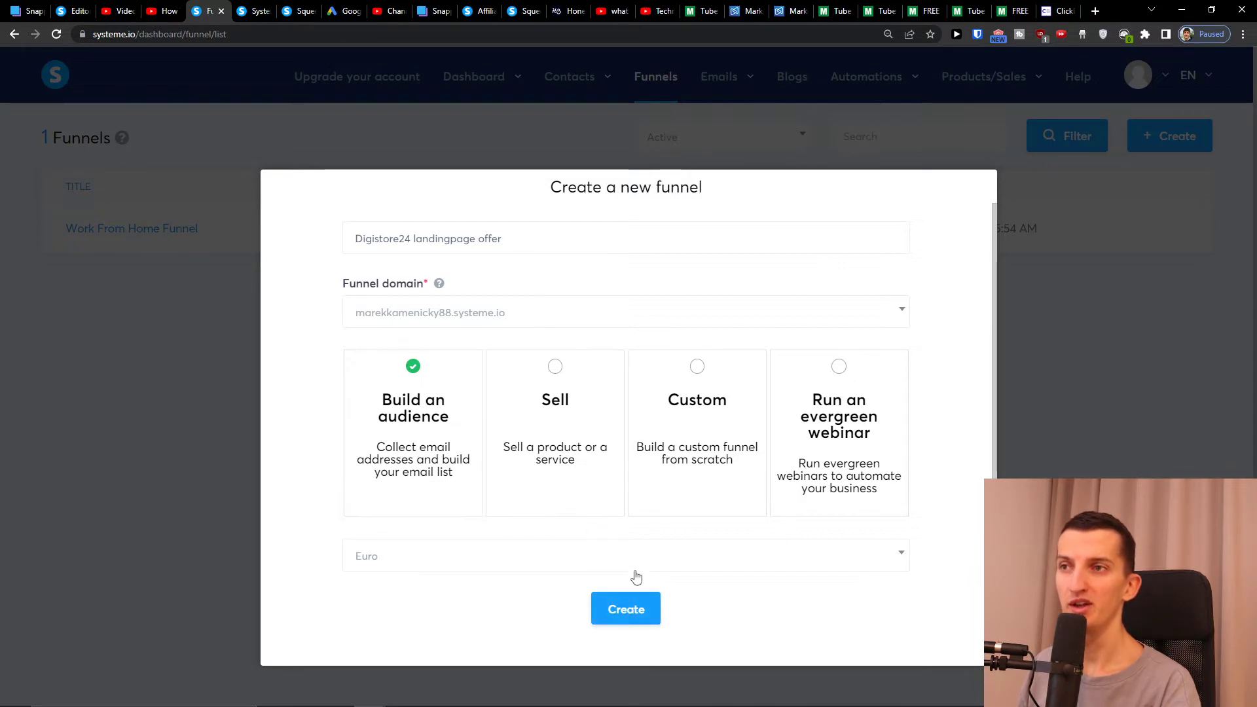
left_click(625, 608)
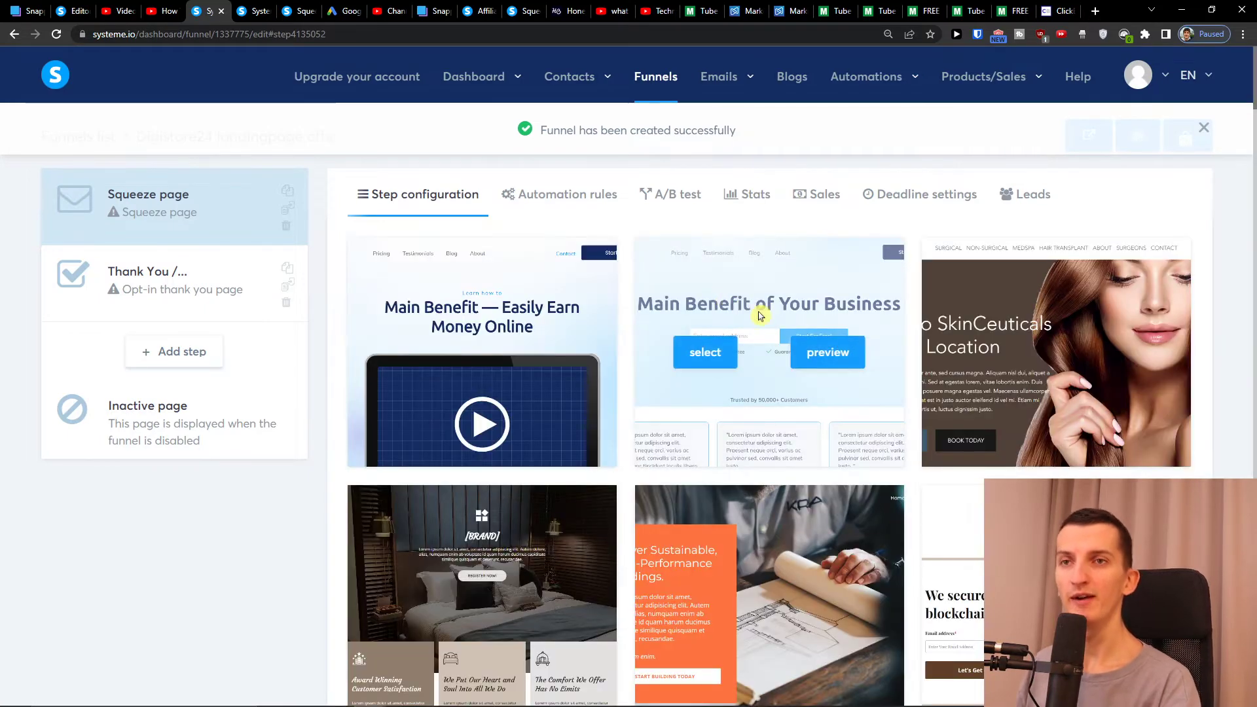
Browse the template gallery and select the 'Simply the Best Way to Create Landing Pages' template.
scroll("down", 3)
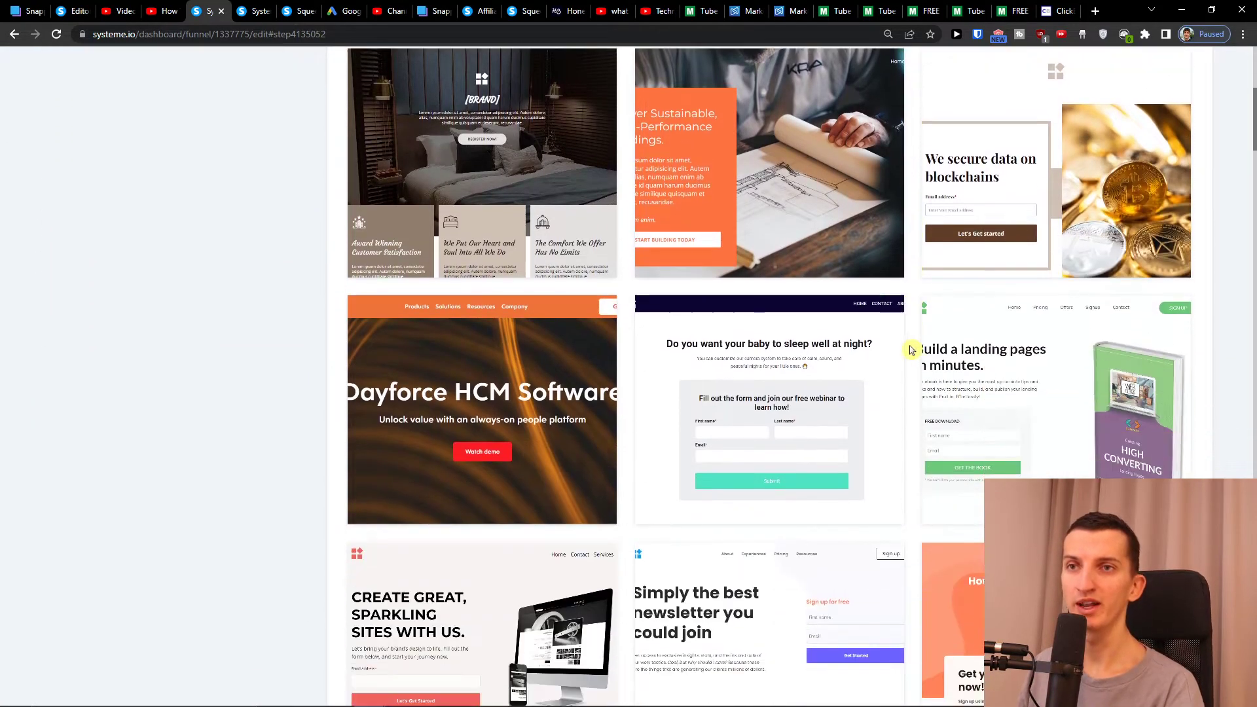
scroll("down", 3)
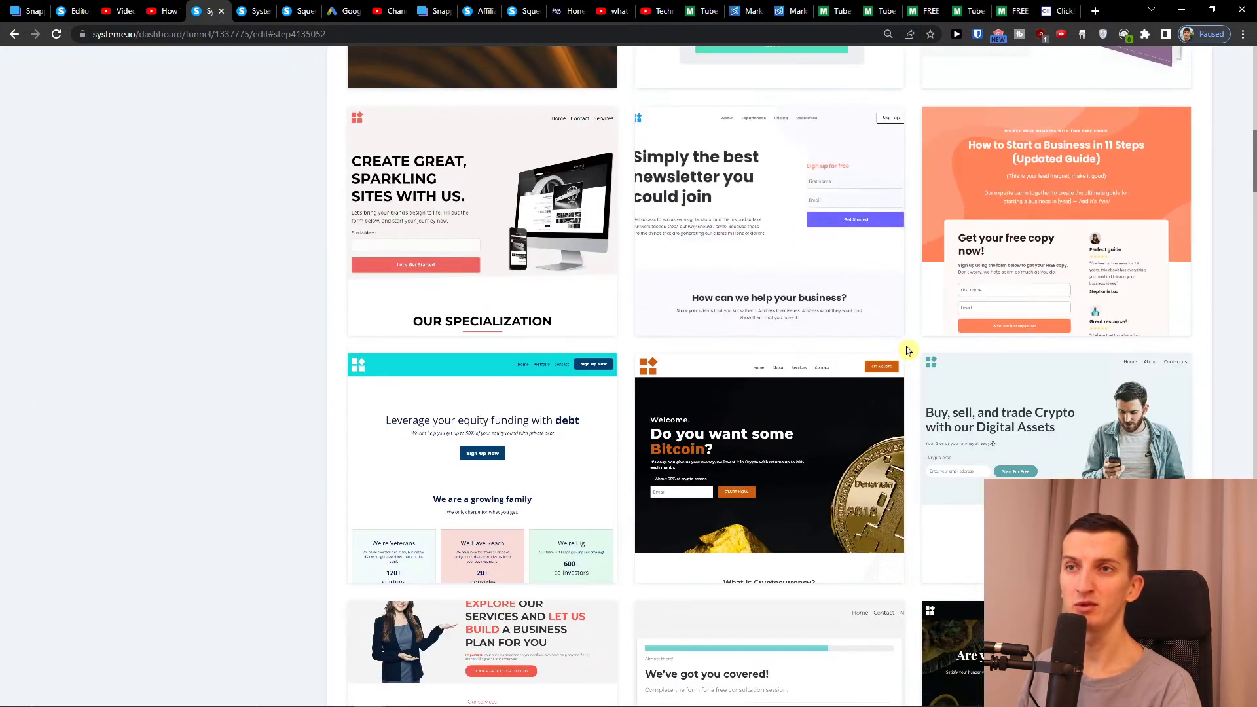
scroll("down", 3)
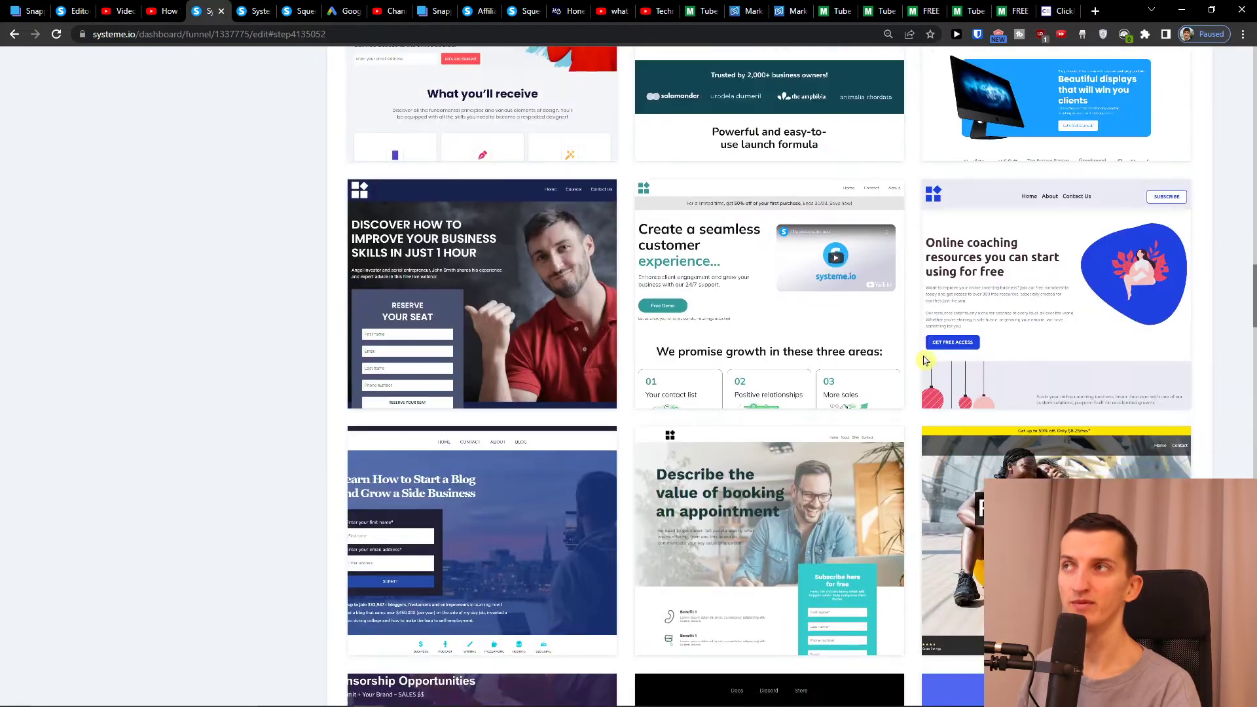
scroll("down", 3)
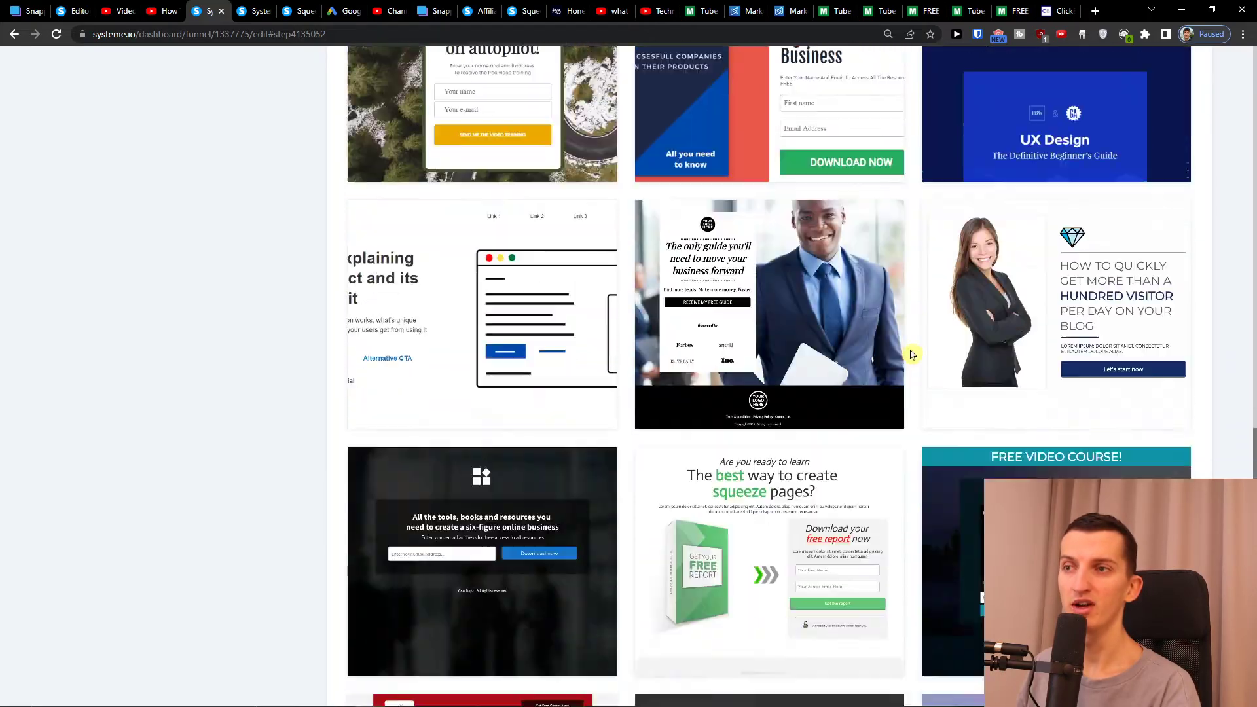
scroll("down", 3)
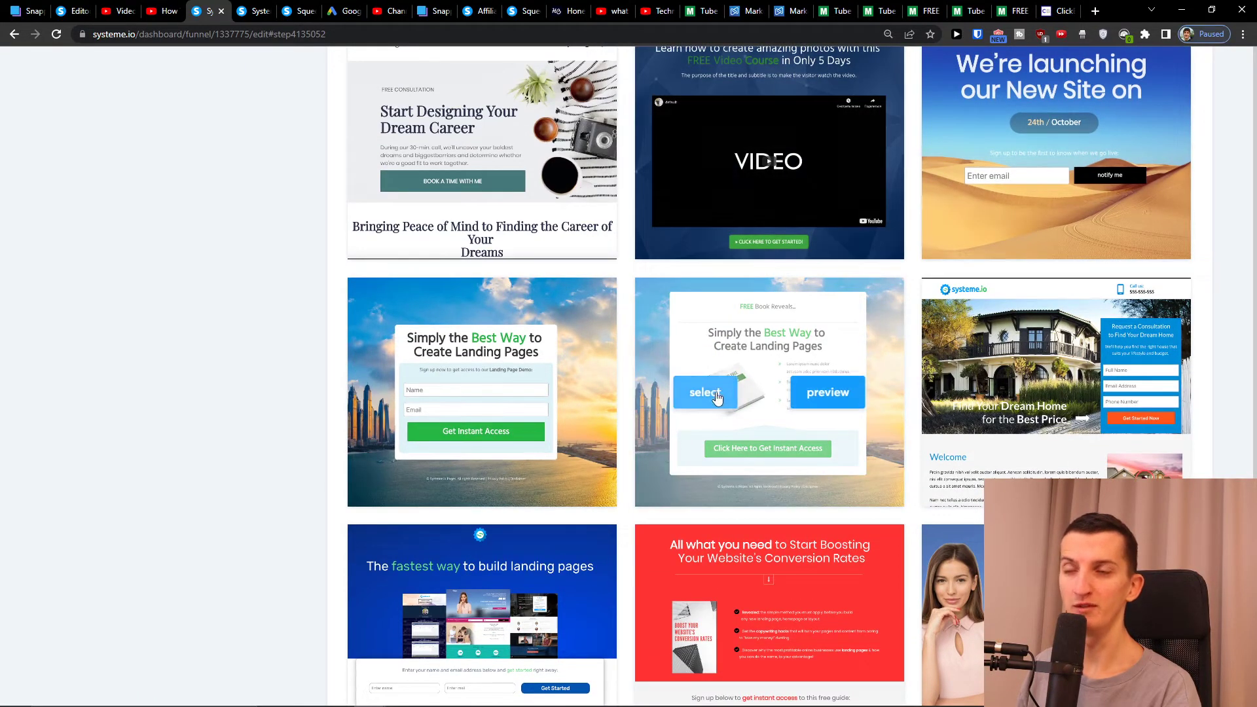
left_click(705, 392)
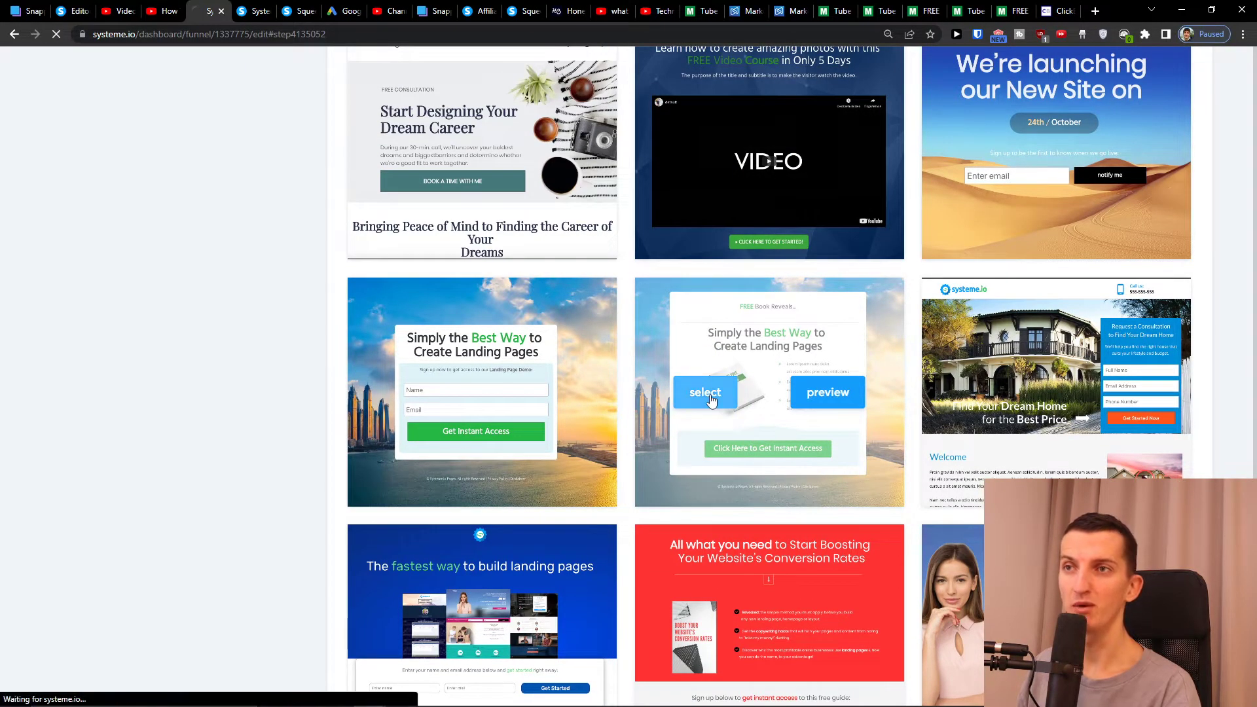
left_click(705, 393)
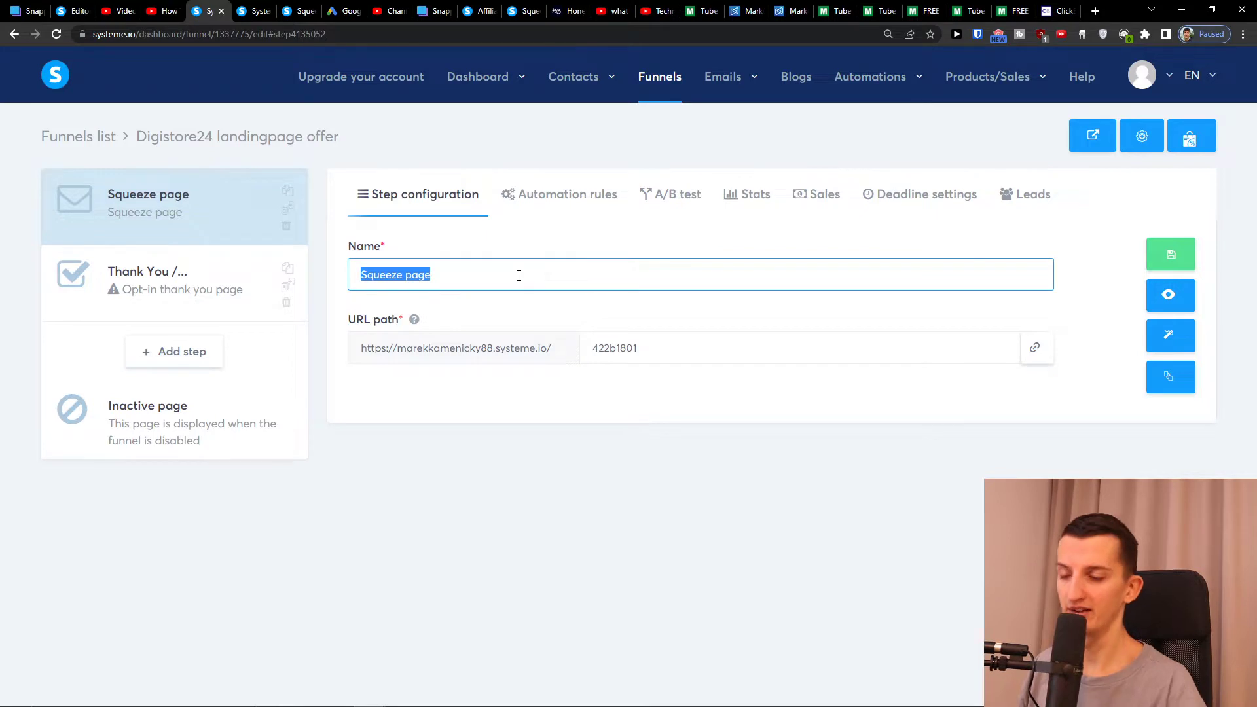
Save the step as 'Digistore24 Keto Diet' with URL path 'ketodiet' and view the live page.
type("Digistore24")
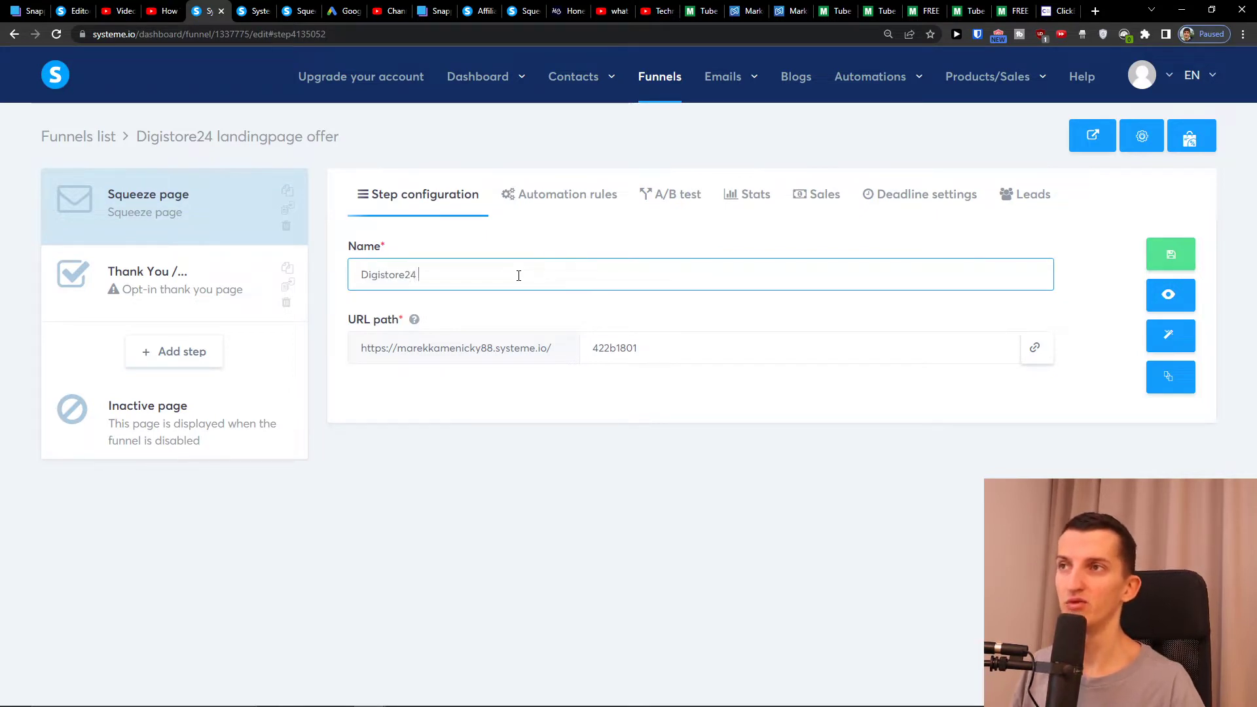
type("Keto Diet")
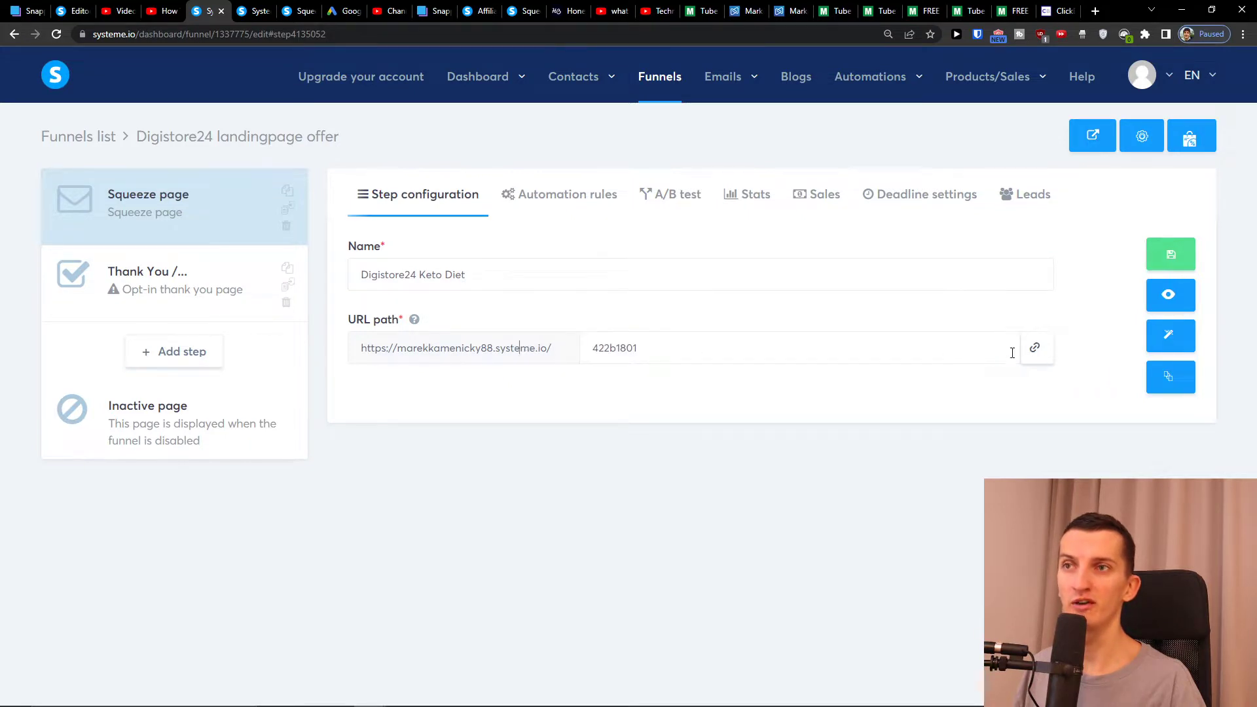
type("ketodiet")
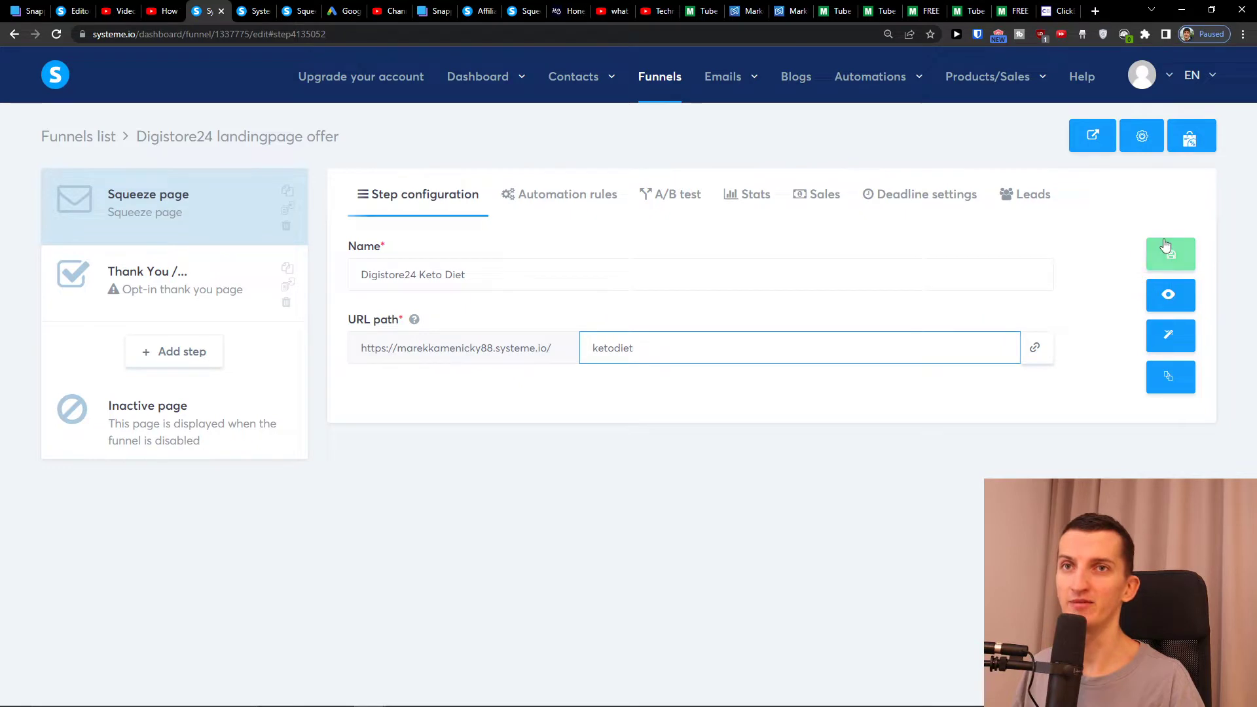
left_click(1170, 254)
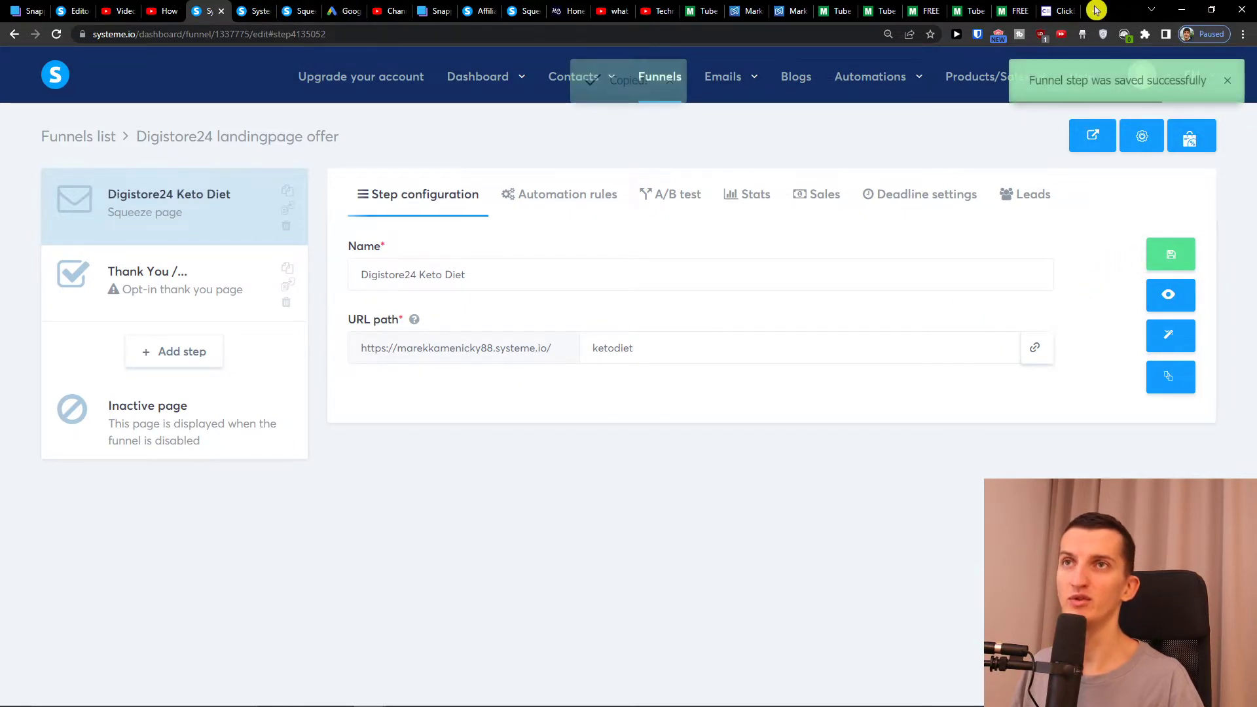
left_click(1171, 296)
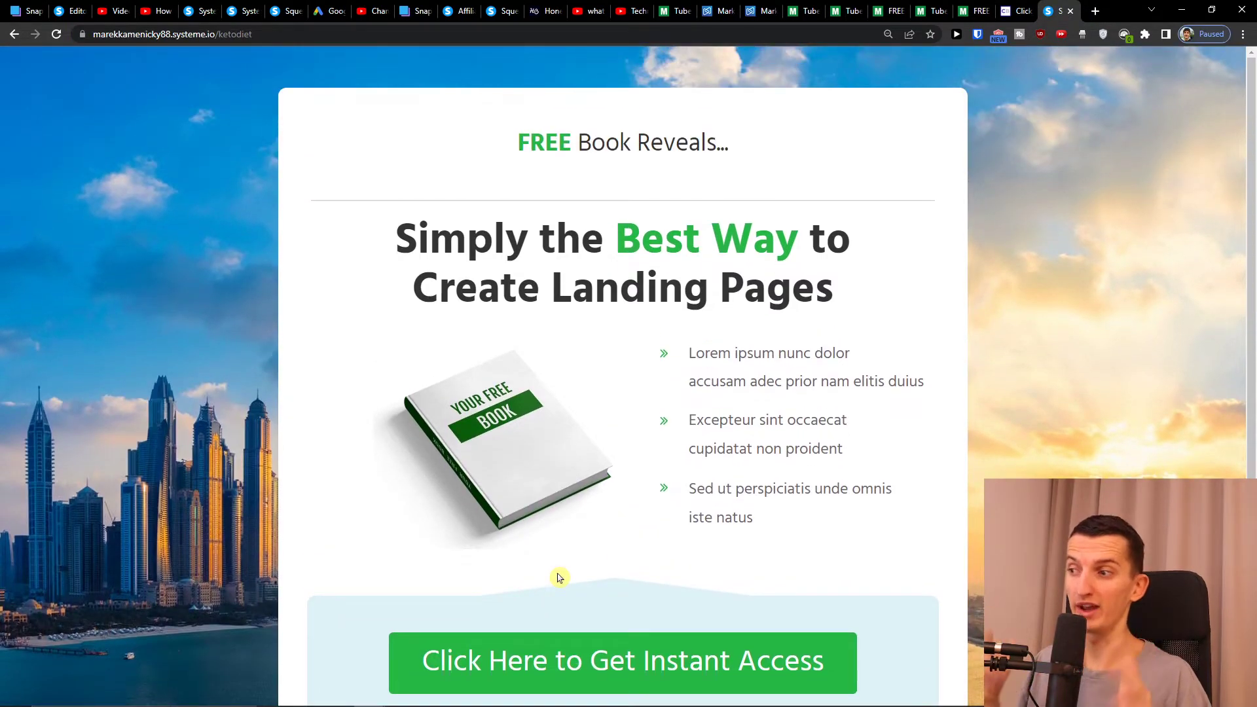
Scroll the live ketodiet page, then return to the funnel step and launch its page editor.
scroll("down", 3)
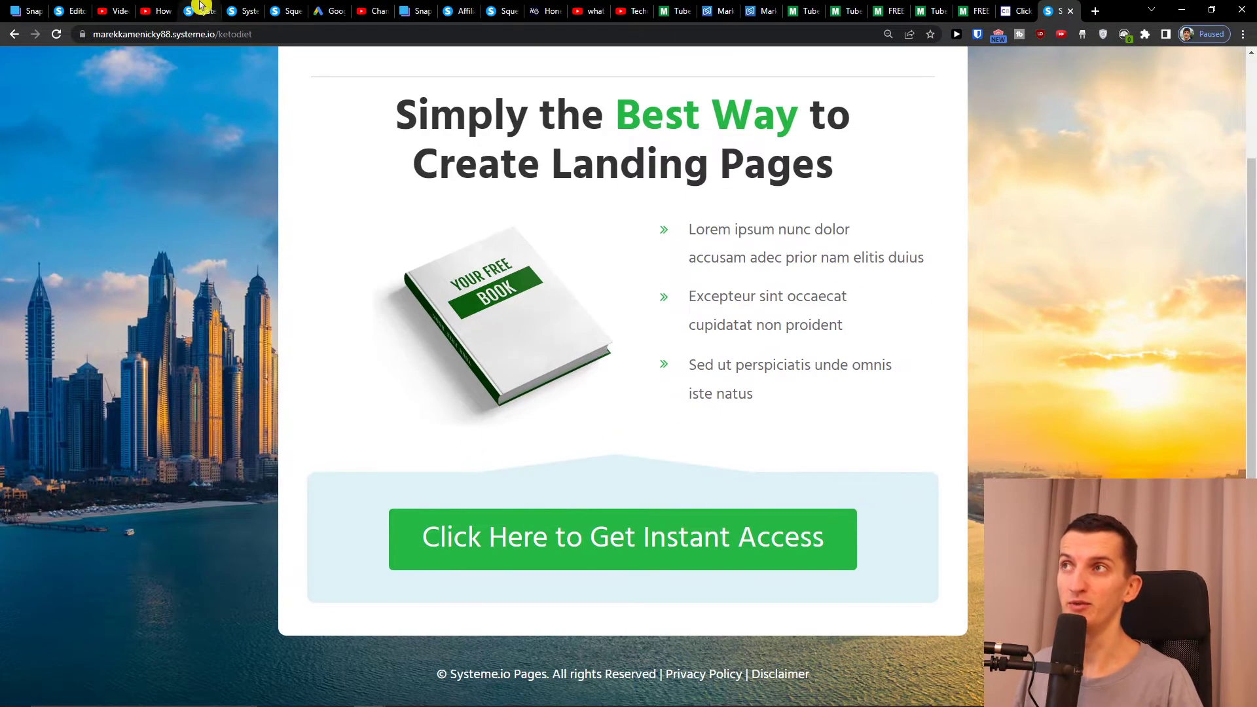
left_click(196, 12)
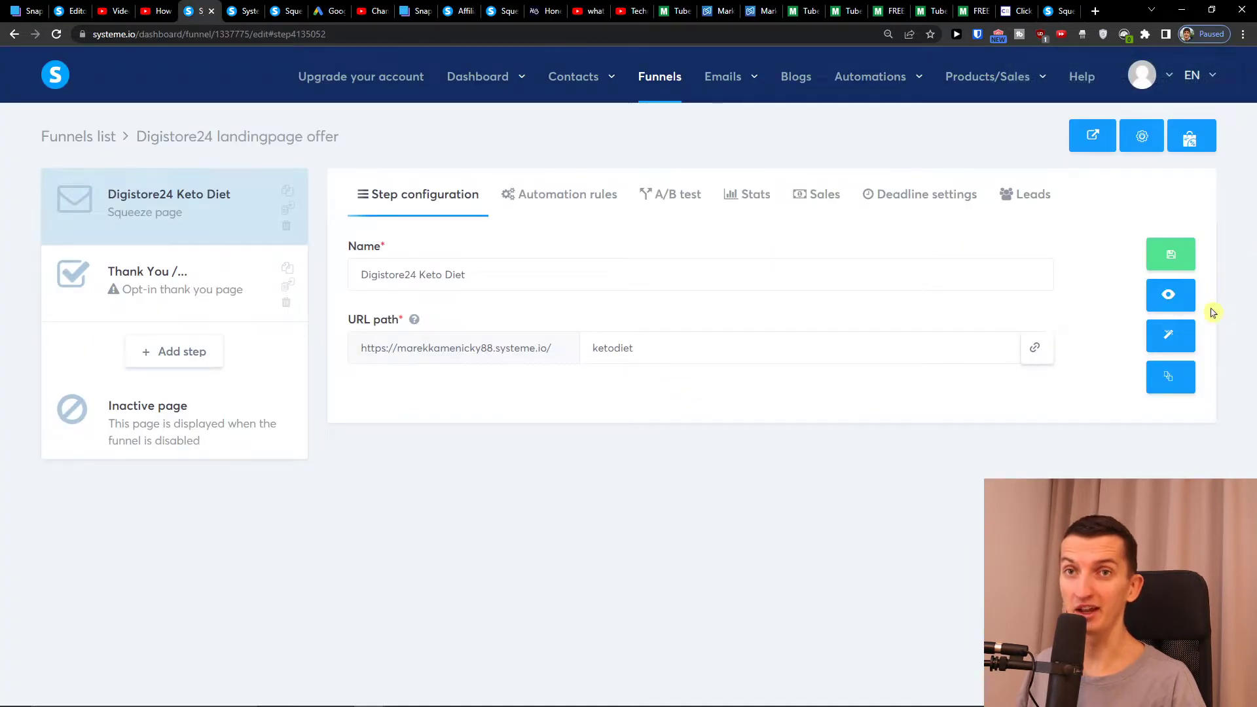
left_click(1170, 335)
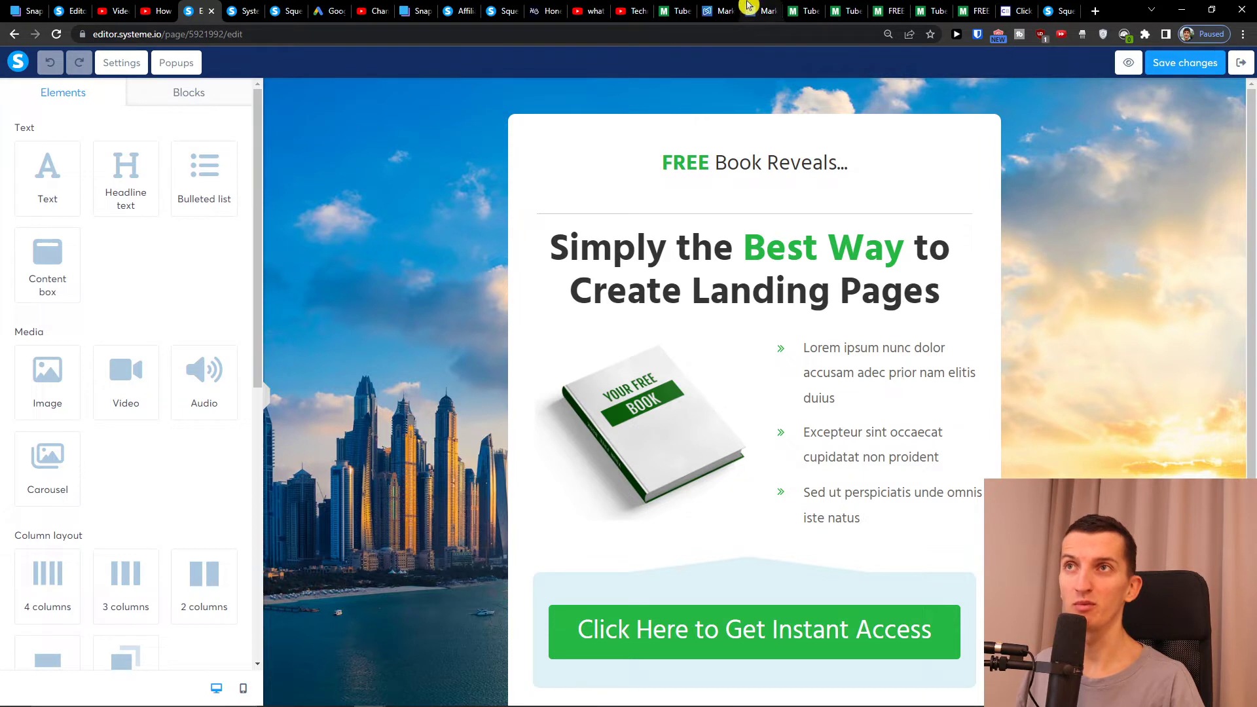
mouse_move(749, 9)
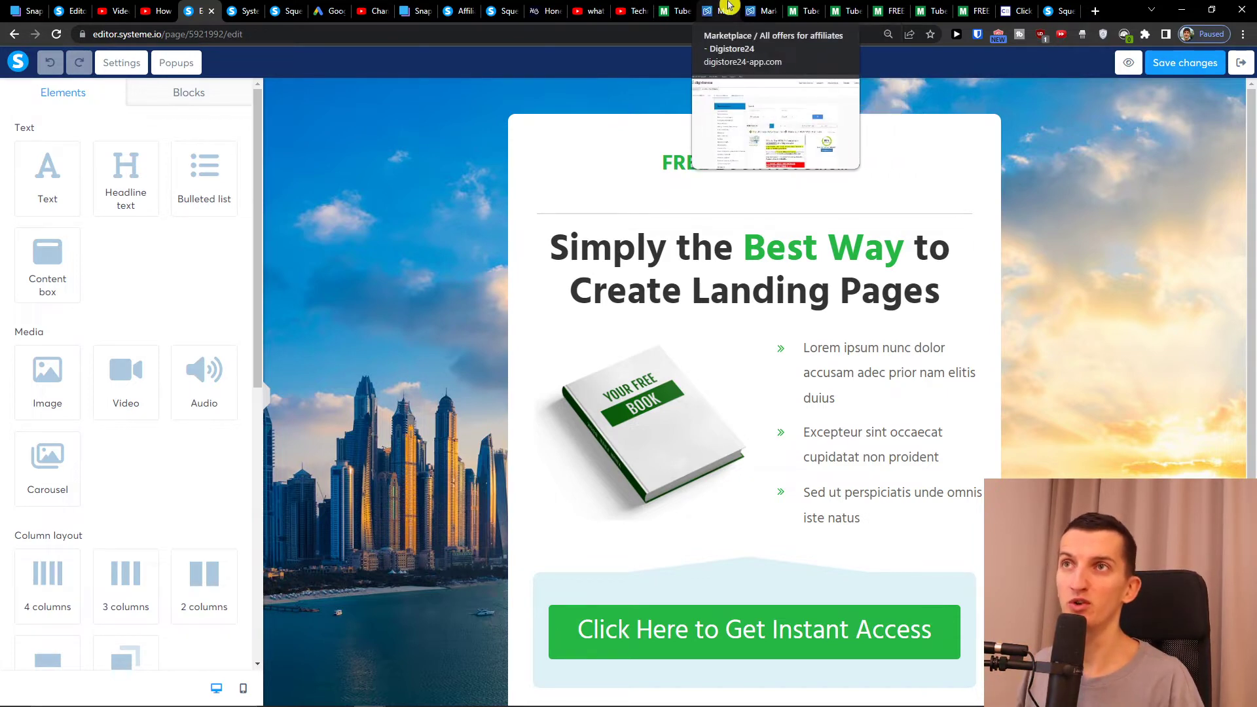
Promote The Ultimate Keto Meal Plan offer from the Digistore24 marketplace.
left_click(710, 11)
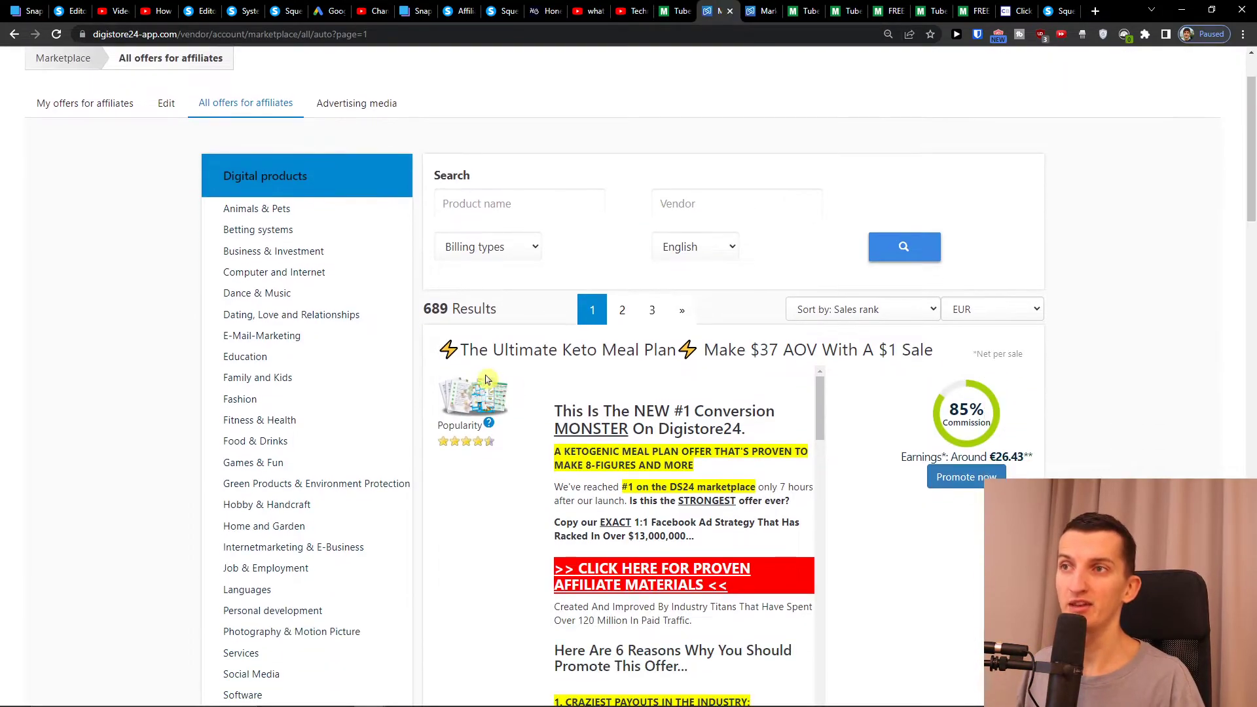
scroll("down", 3)
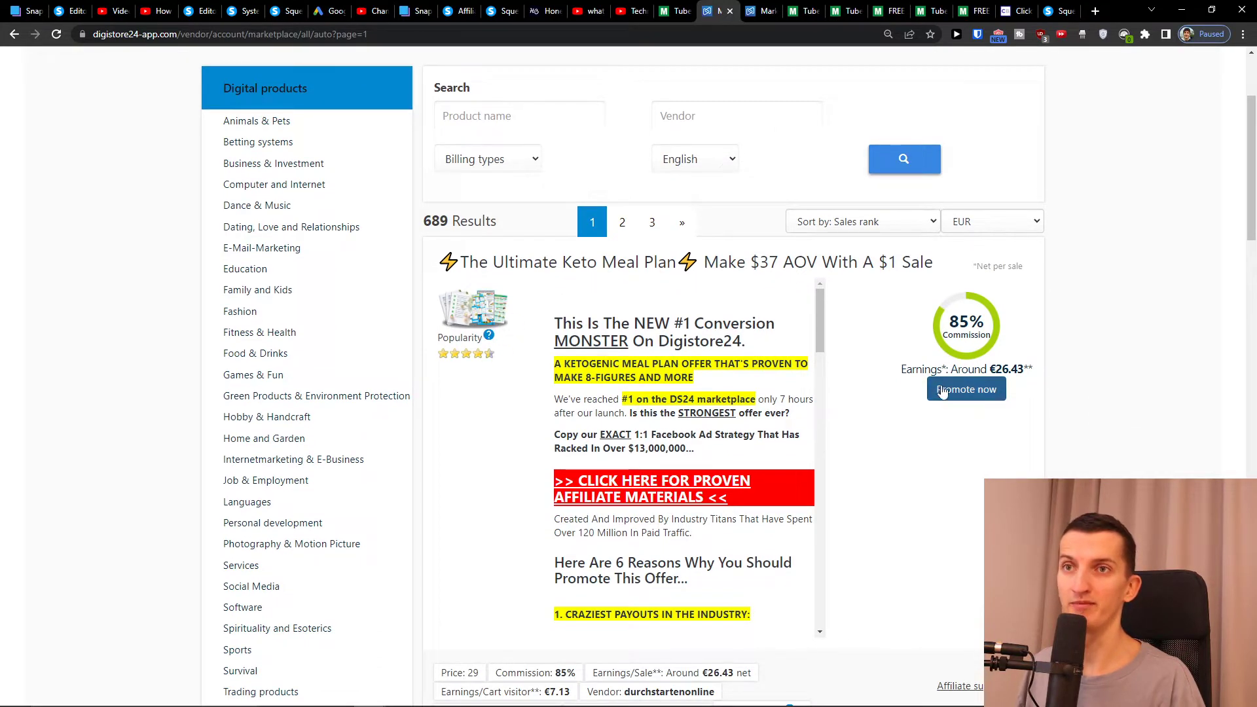
left_click(966, 389)
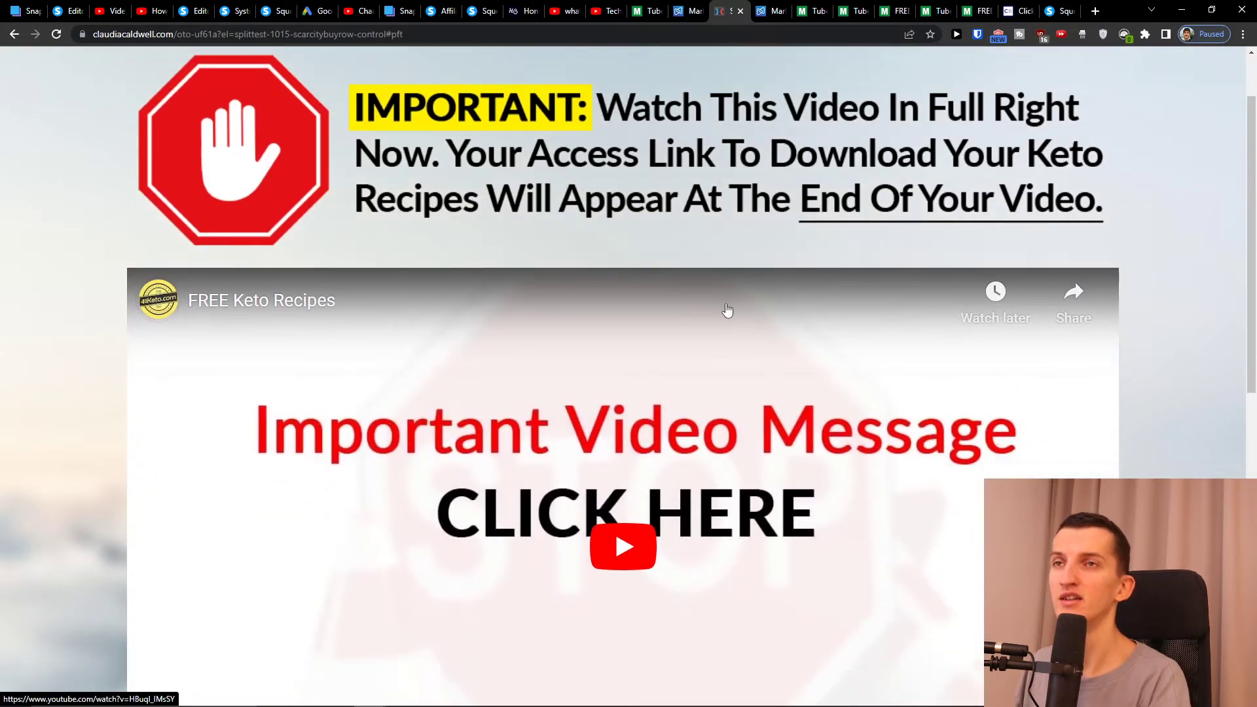
Scroll the keto offer's sales page to reach its FREE Keto Recipes video.
scroll("down", 3)
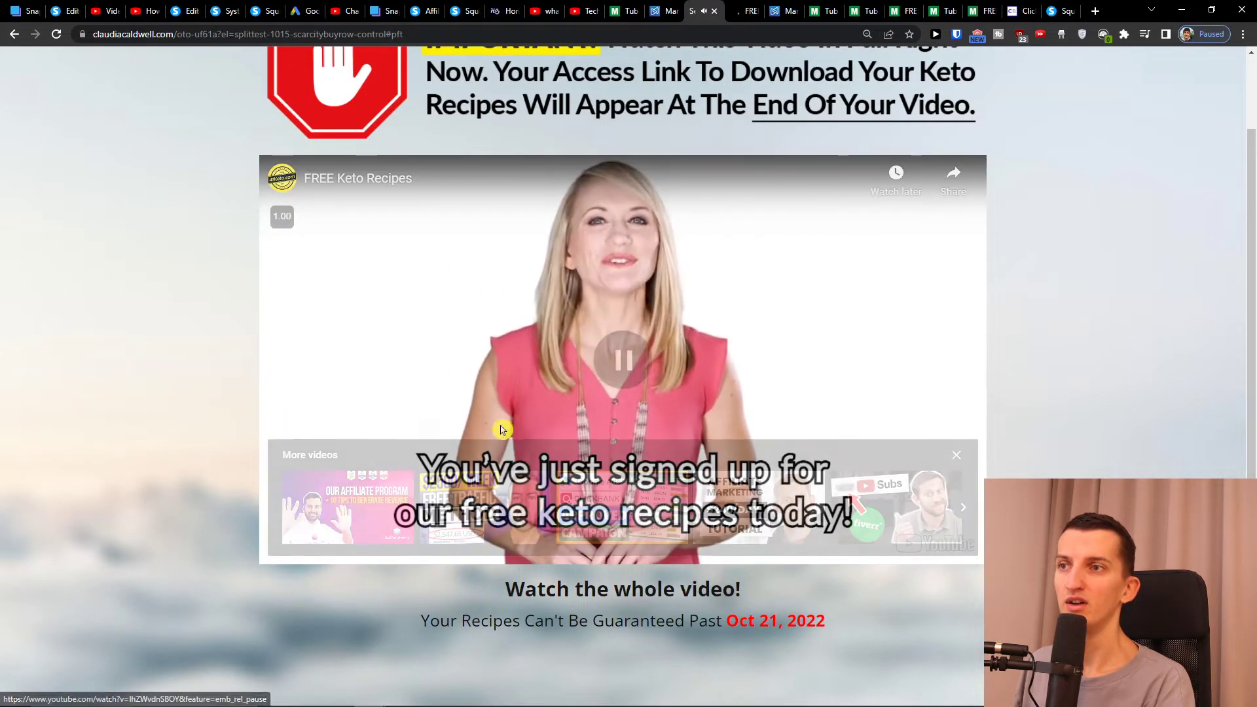
scroll("down", 3)
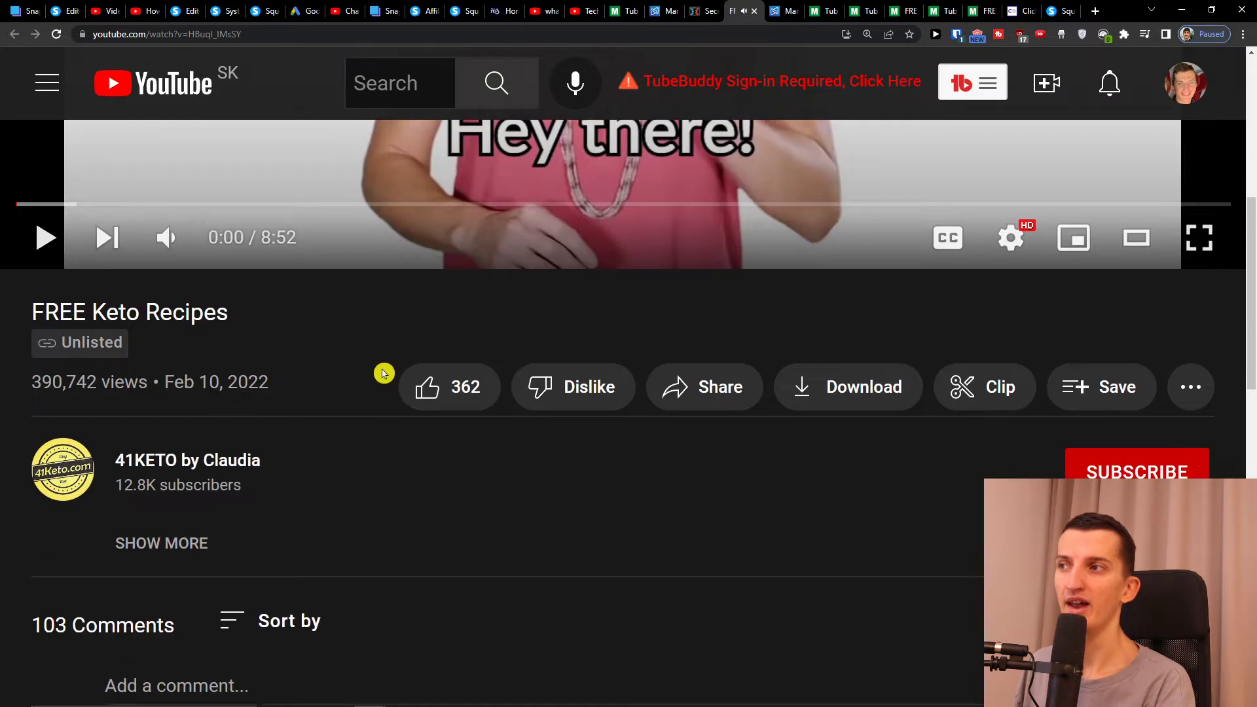
Expand the 8 replies under the comment about watching five times without getting recipes.
scroll("down", 3)
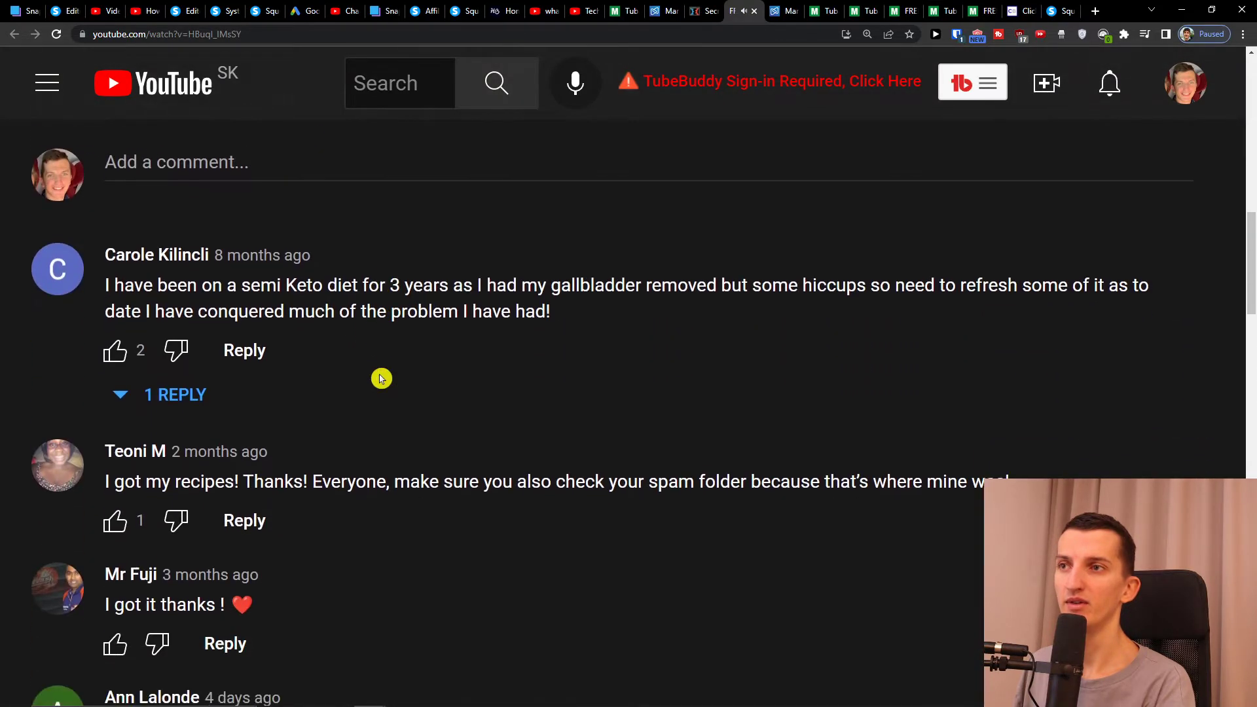
scroll("down", 3)
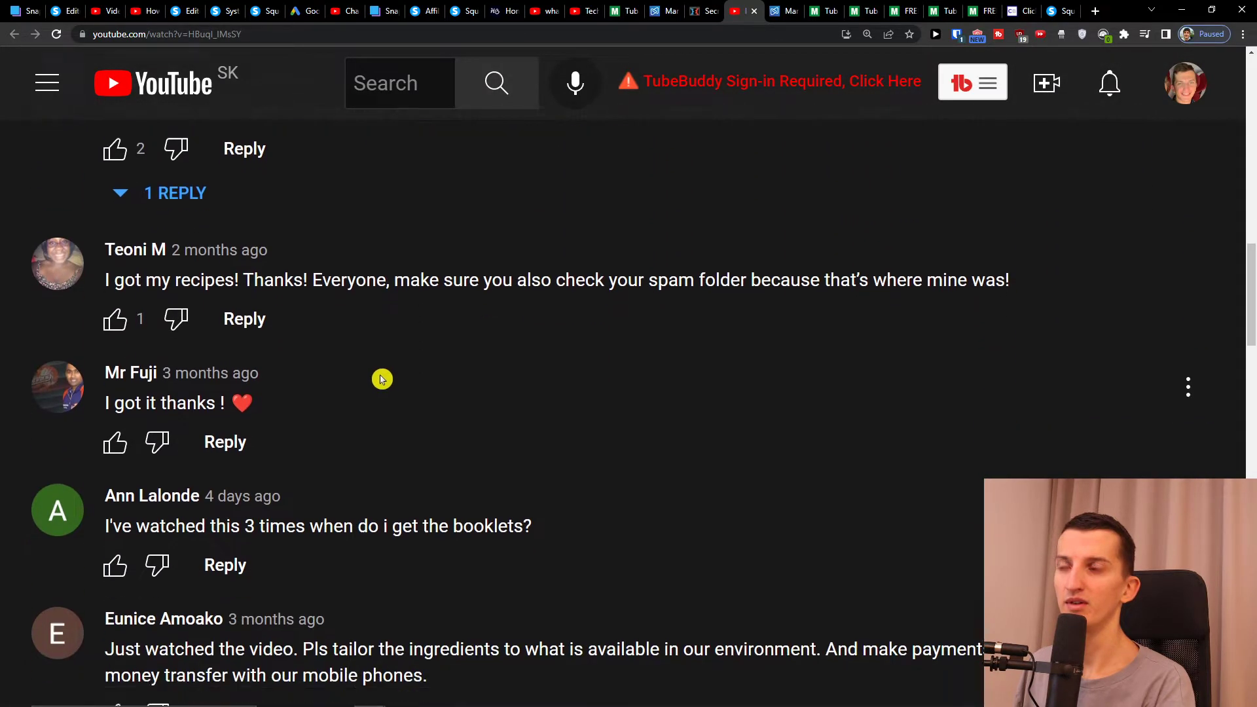
scroll("down", 3)
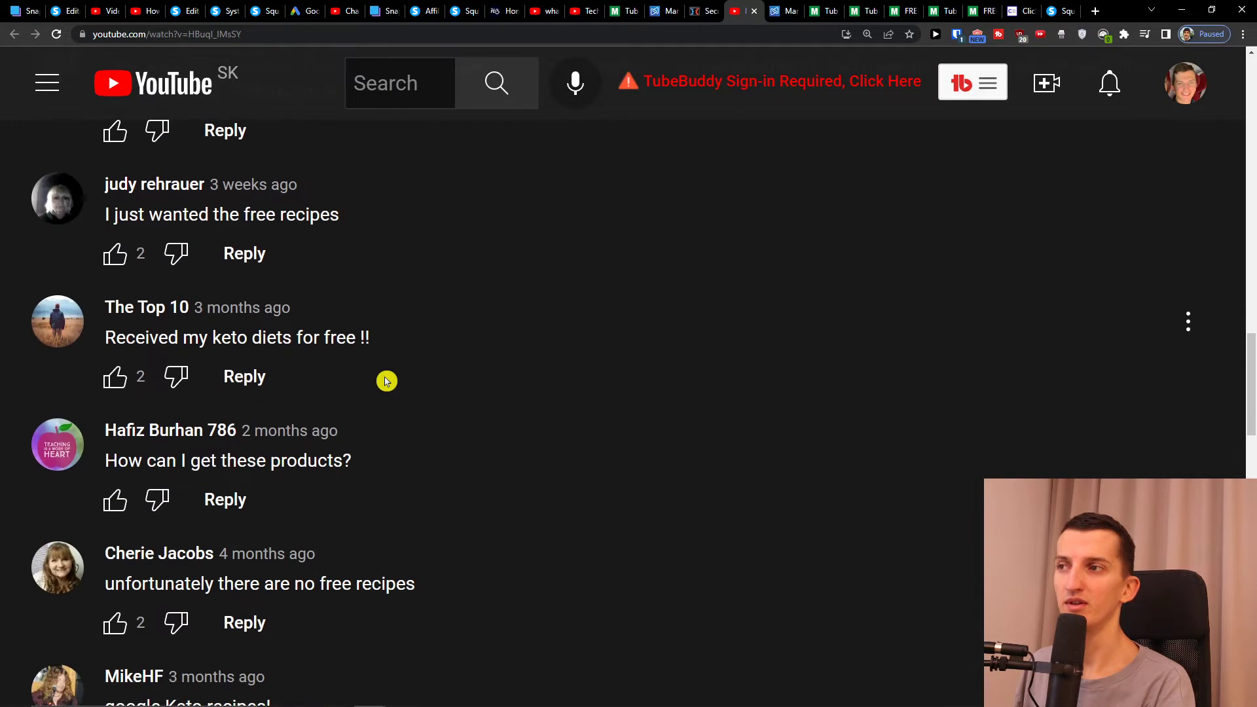
scroll("down", 3)
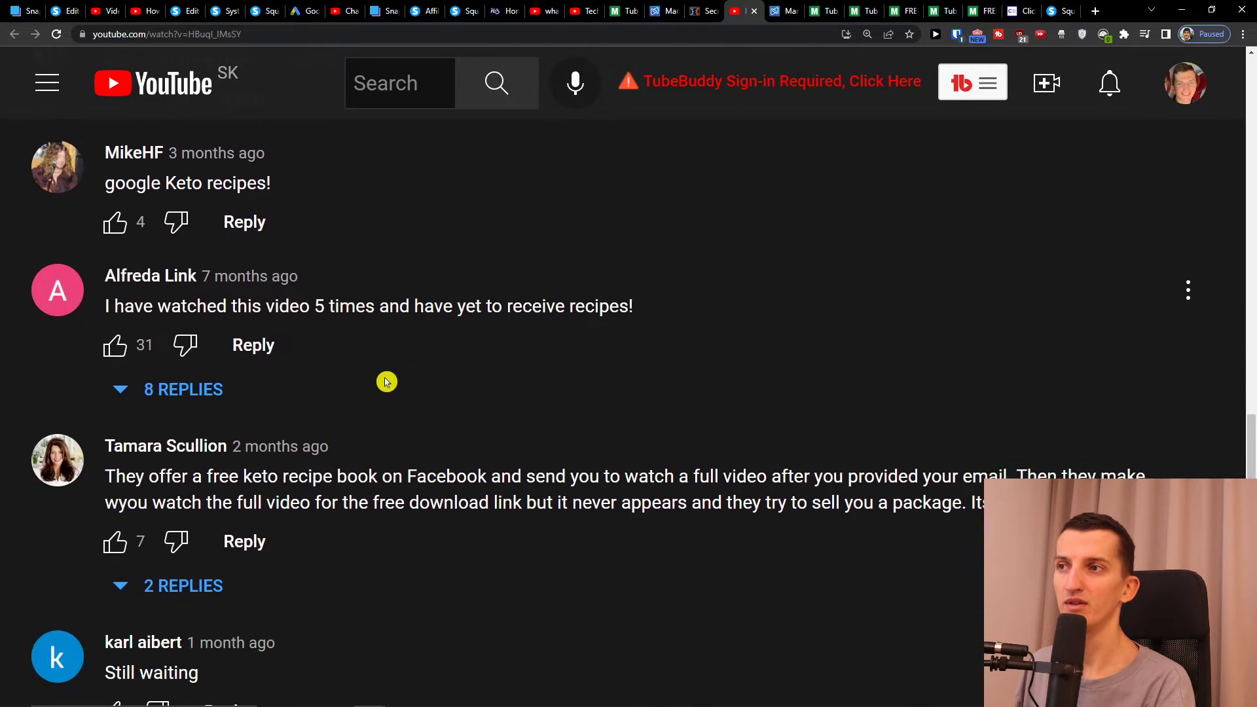
left_click(183, 389)
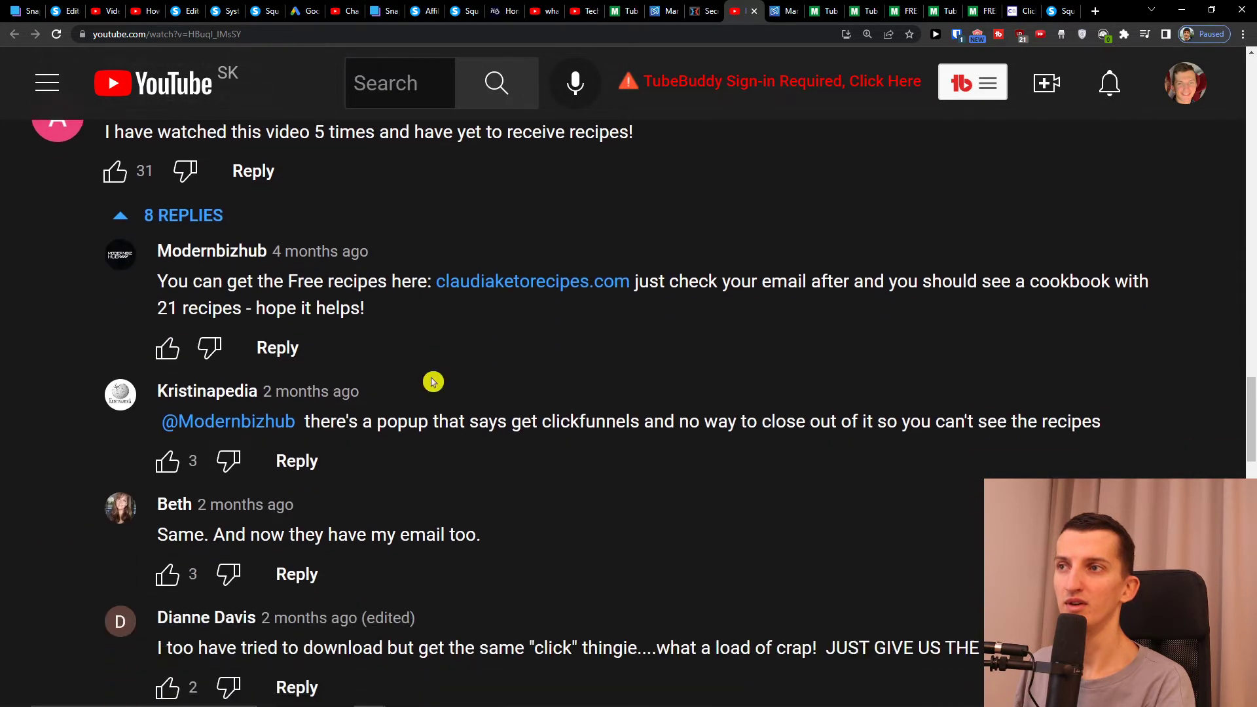
scroll("down", 3)
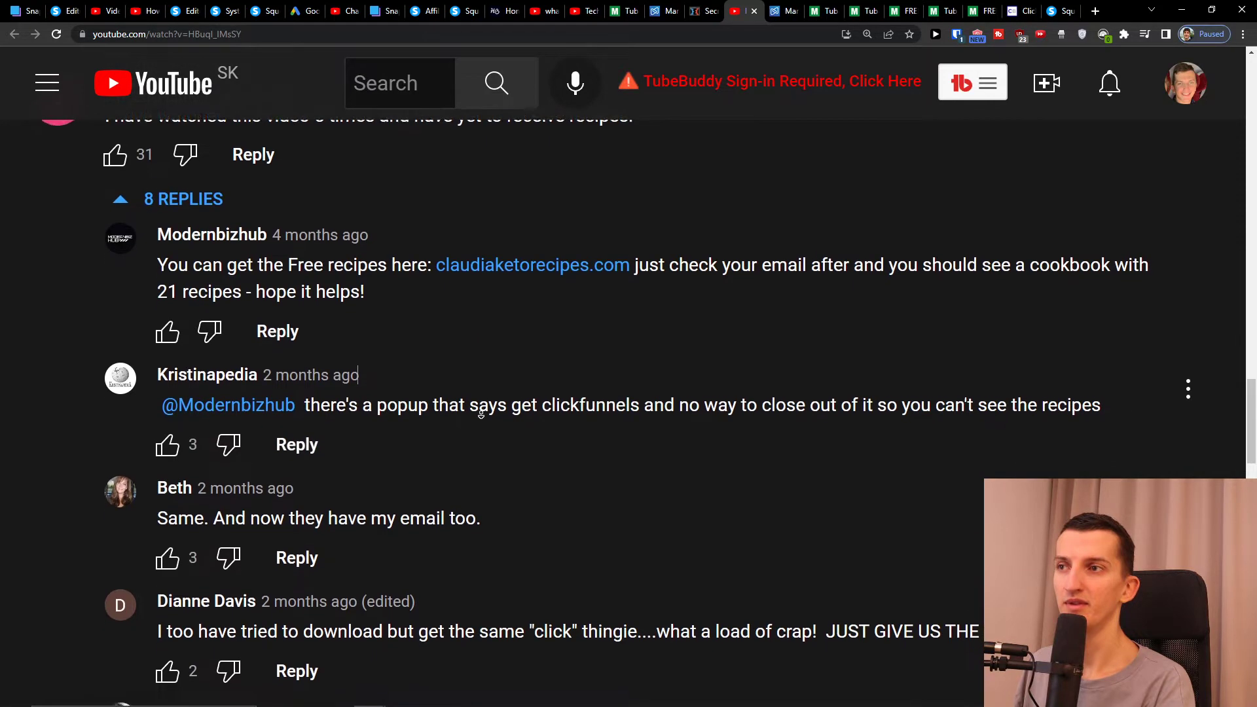
scroll("down", 3)
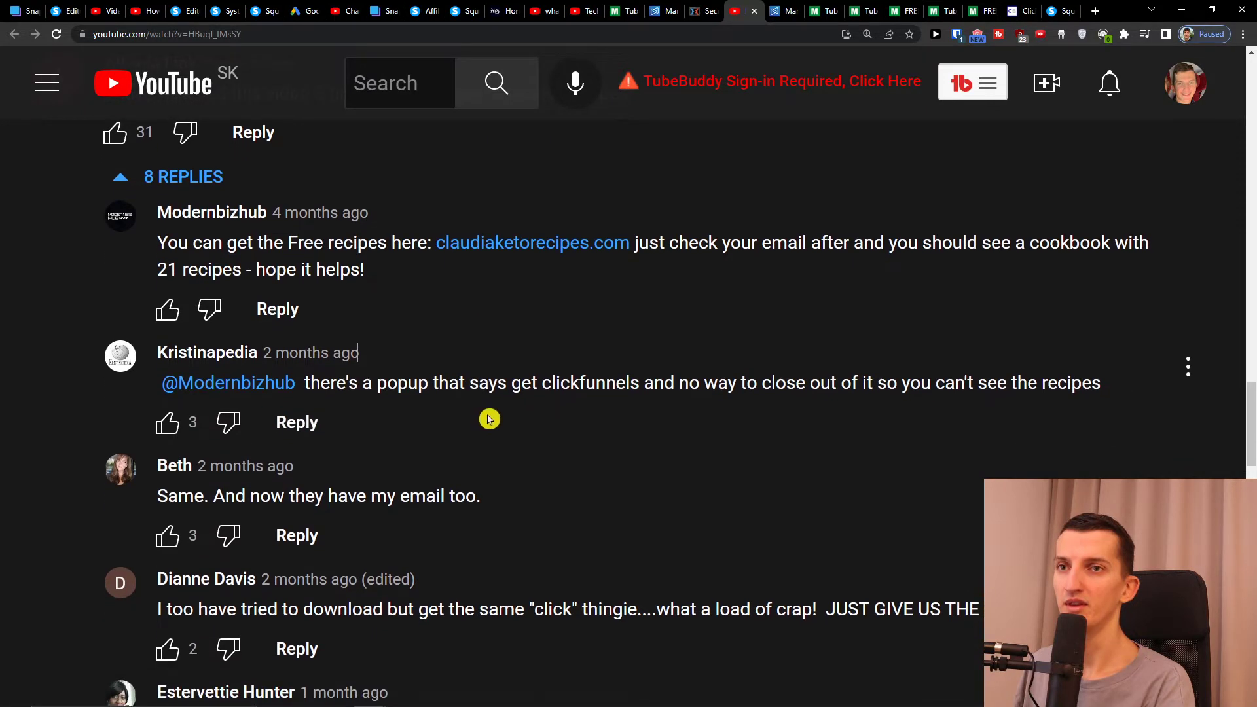
scroll("down", 3)
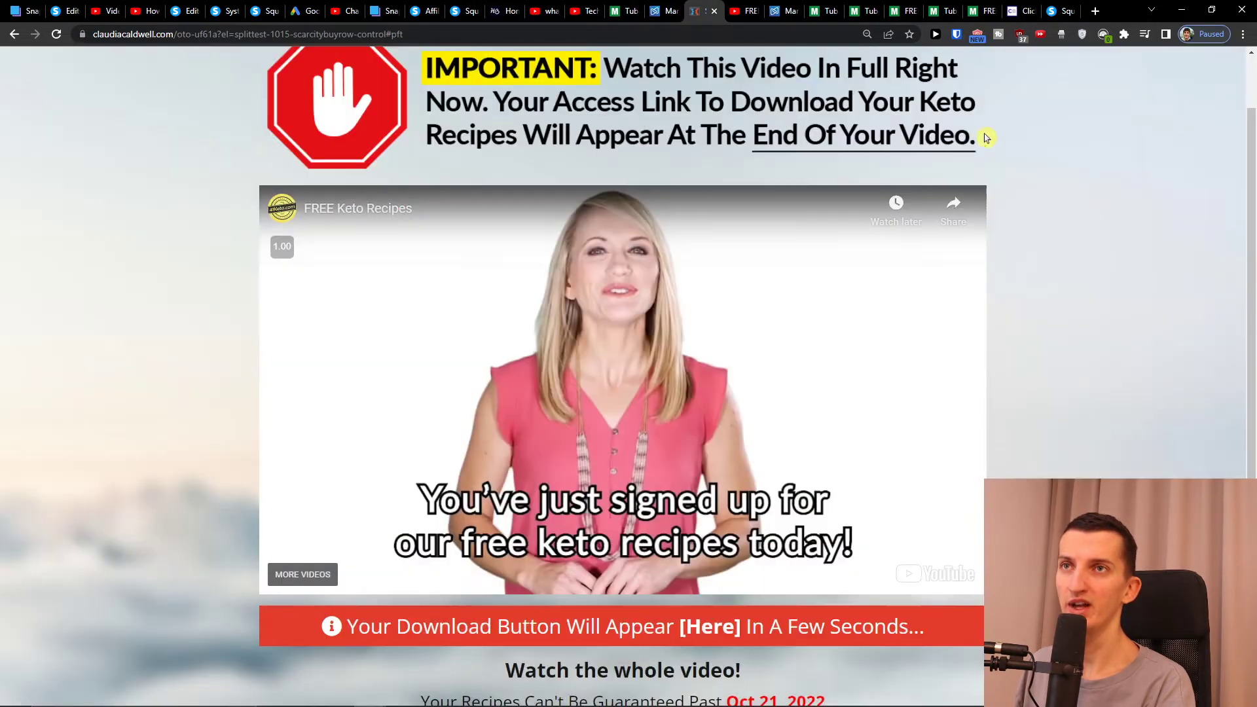
mouse_move(961, 163)
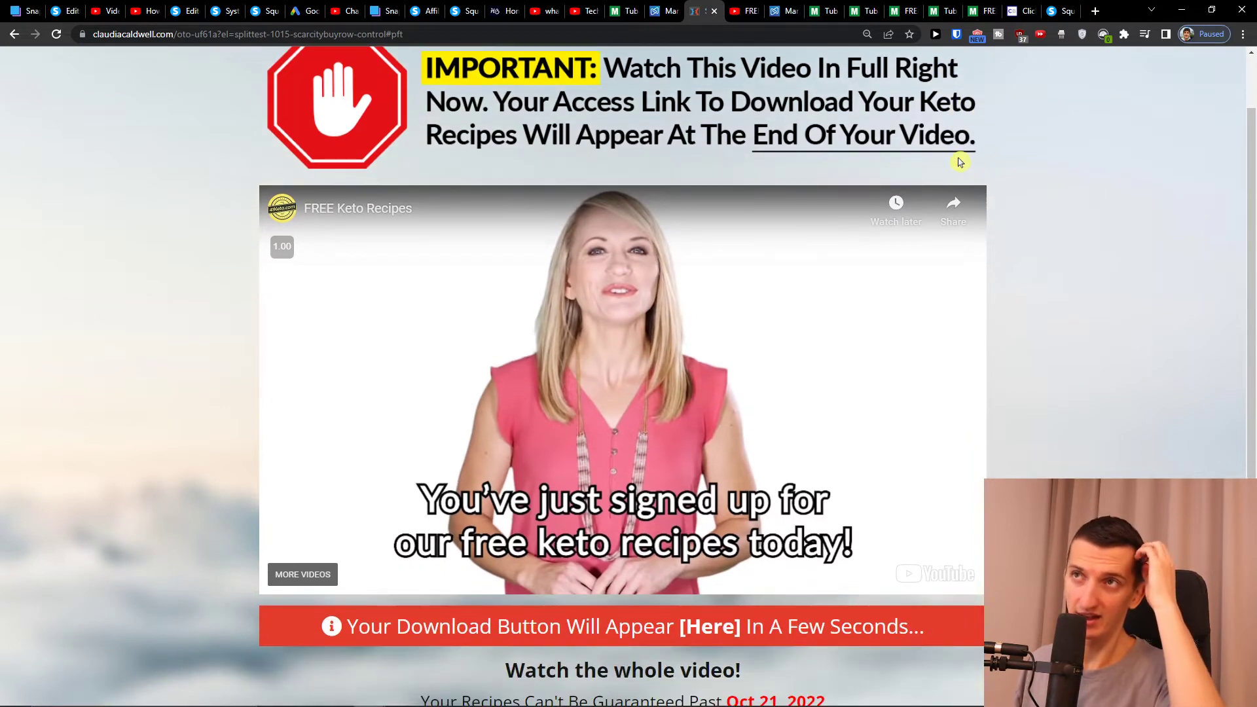
Scroll the keto offer page to its footer, then return to the Systeme.io contacts dashboard.
scroll("down", 3)
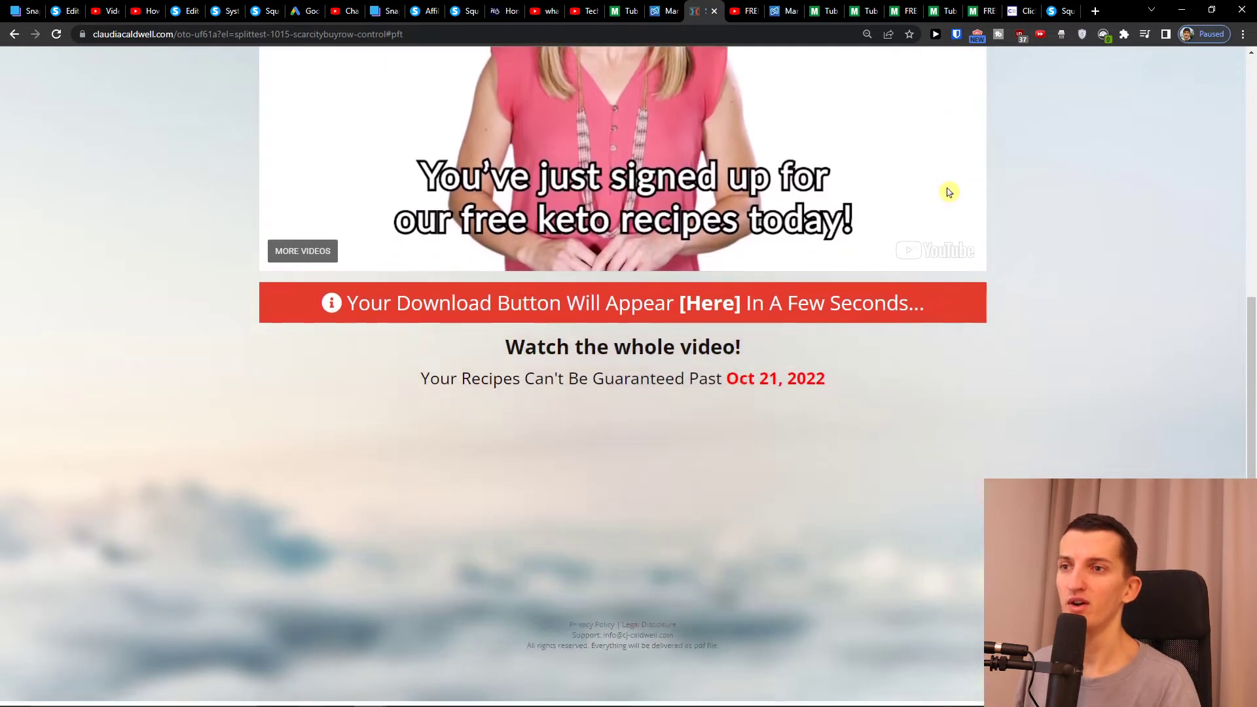
scroll("down", 3)
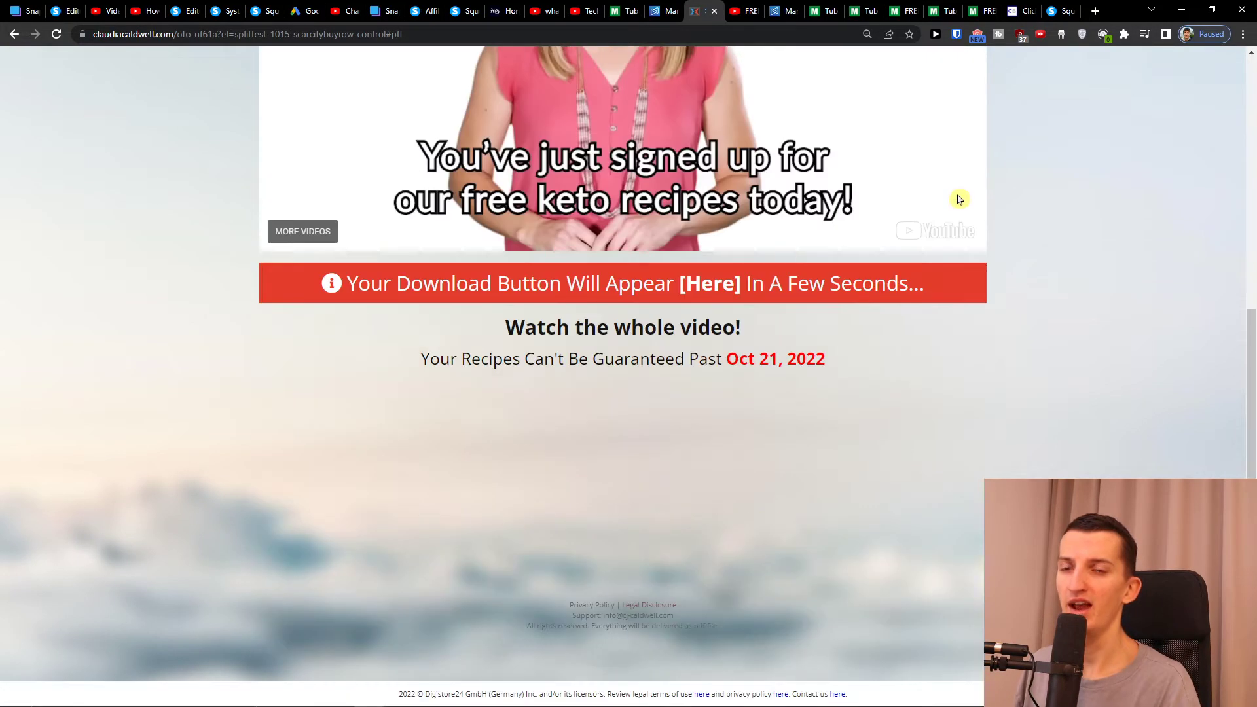
scroll("up", 3)
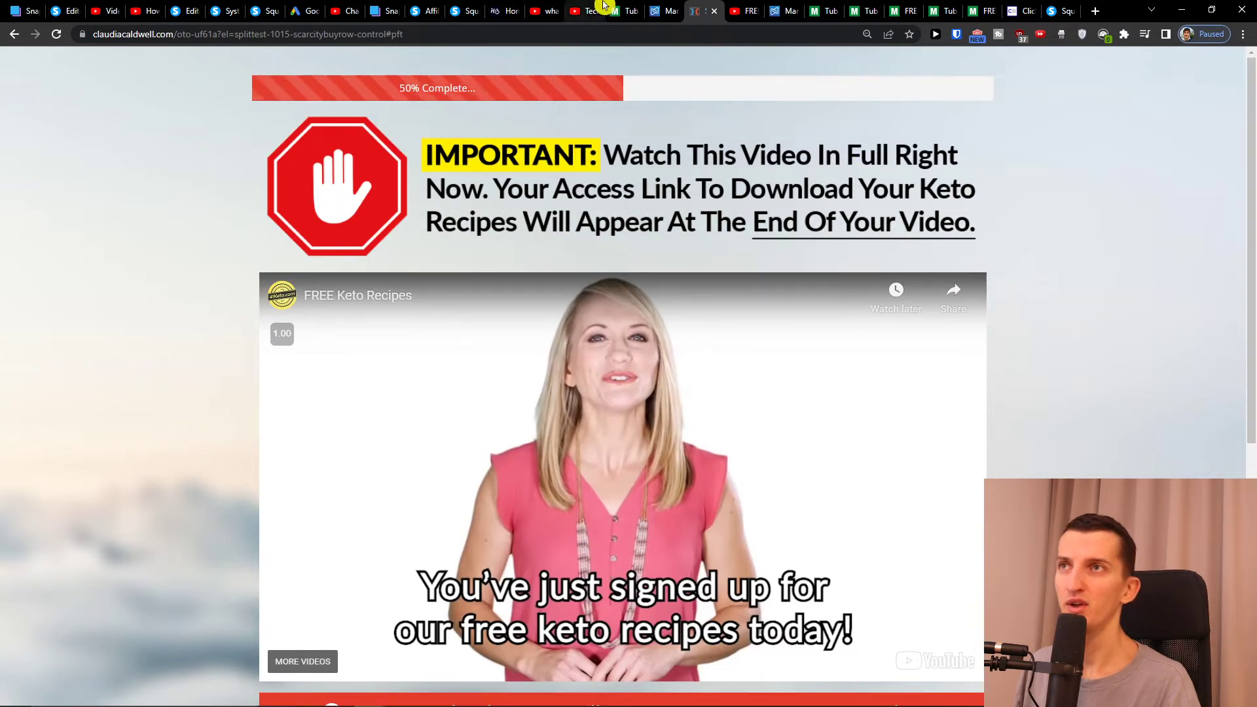
mouse_move(523, 7)
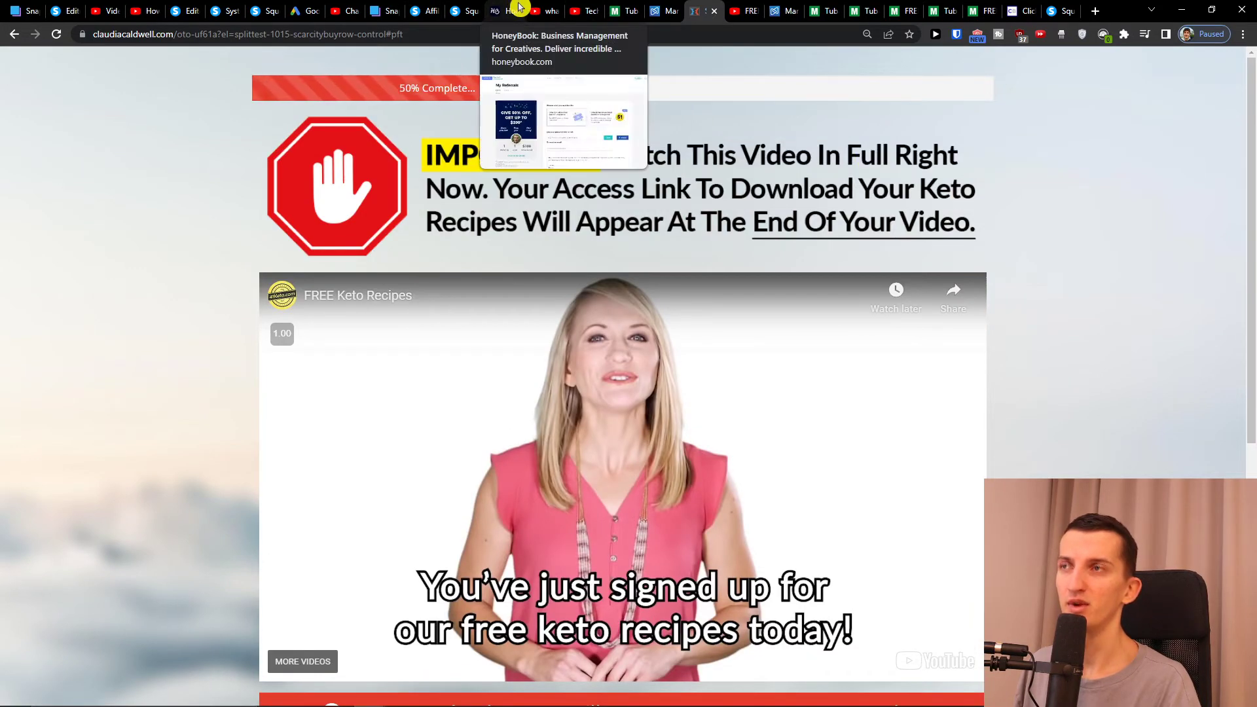
mouse_move(485, 11)
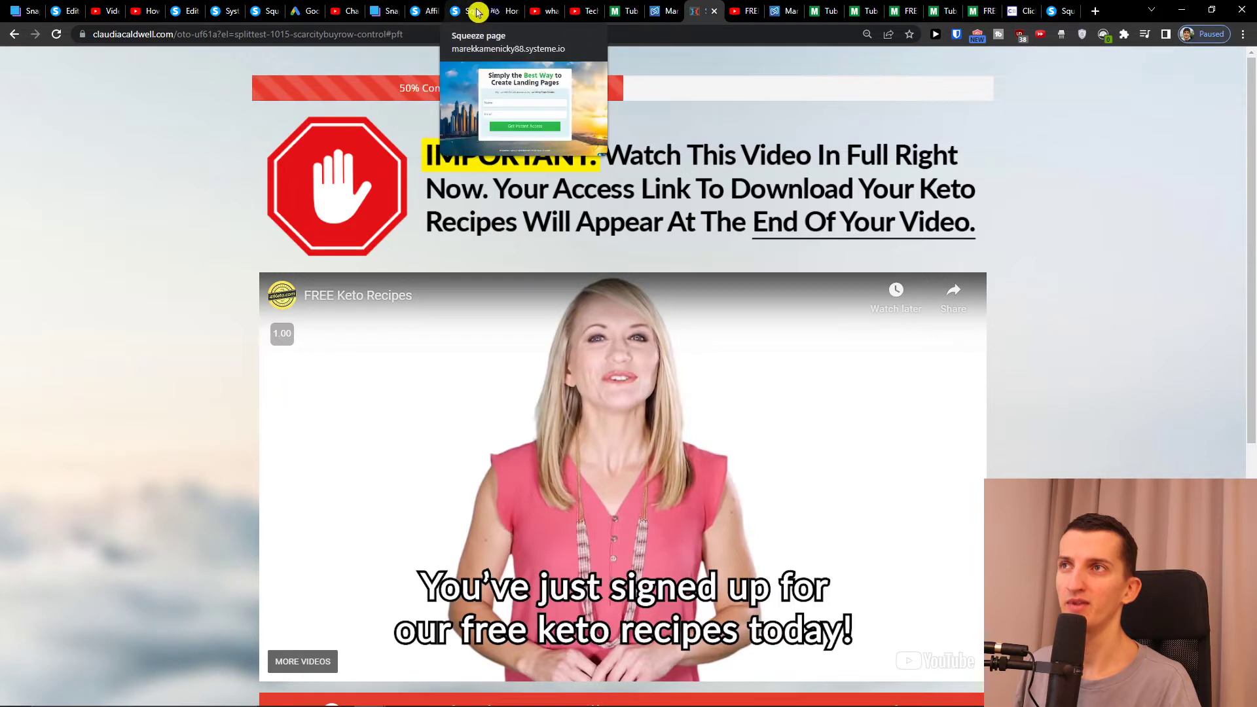
left_click(417, 12)
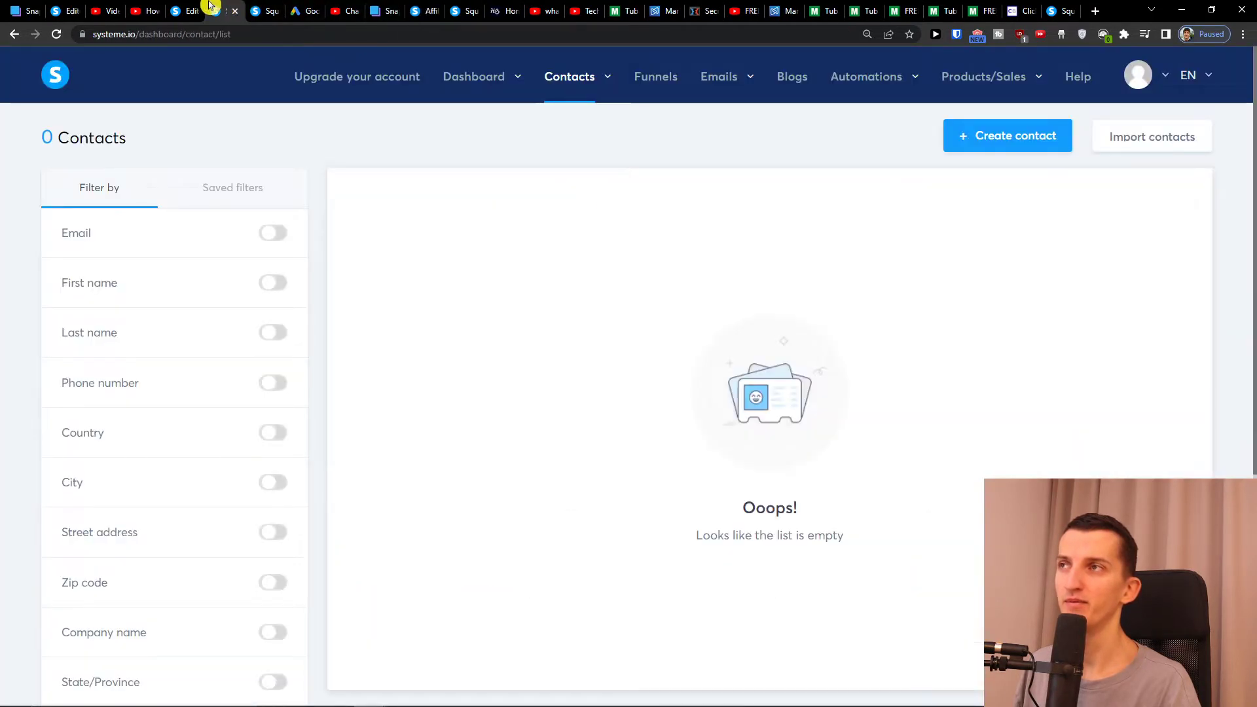
Retype the top line as 'GET KETO MEAL PLAN TO LOSE WEIGHT', black with KETO in green.
left_click(186, 11)
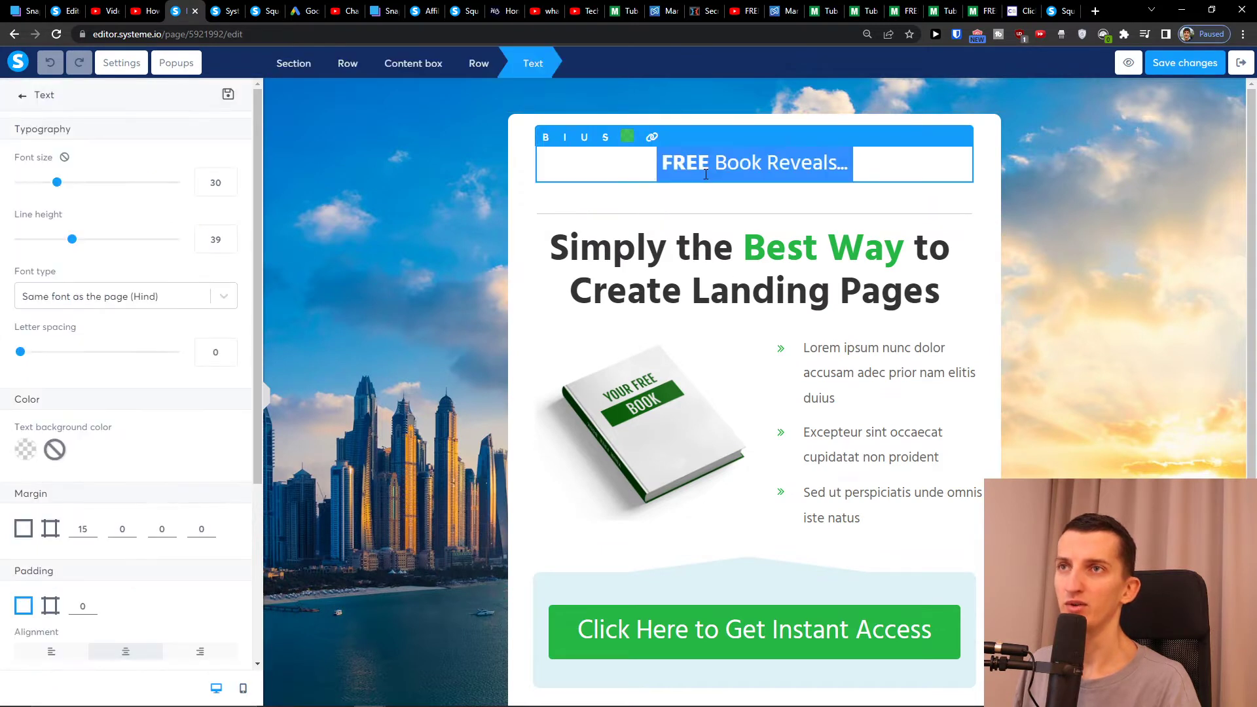
type("GE")
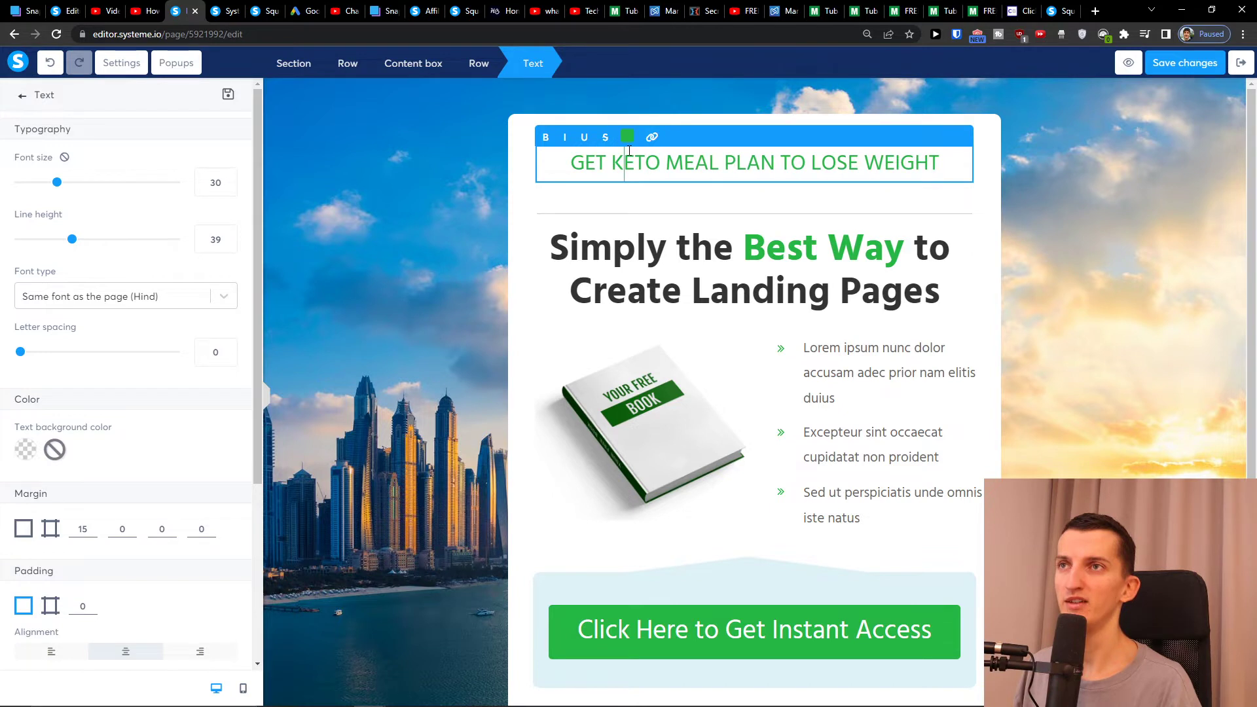
left_click(627, 136)
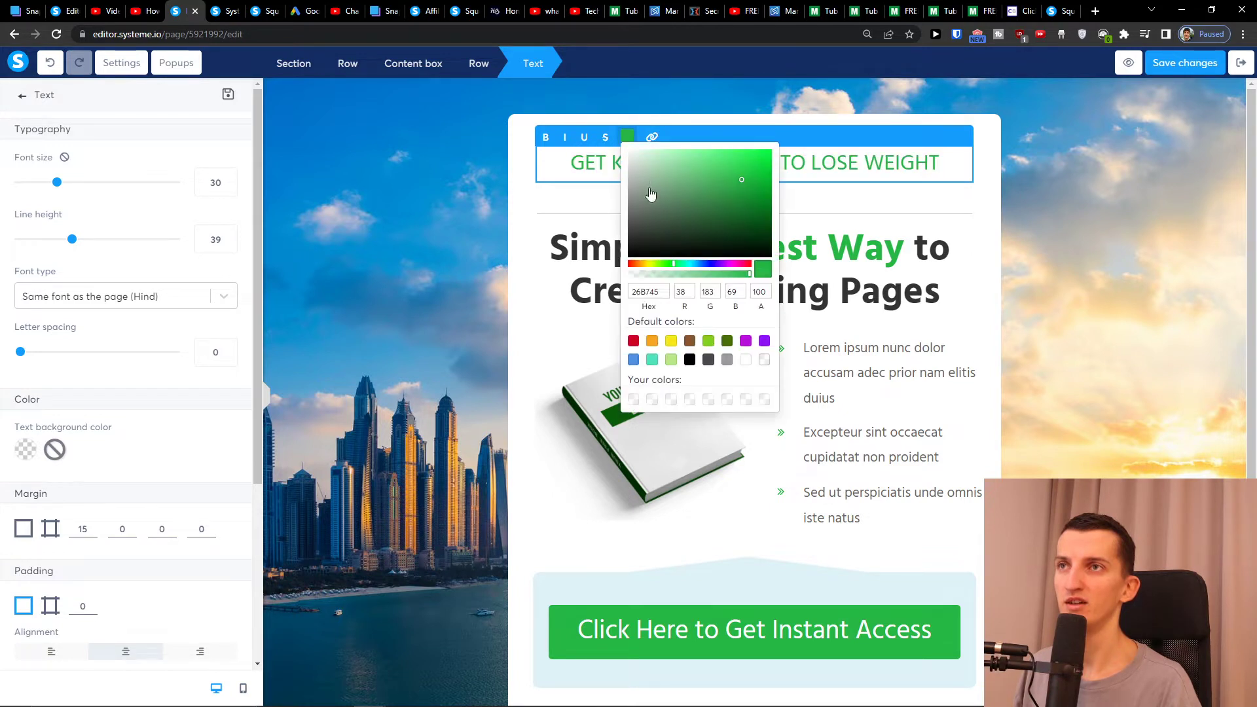
left_click(627, 137)
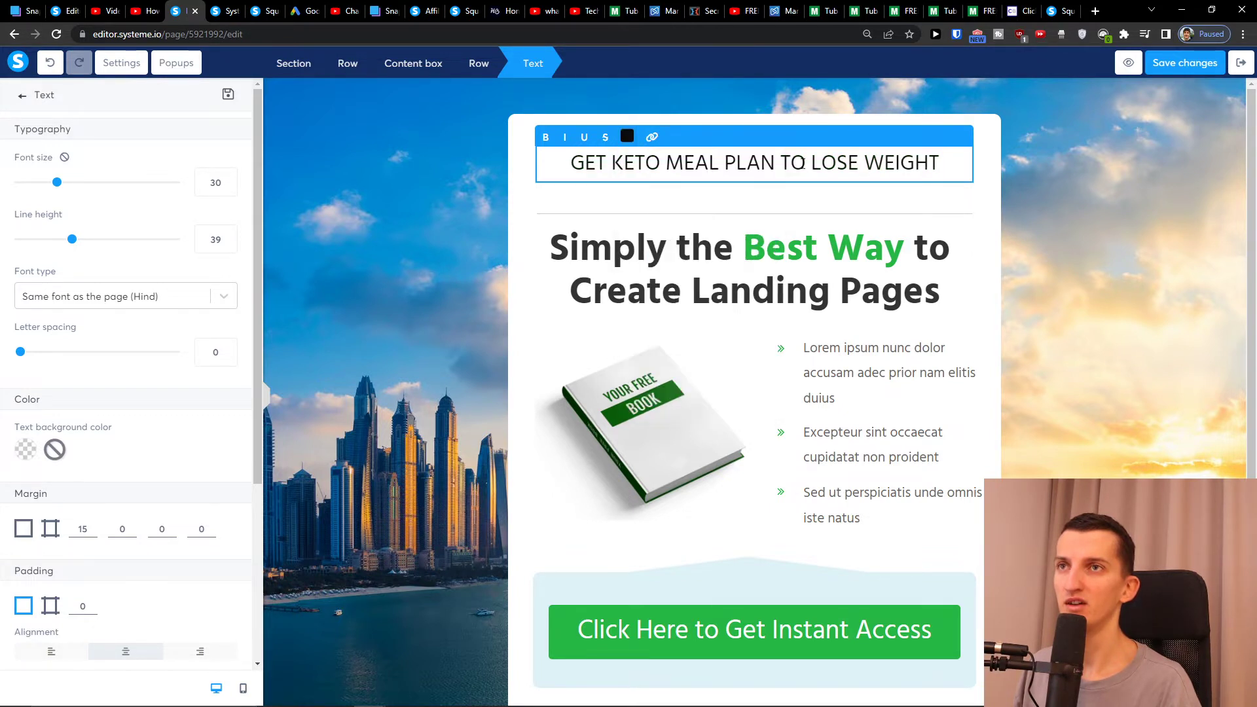
left_click(627, 136)
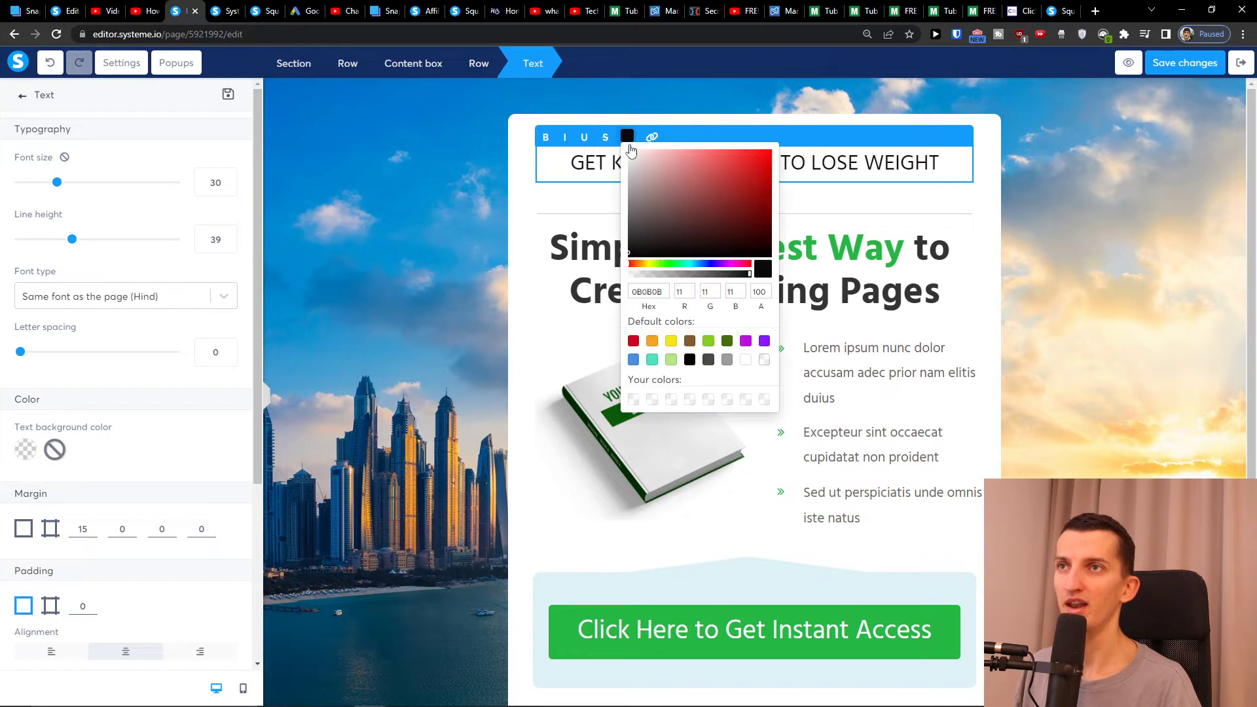
left_click(758, 177)
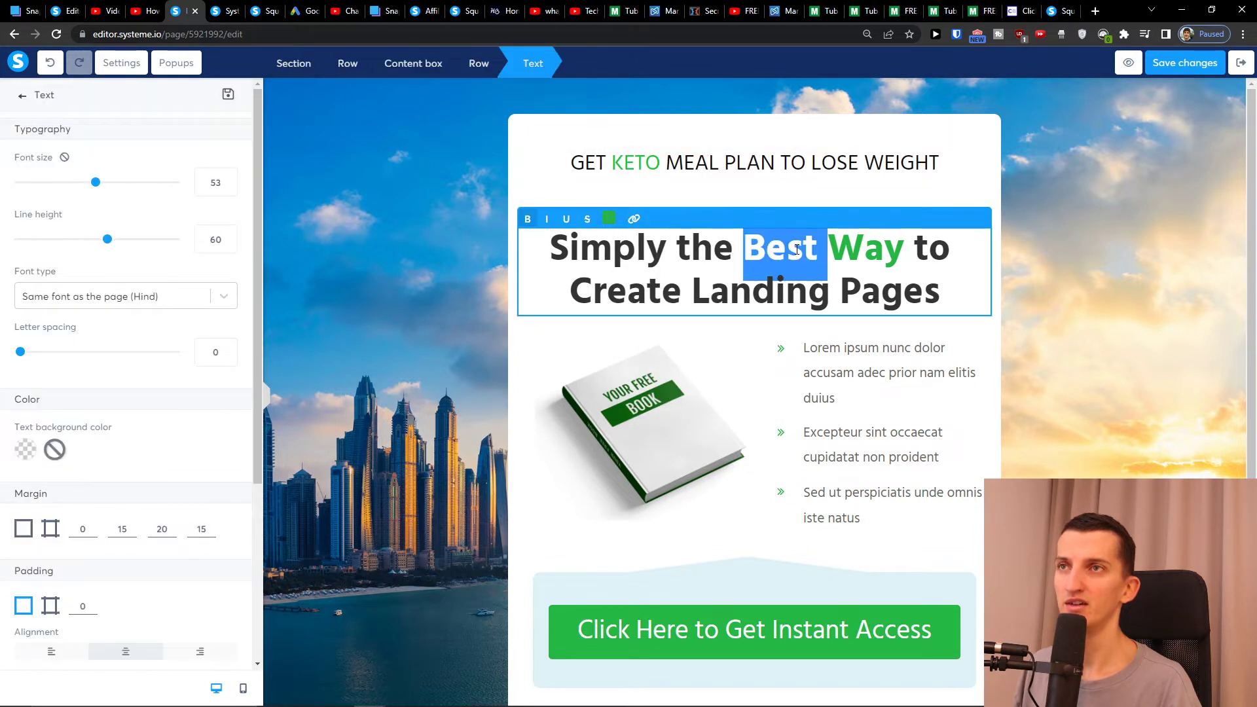
Replace the headline's second line with 'Lose weight with Keto', then bring up the YouTube page.
left_click(754, 163)
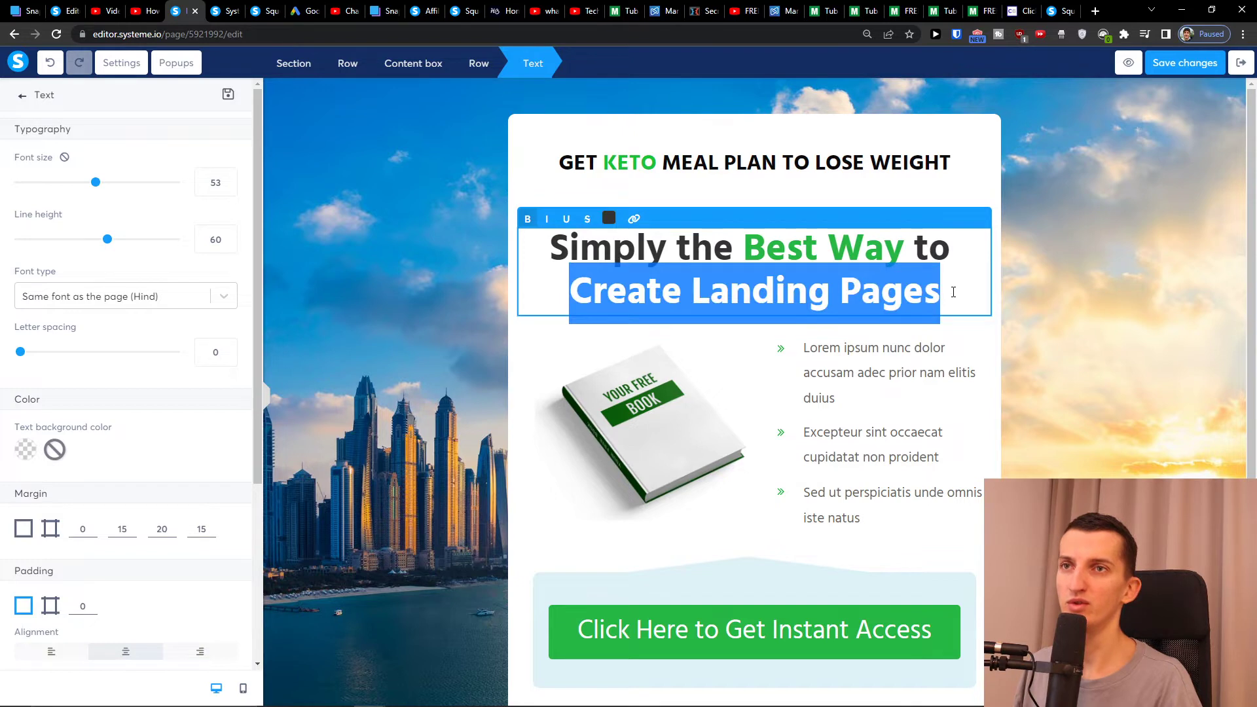
type("Lose weight")
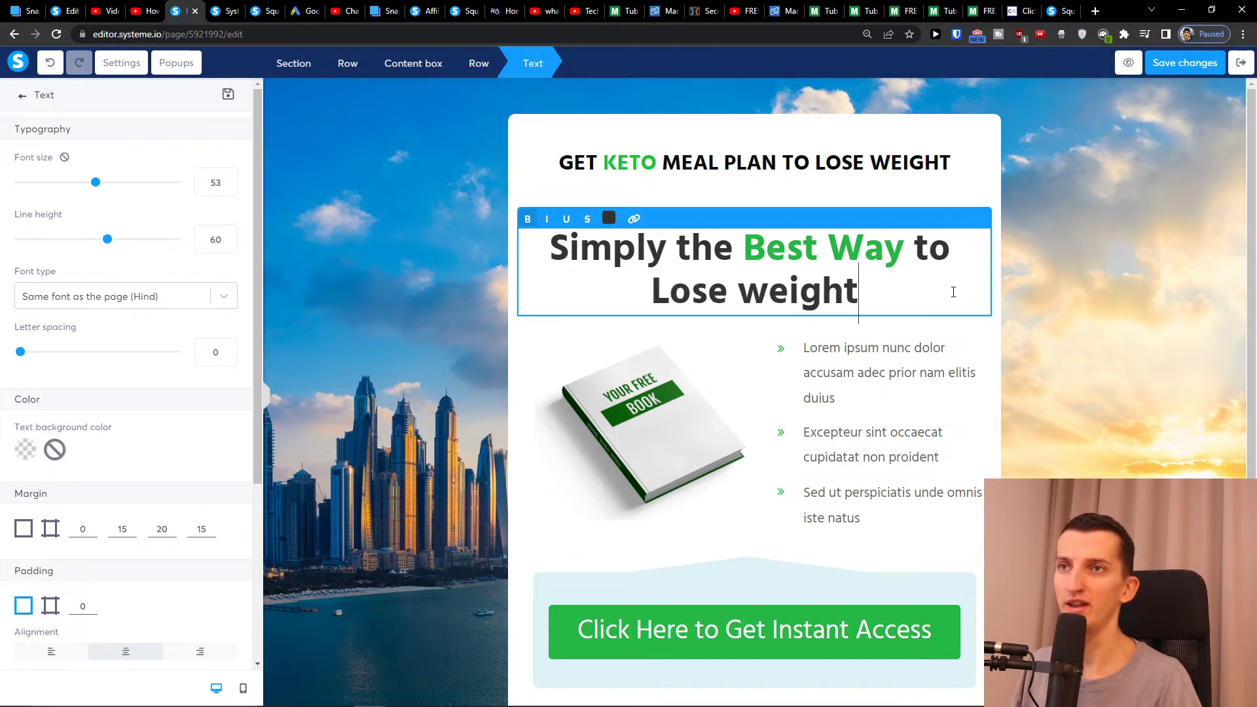
type("with Keto")
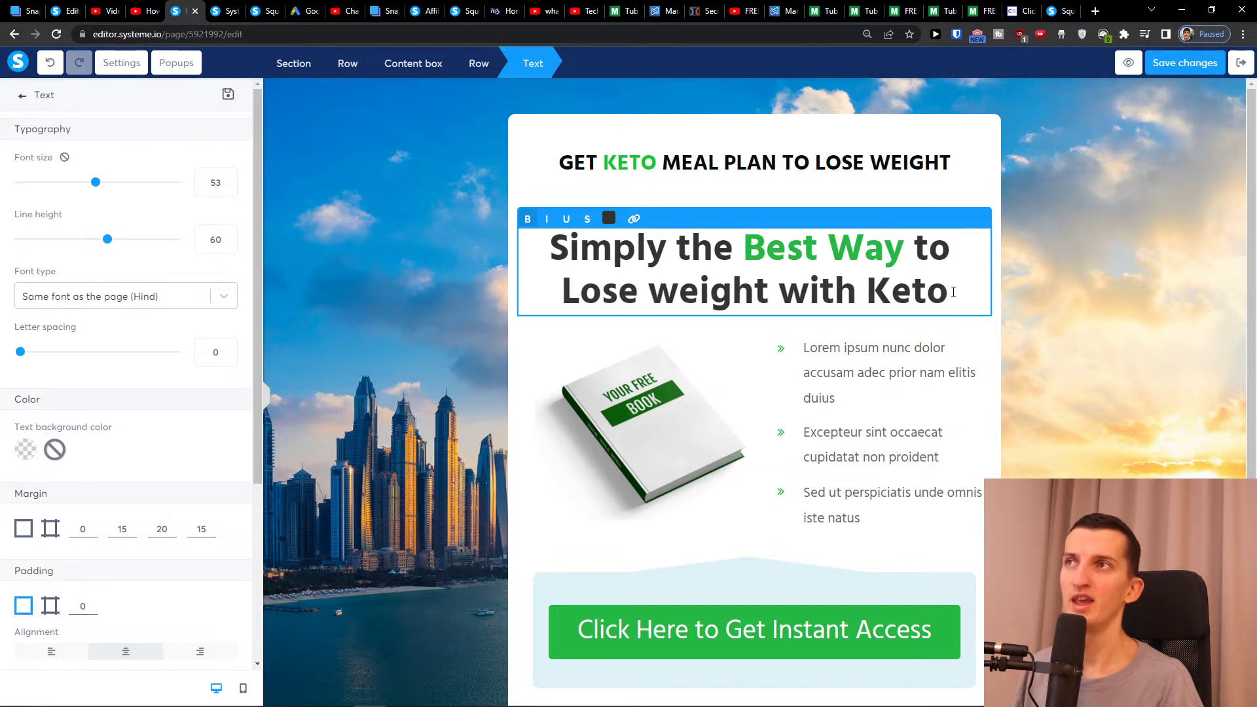
left_click(101, 11)
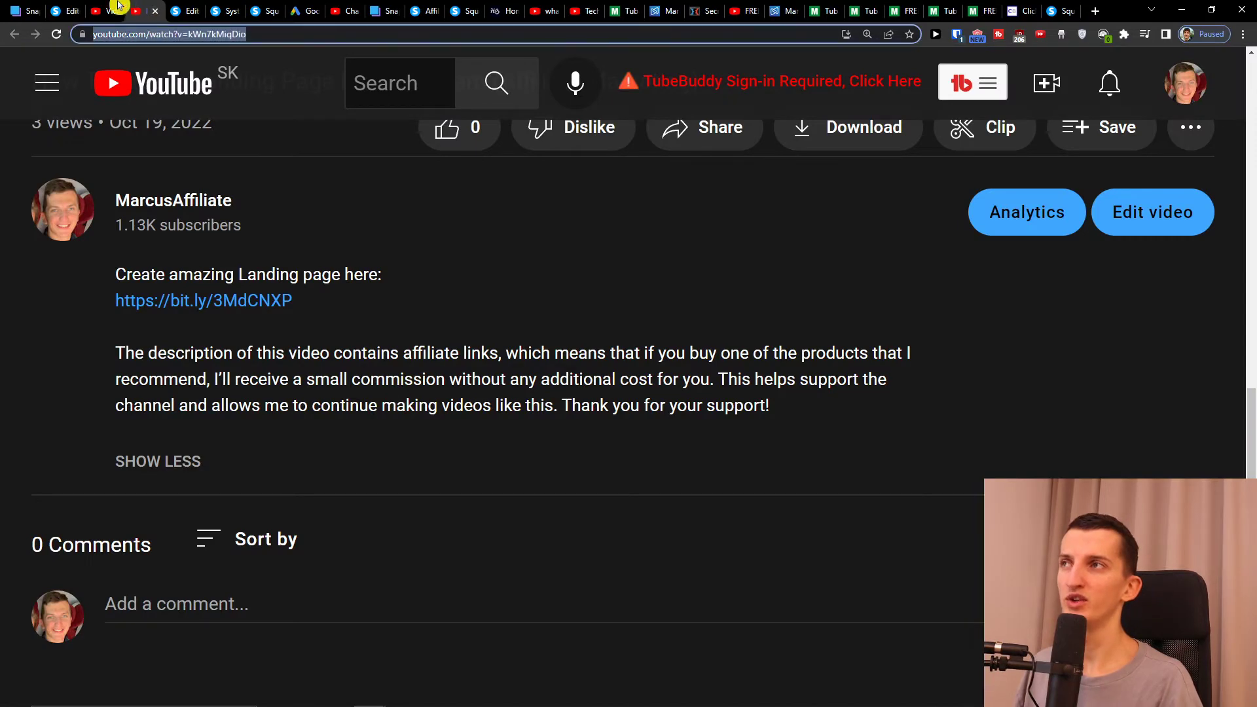
Browse Google Images keto results and save the Atkins lazy keto food photo.
left_click(1084, 9)
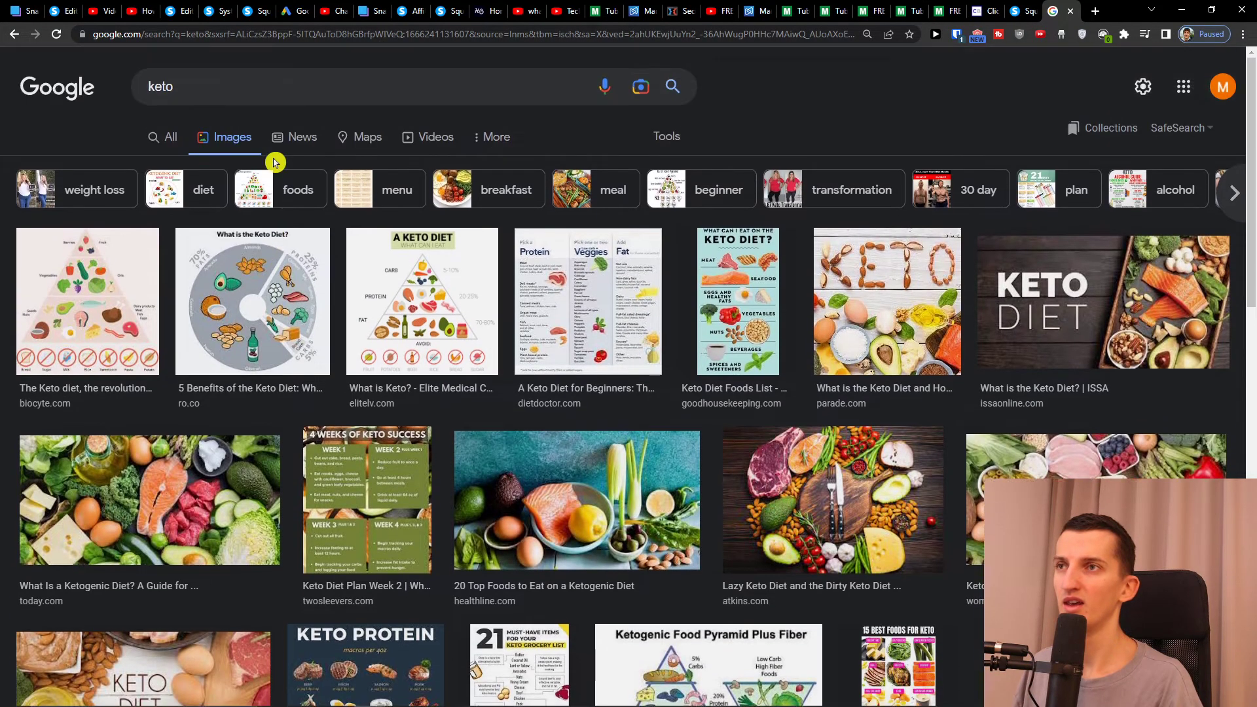
left_click(422, 300)
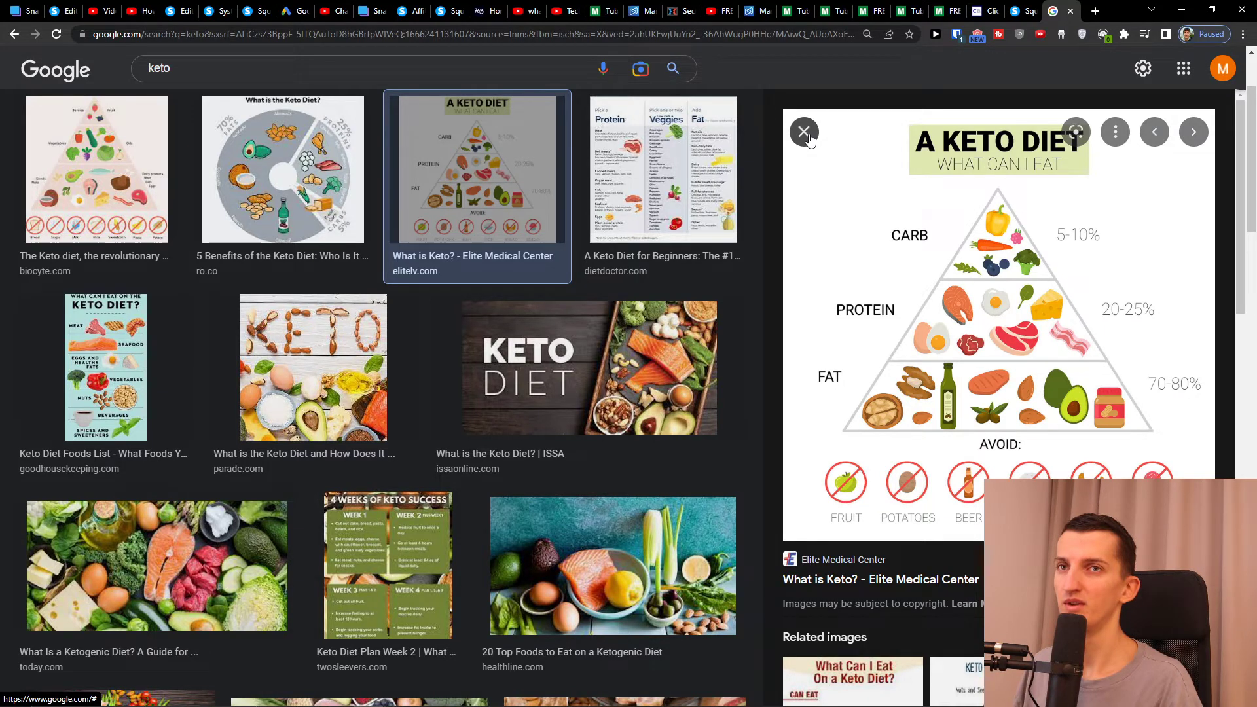
left_click(803, 132)
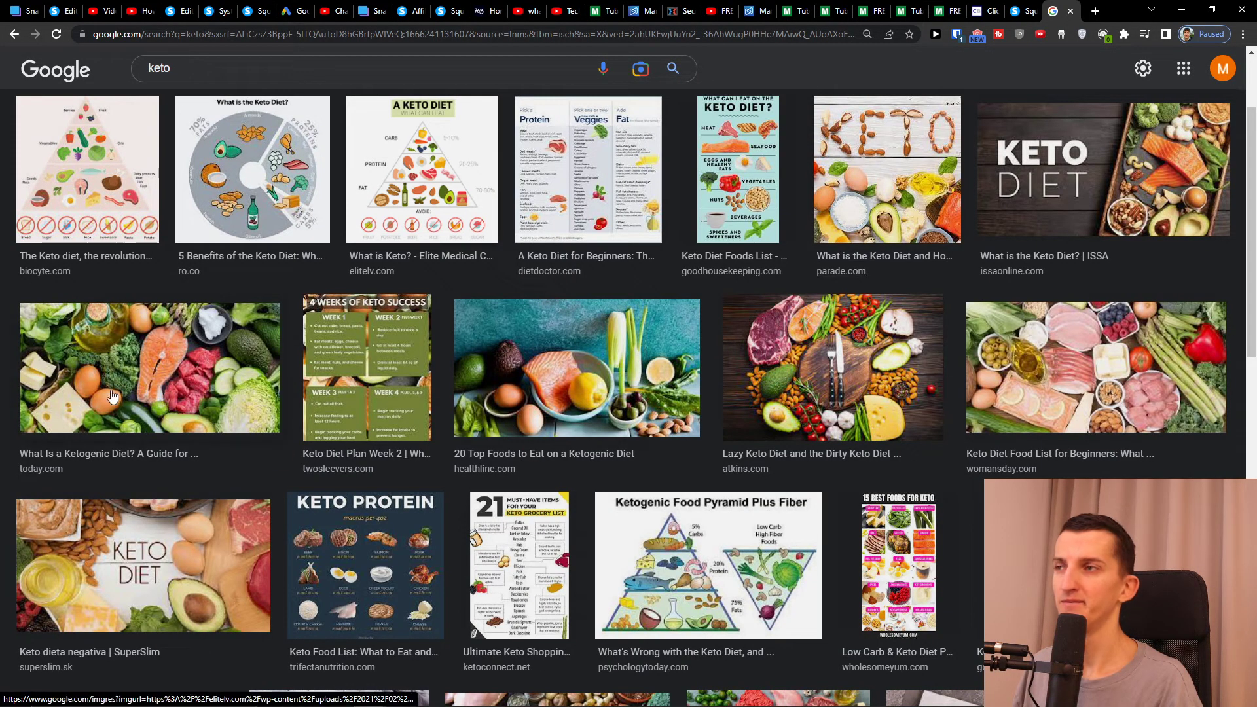
scroll("down", 3)
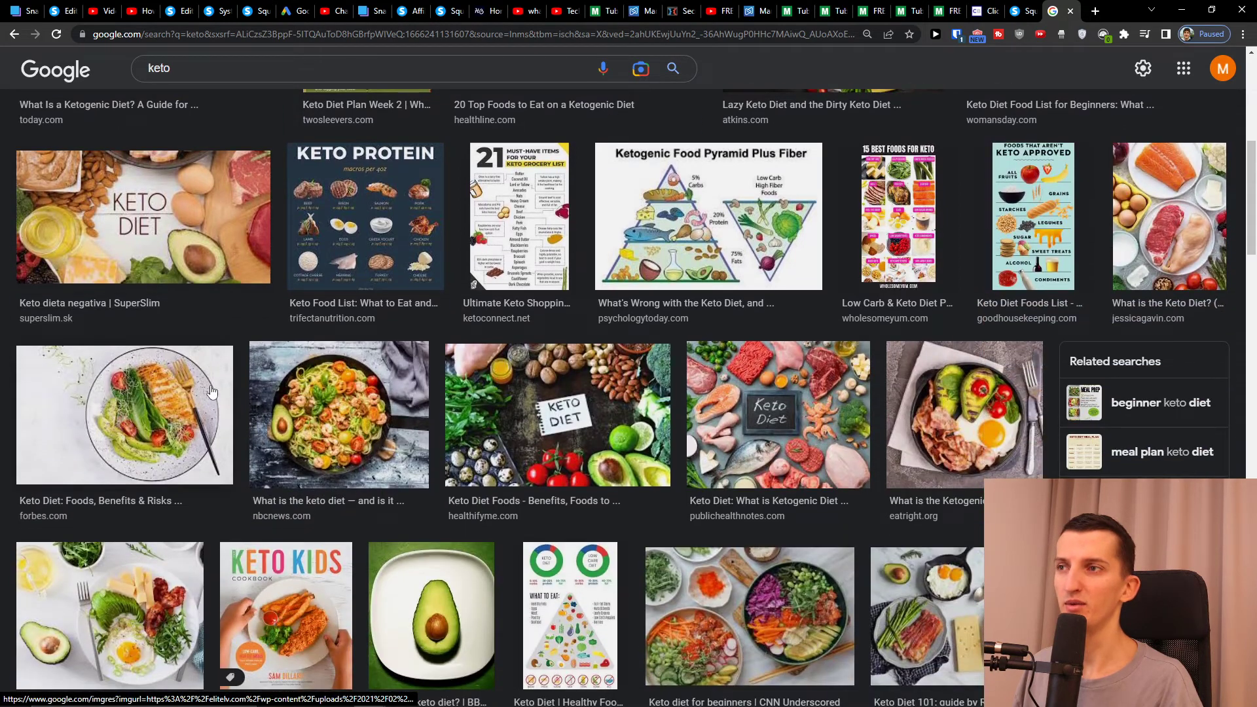
scroll("down", 3)
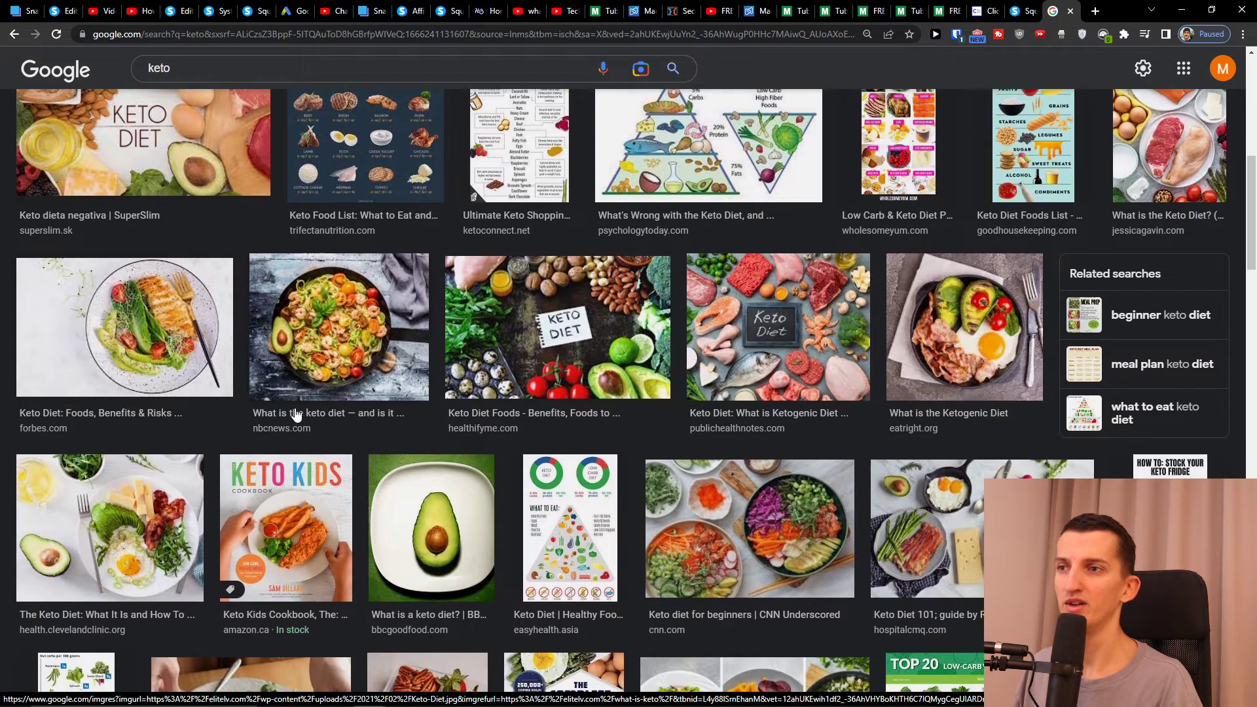
scroll("down", 3)
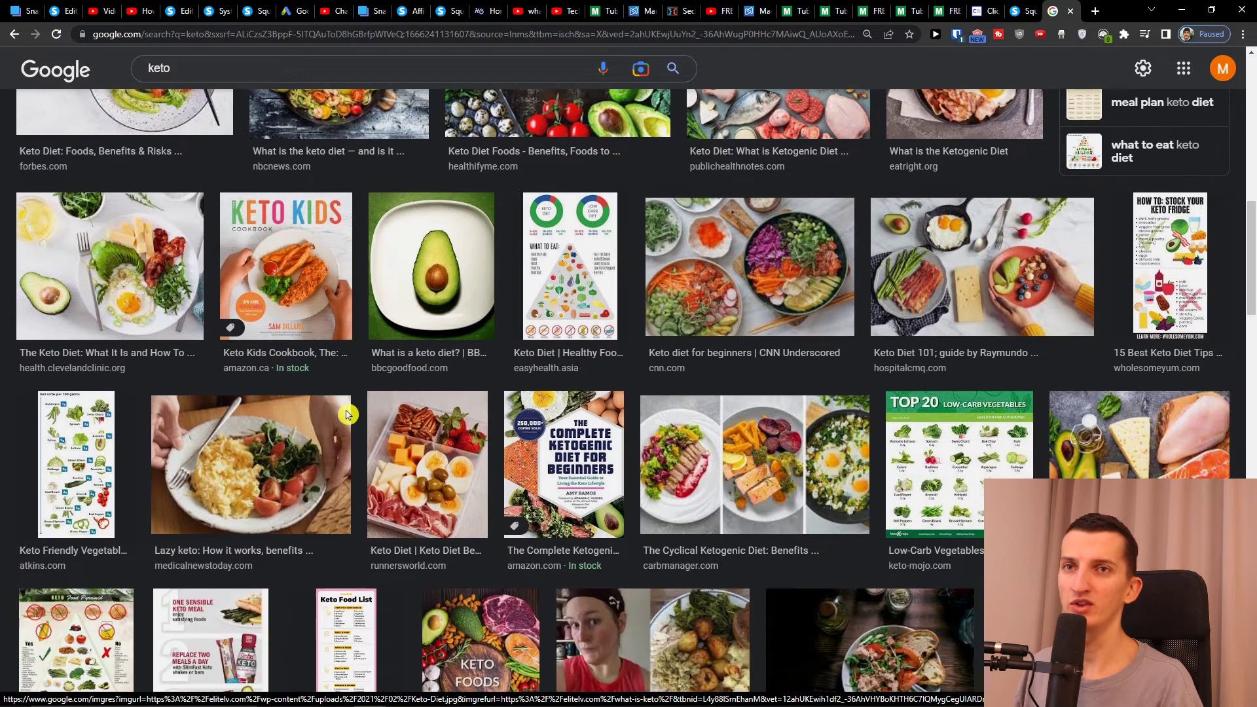
scroll("down", 3)
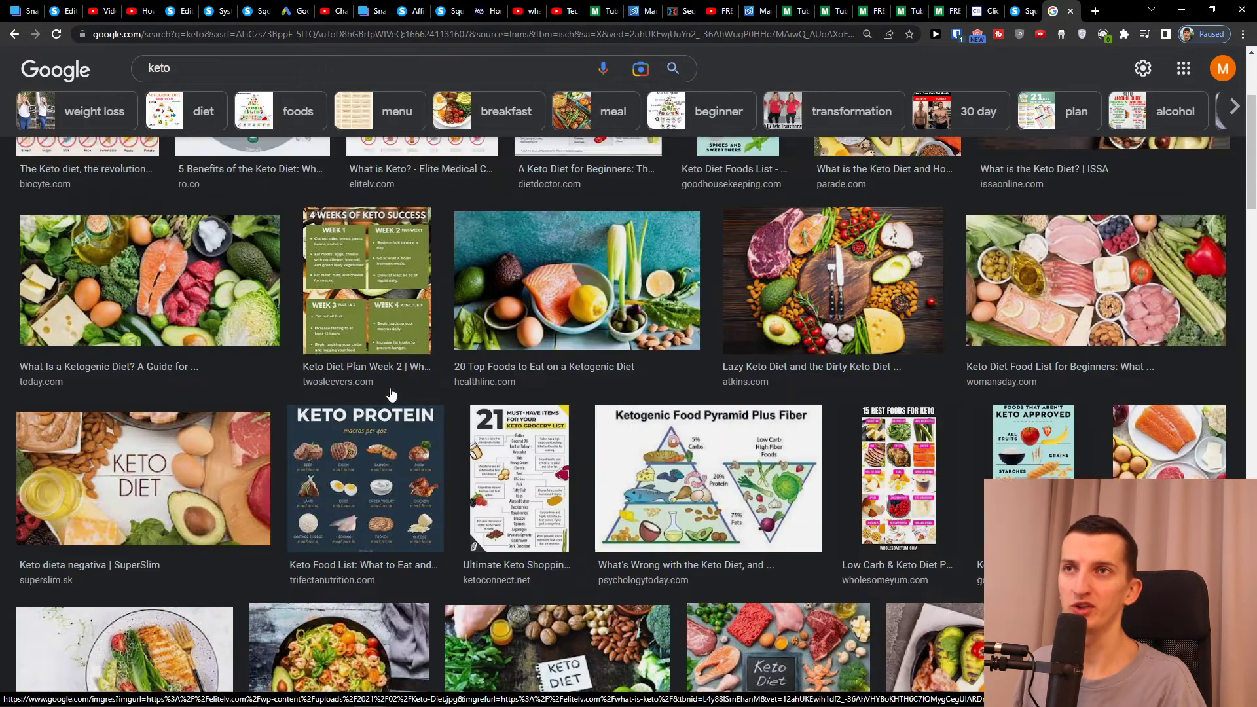
left_click(833, 280)
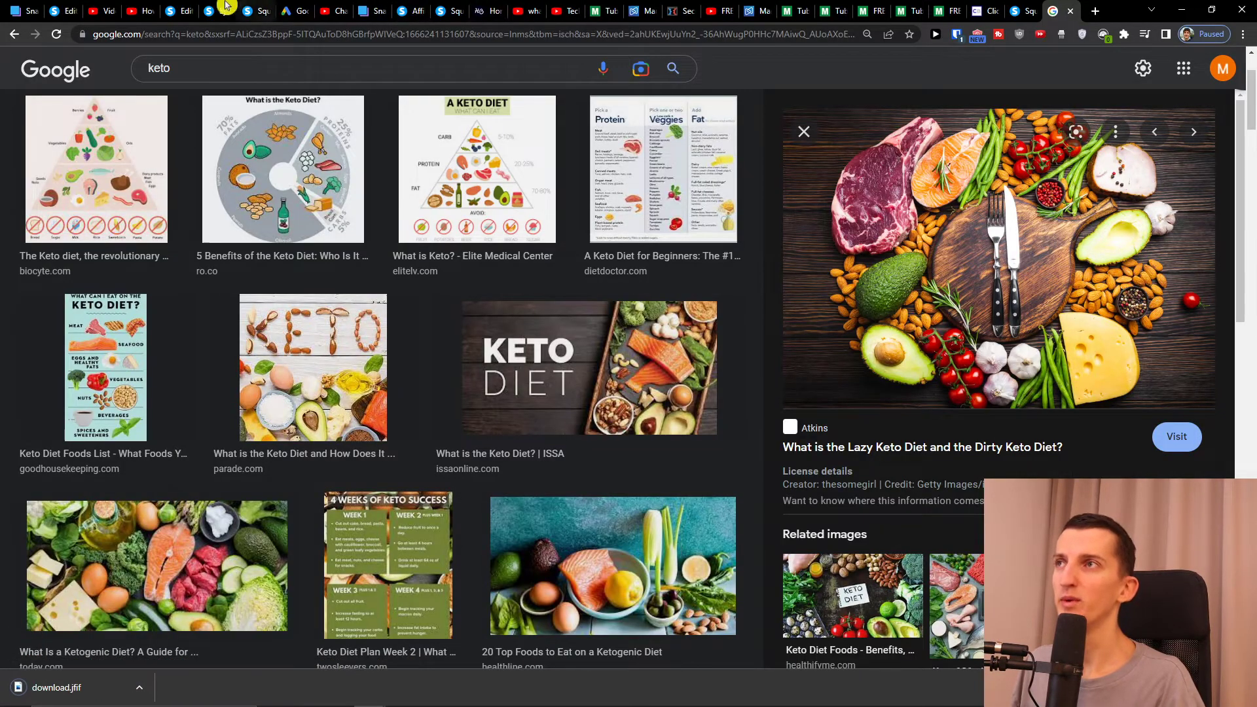
left_click(173, 11)
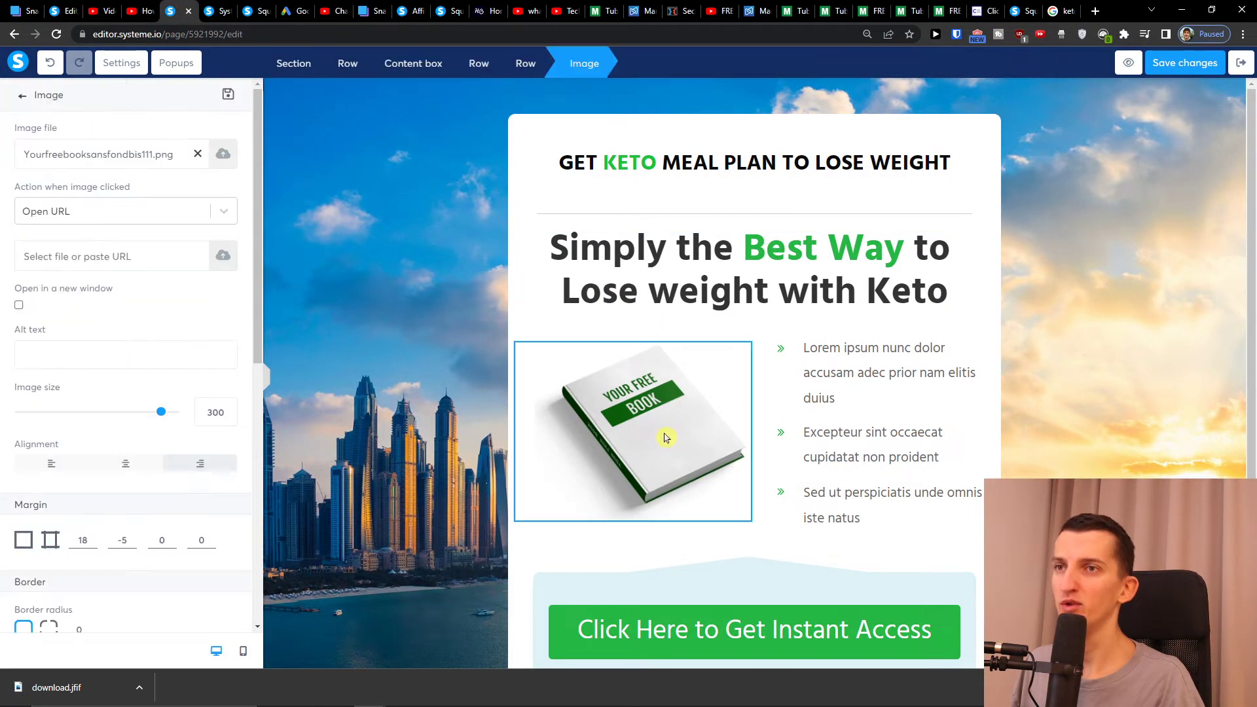
Select the free book image and save the HealthifyMe keto diet photo as JPG.
left_click(23, 95)
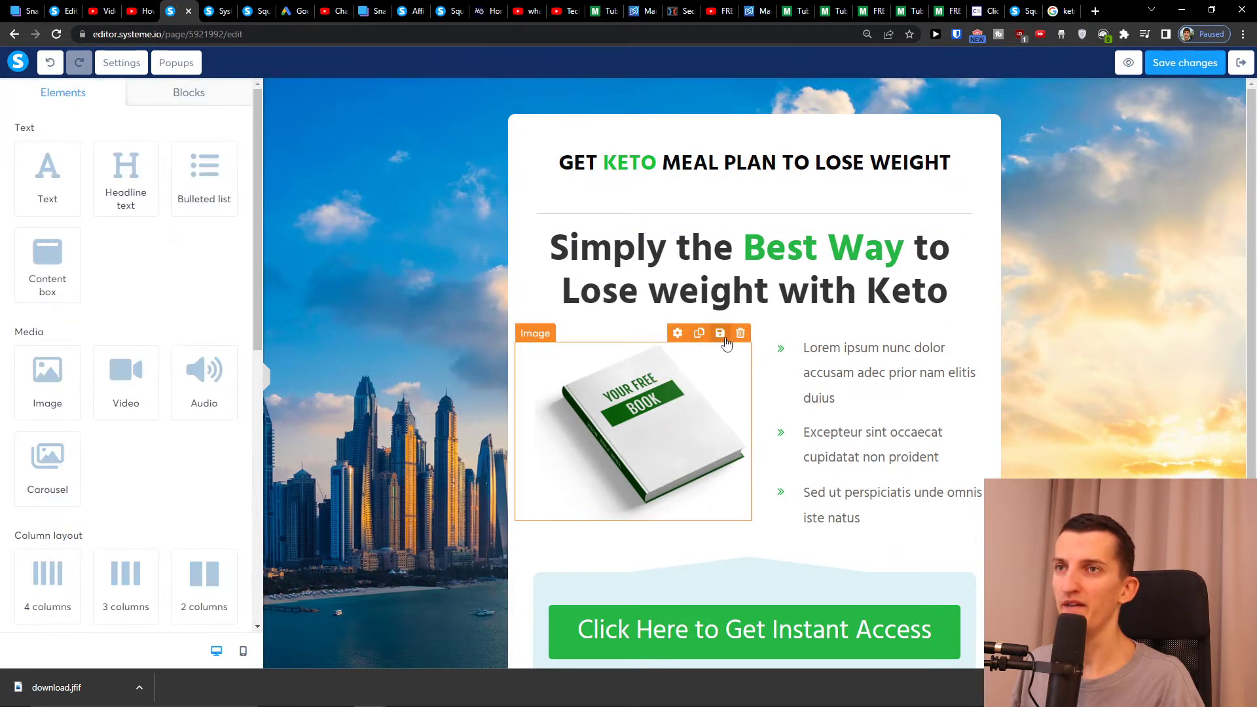
left_click(676, 333)
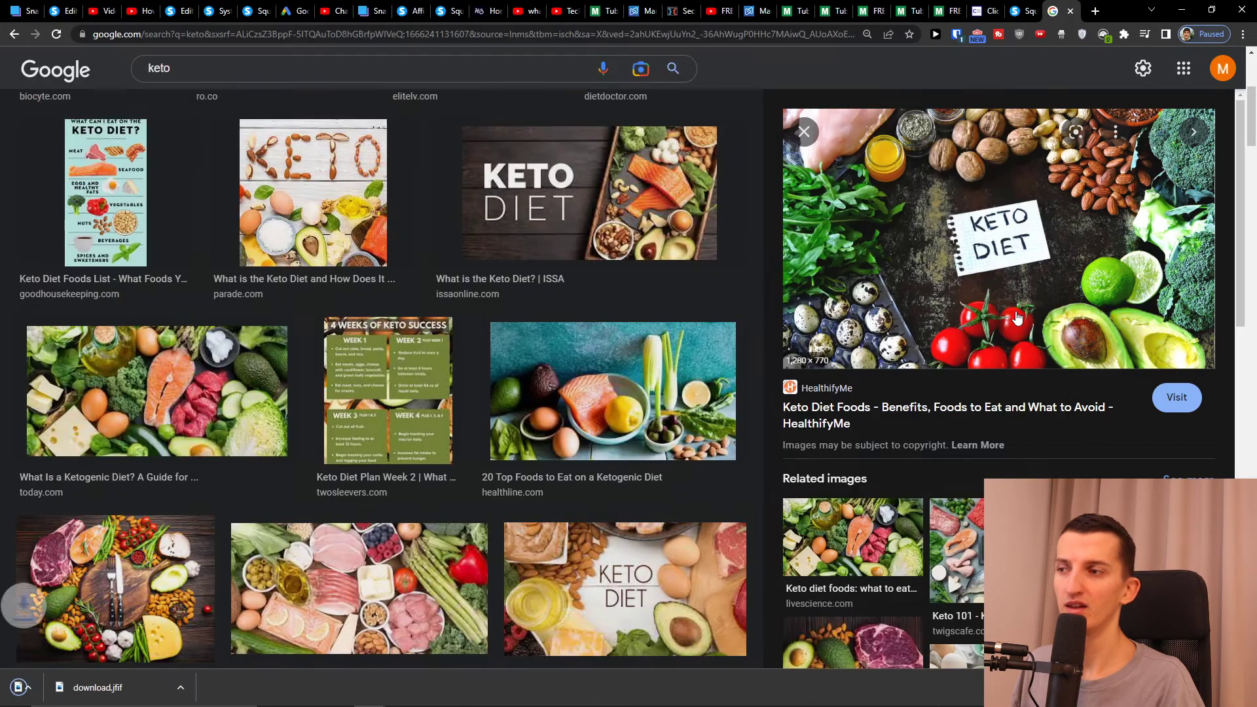
left_click(176, 11)
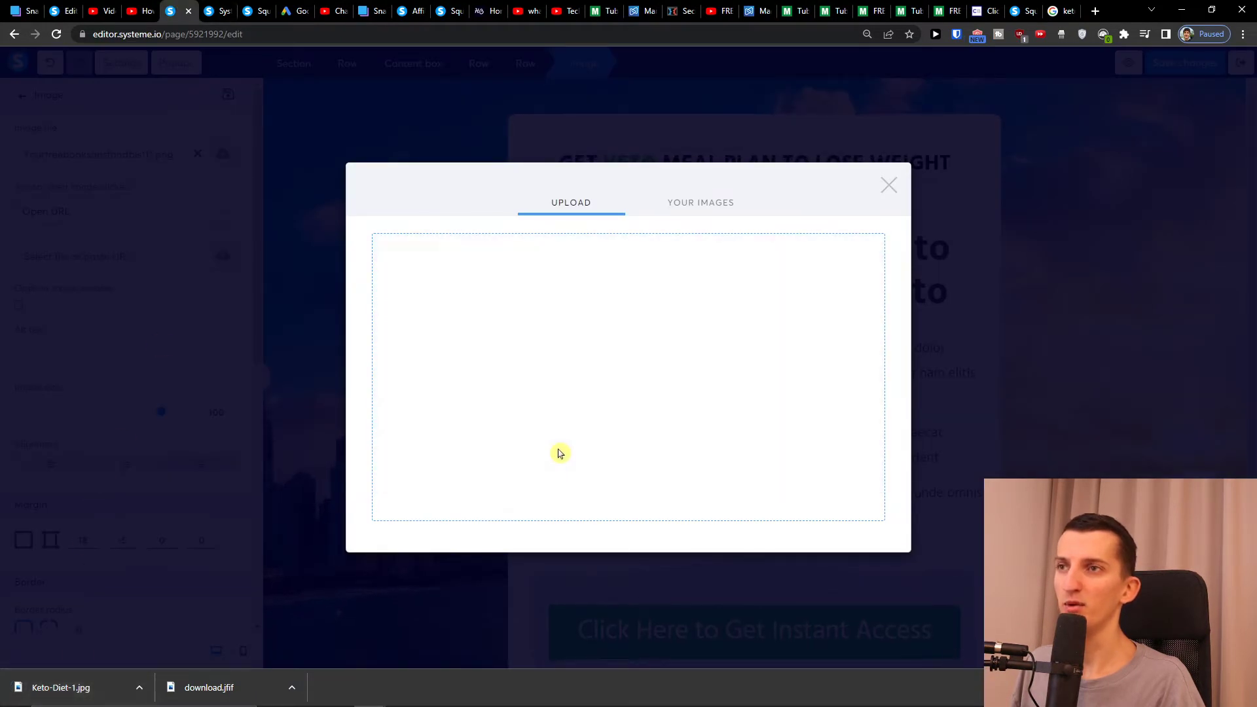
Upload Keto-Diet-1.jpg as the page image and shrink it to size 328.
left_click(889, 185)
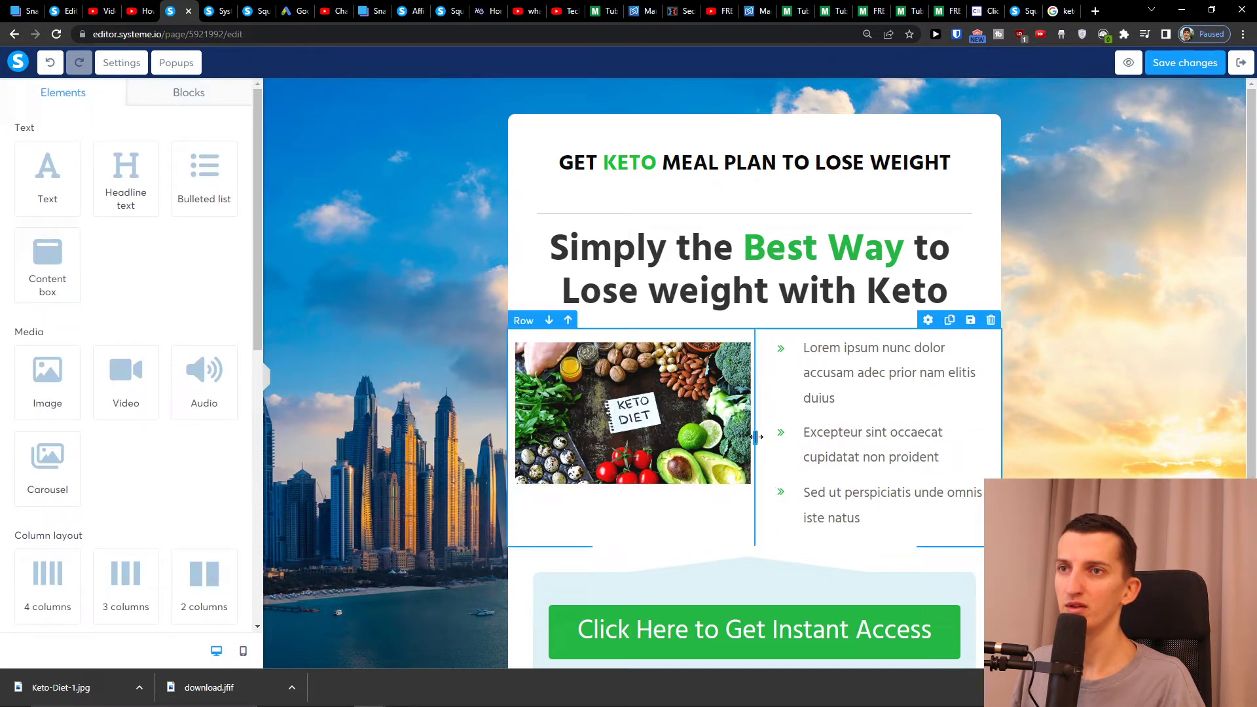
left_click(631, 413)
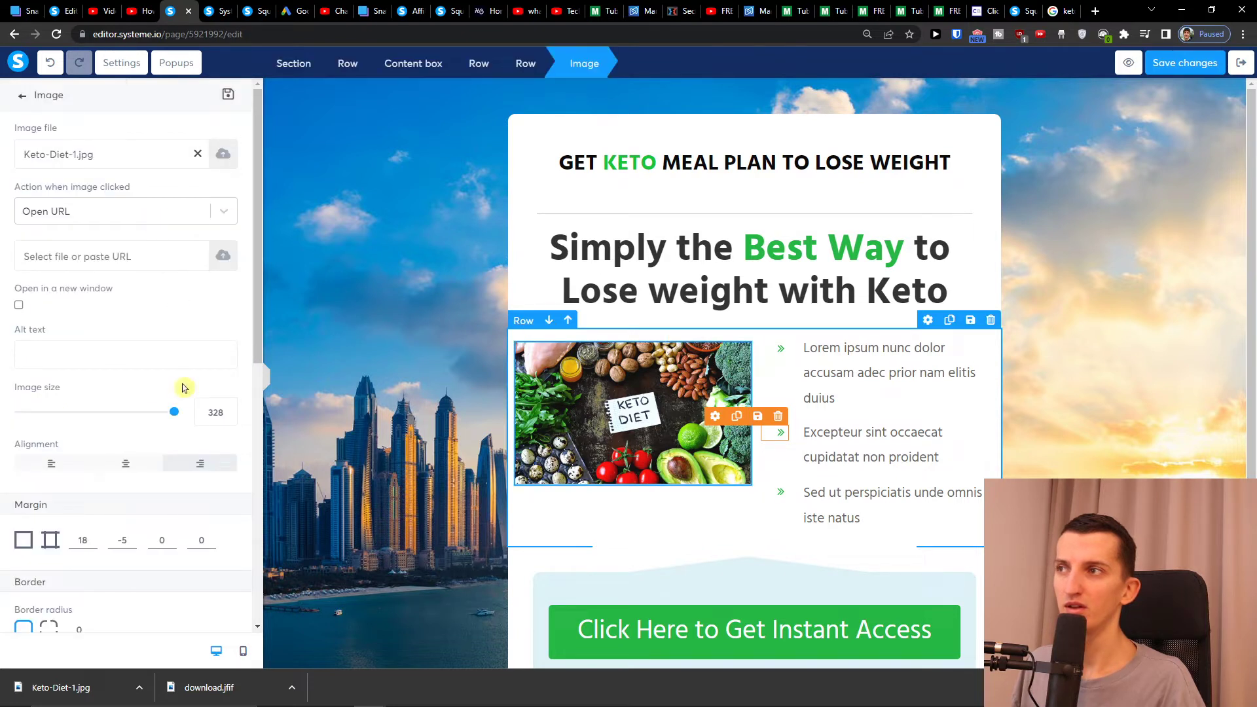
left_click_drag(174, 411, 168, 416)
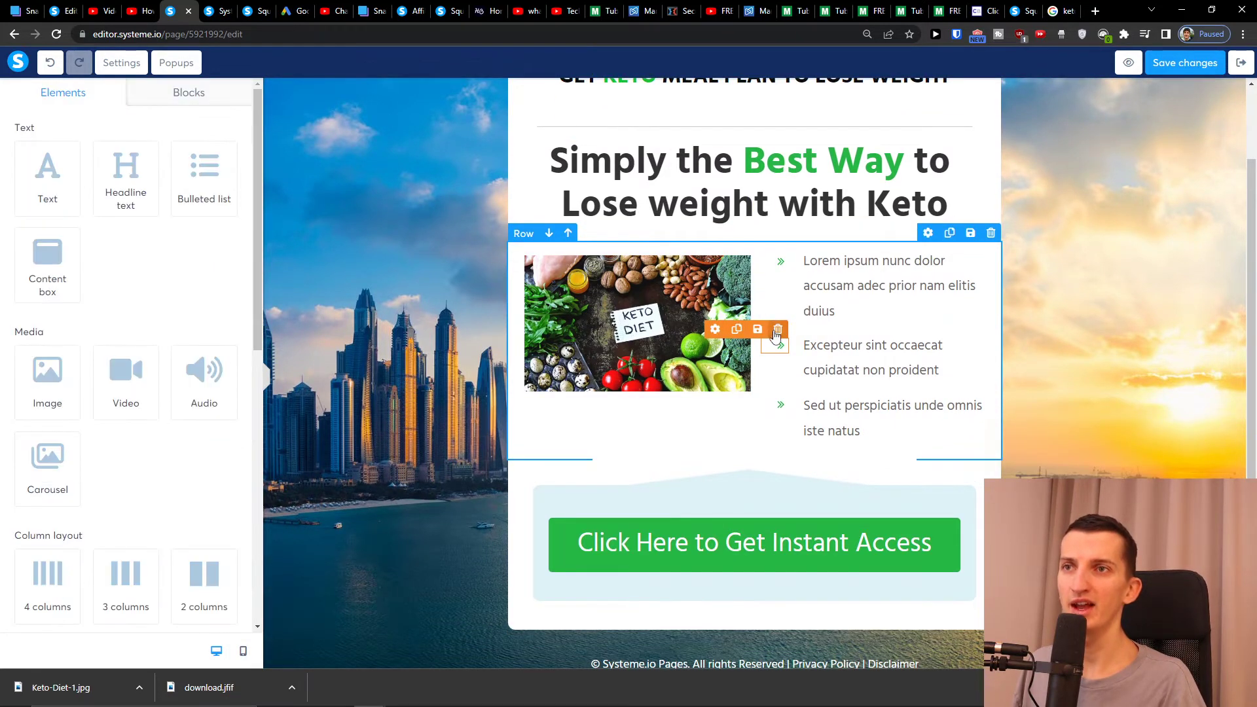
Rewrite the first bullet as 'Do you want to Lose weight? Click on the link'.
left_click(852, 285)
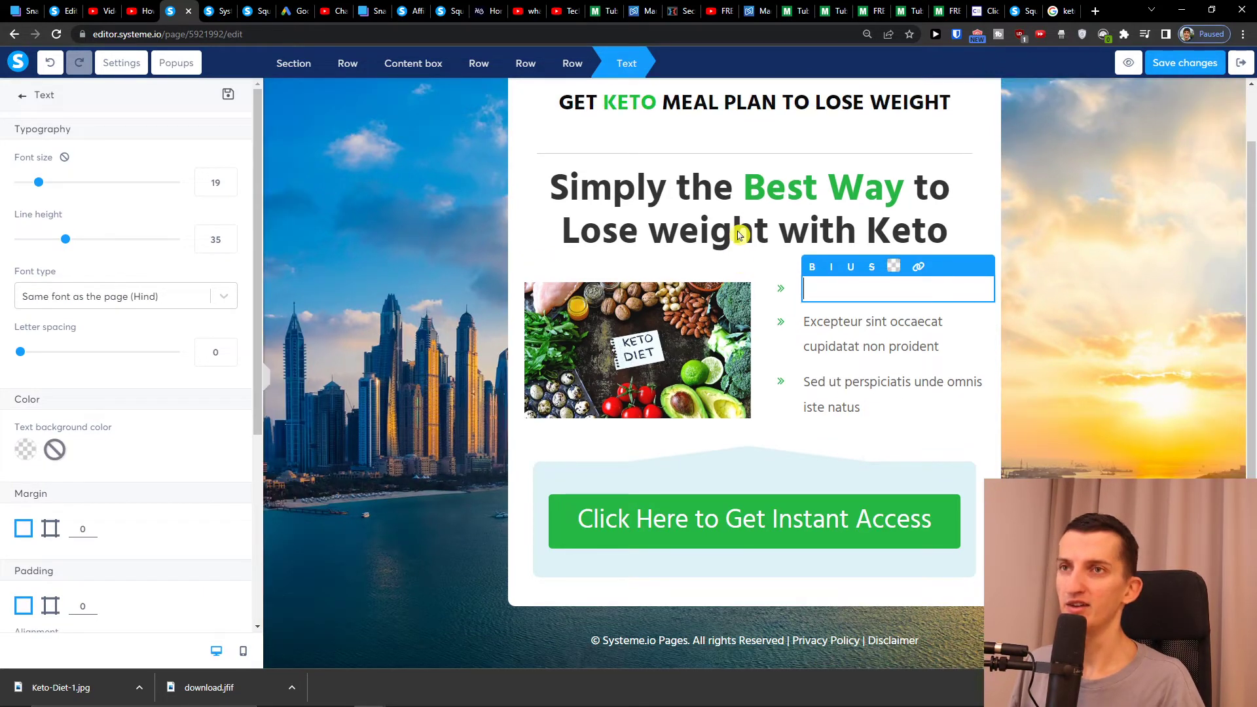
type("Do you w")
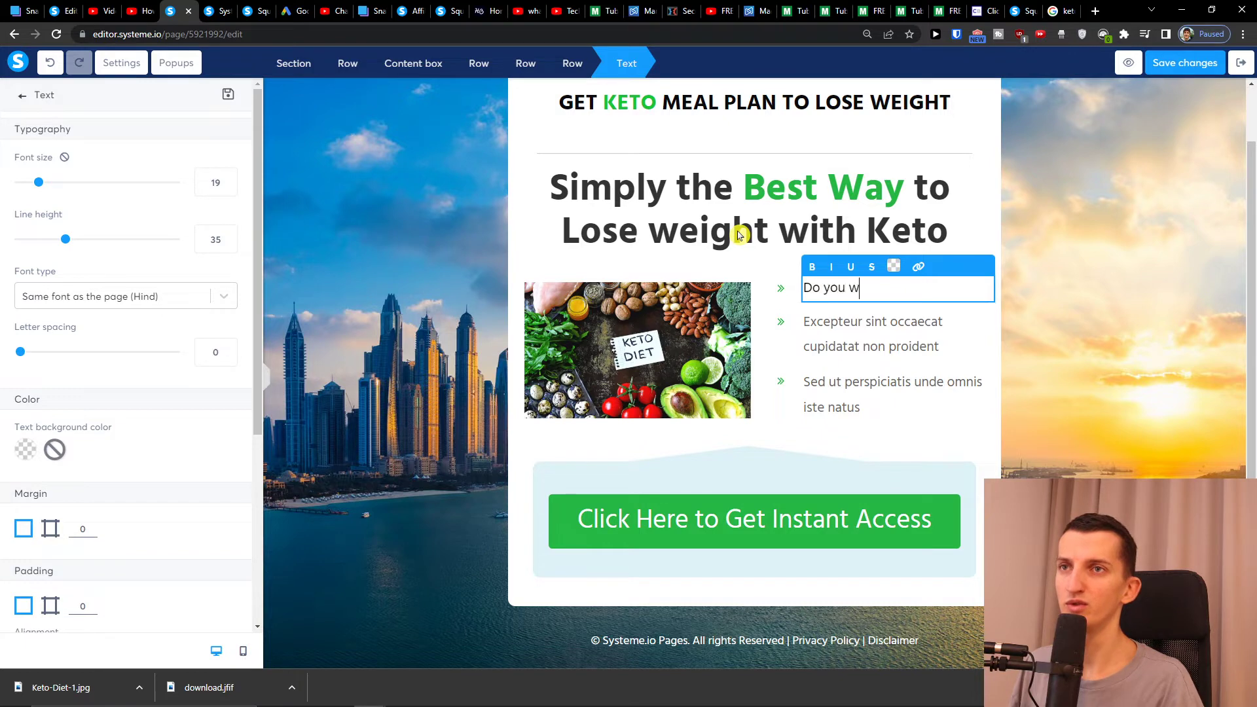
type("ant to Lose wei")
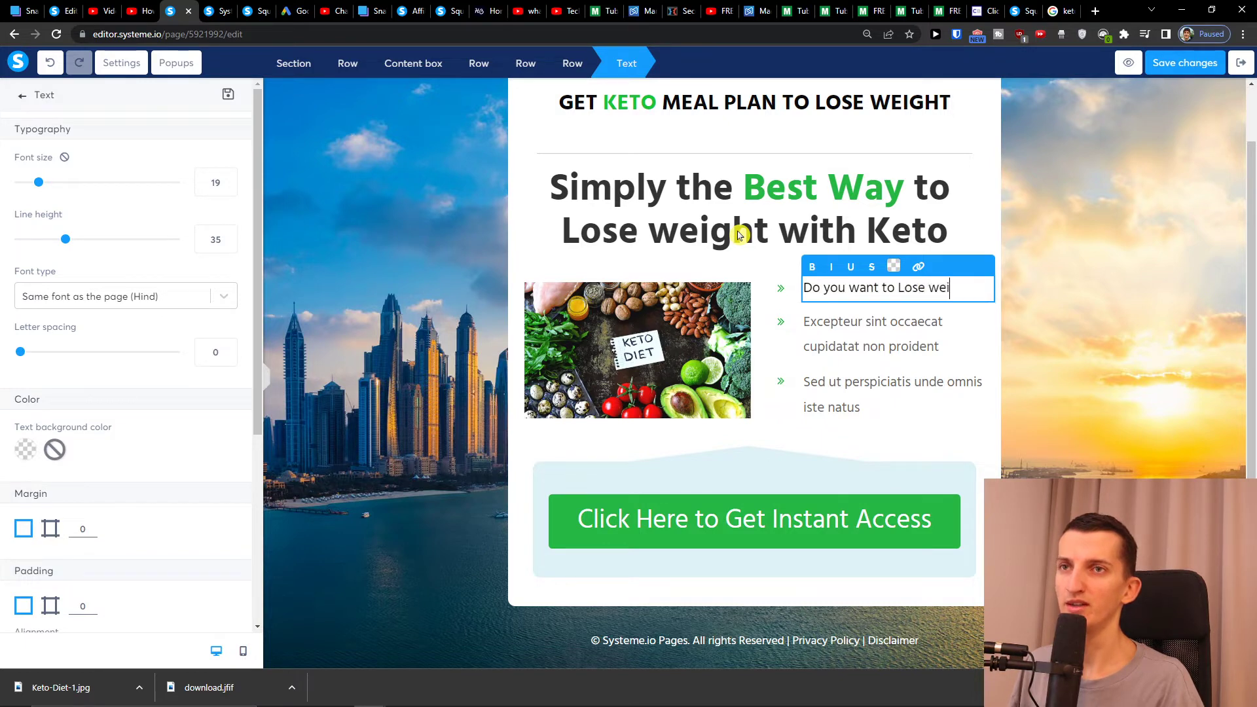
type("ght?")
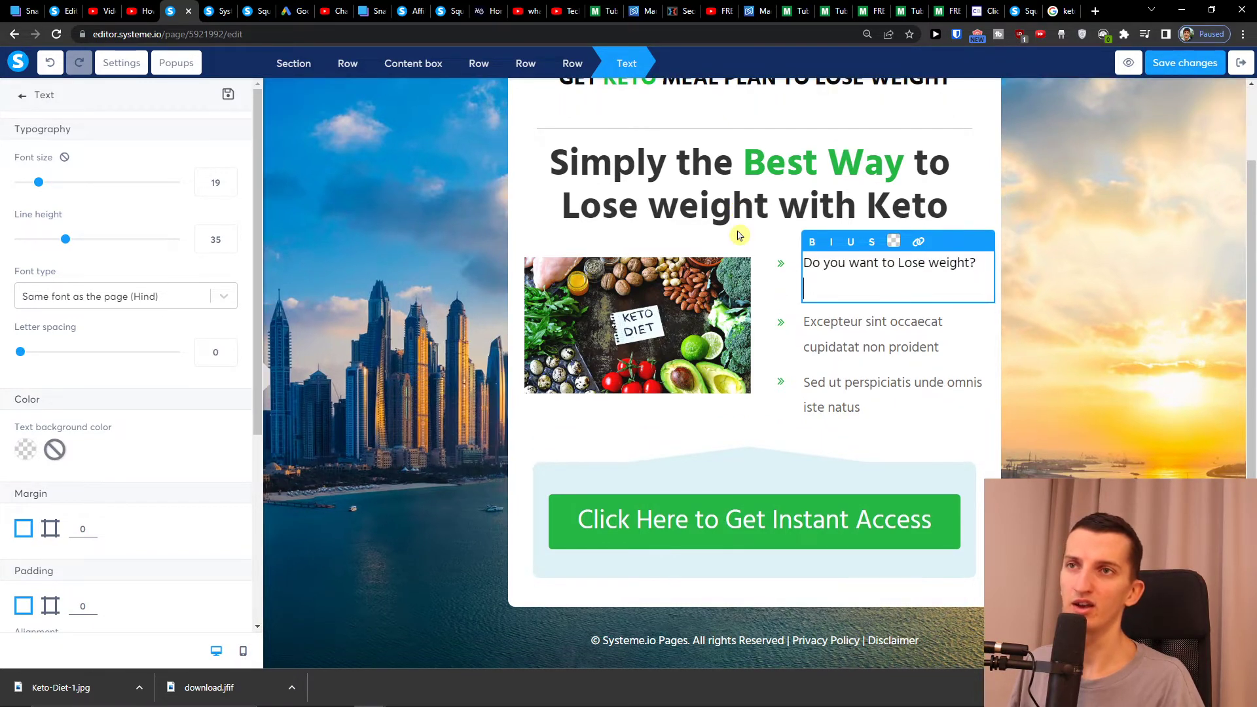
type("Click on the link")
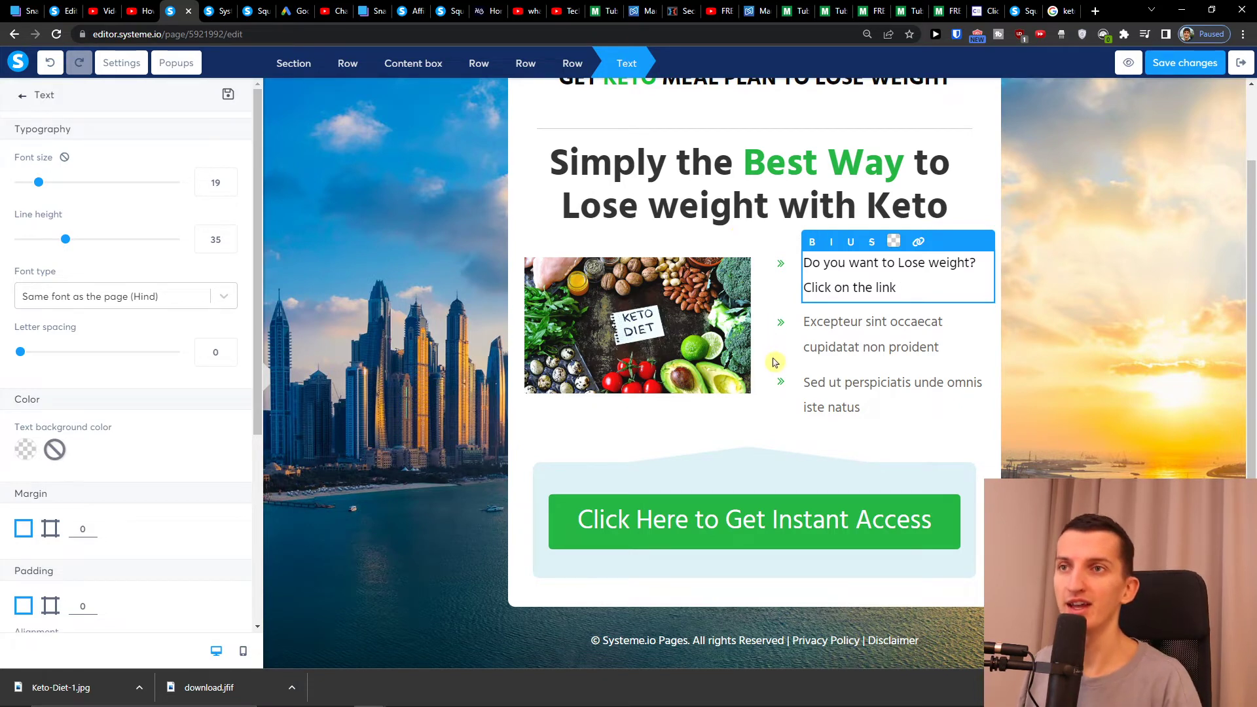
left_click(703, 538)
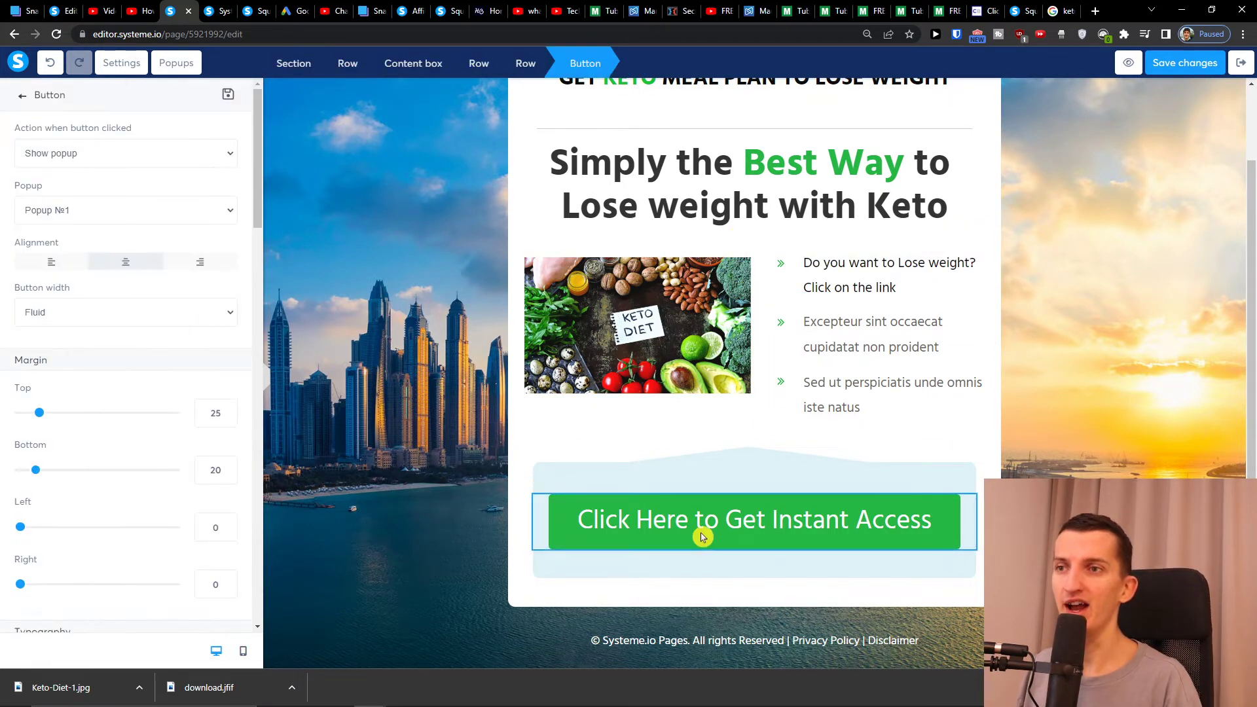
mouse_move(853, 246)
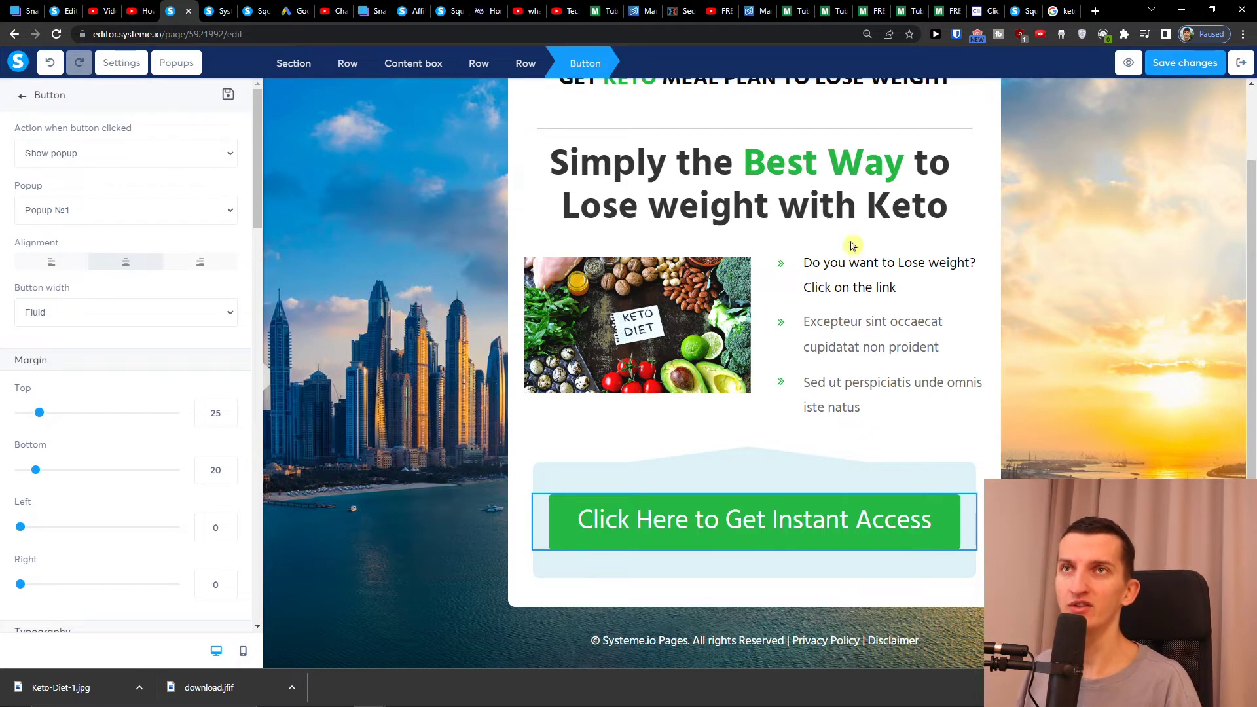
mouse_move(781, 7)
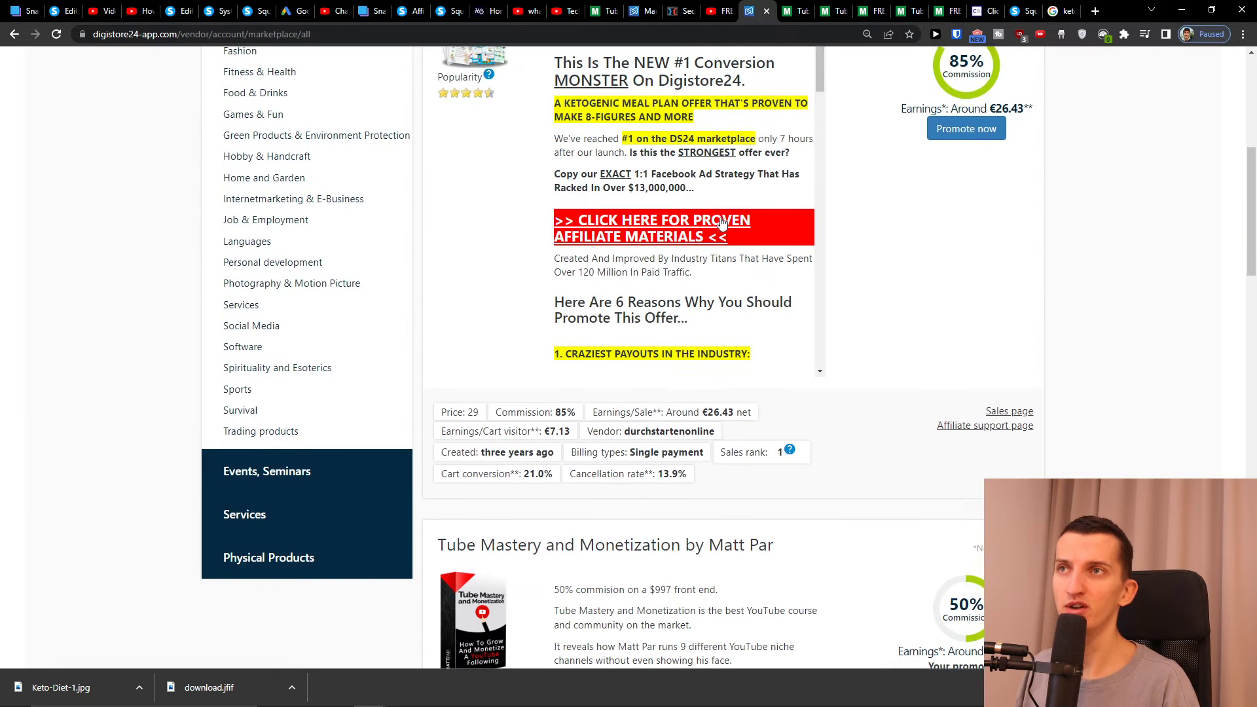
Review the ketogenic meal plan offer on the Digistore24 marketplace.
left_click(967, 128)
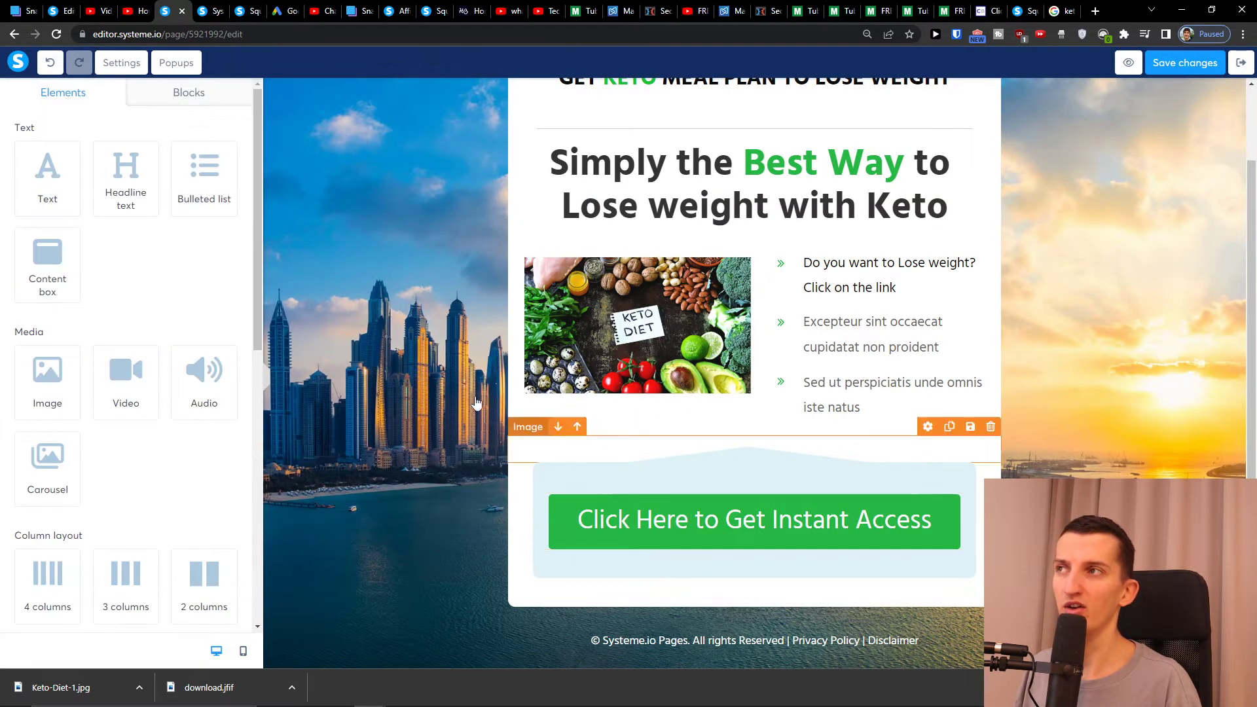
left_click(754, 521)
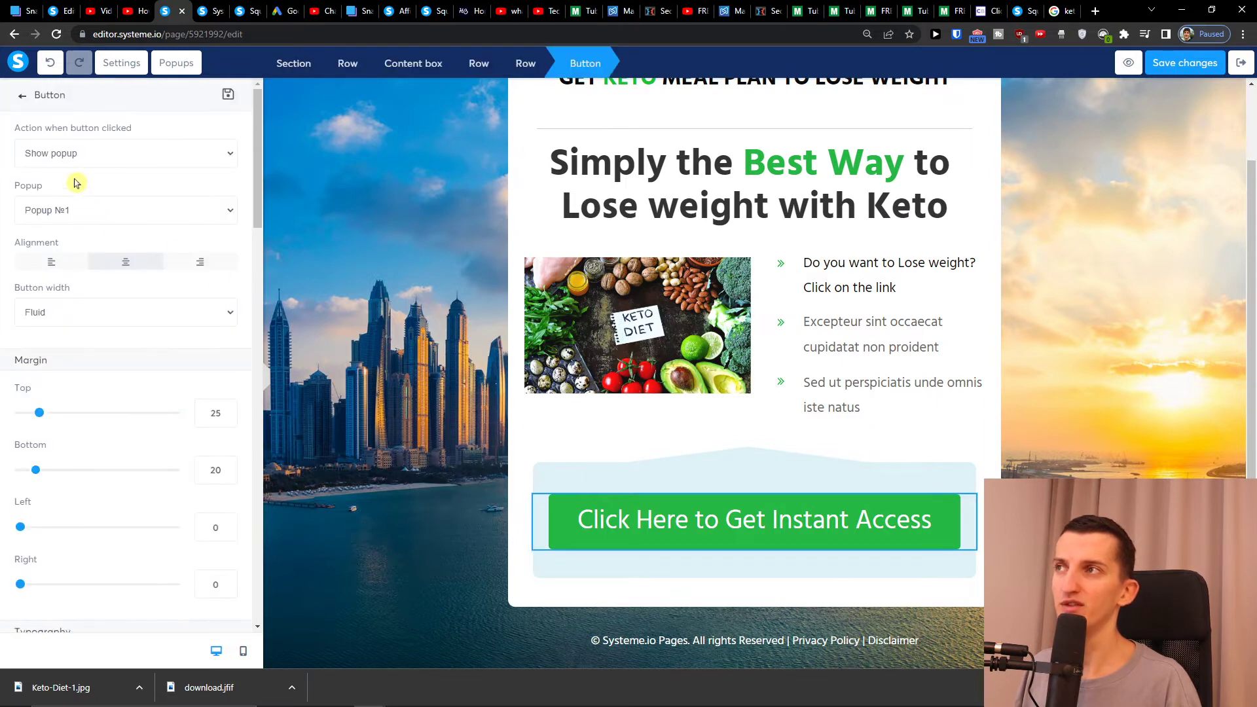
left_click(126, 153)
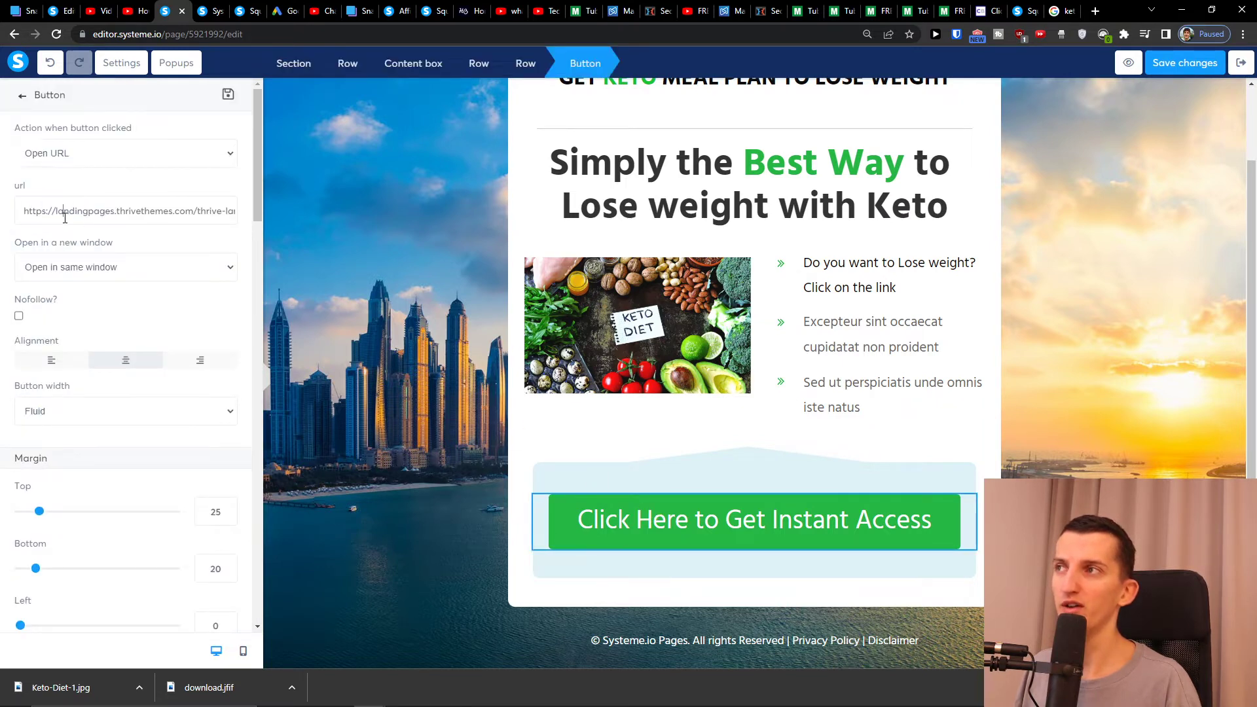
type("https://www.digistore24.com/redir/283755/Suznwe1/")
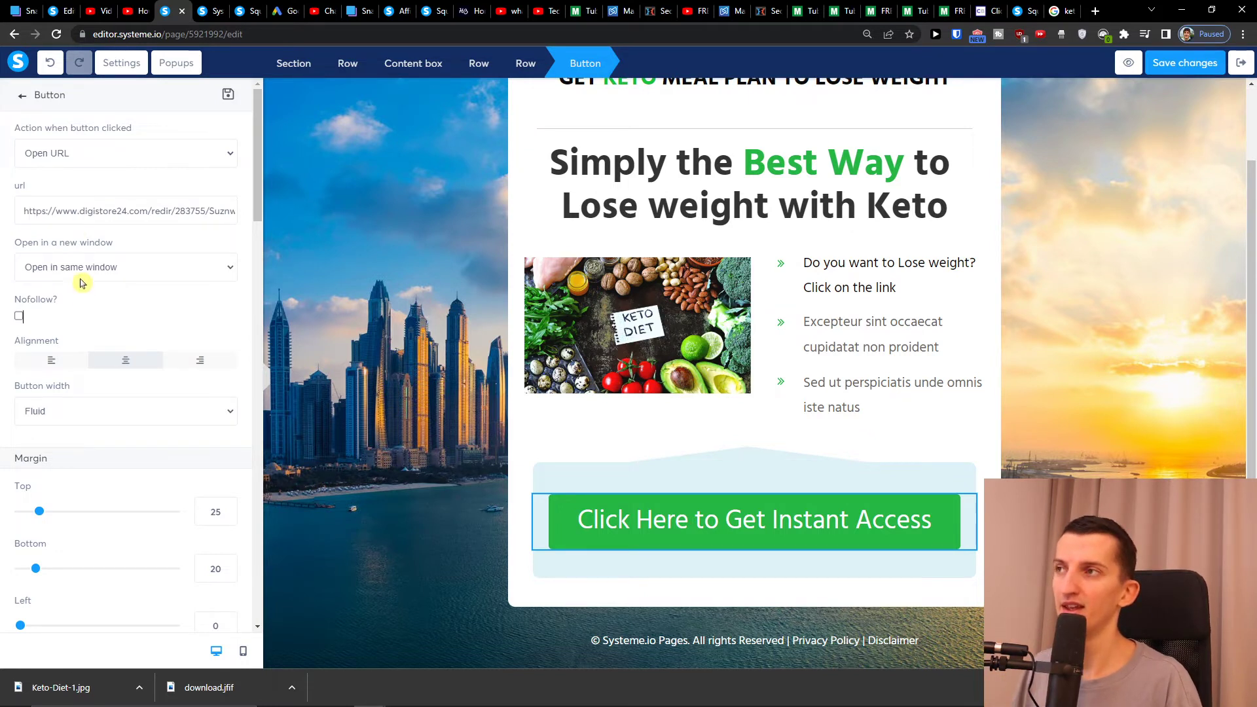
left_click(125, 267)
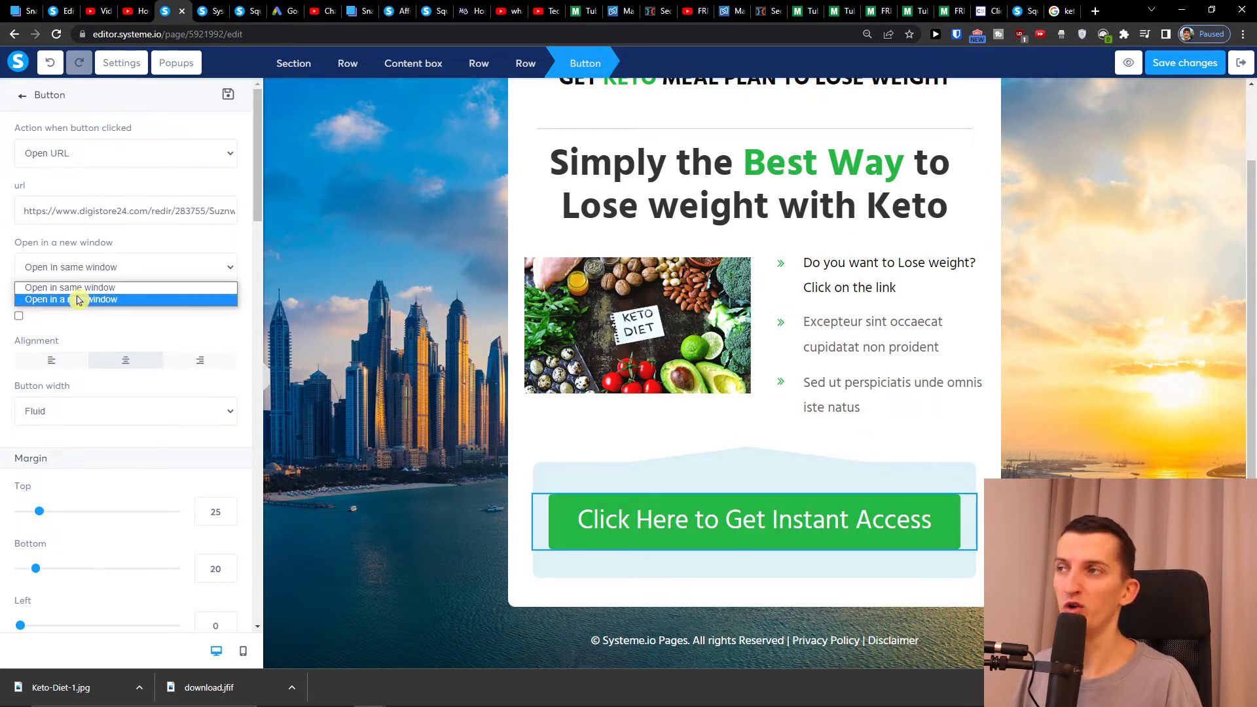
left_click(70, 300)
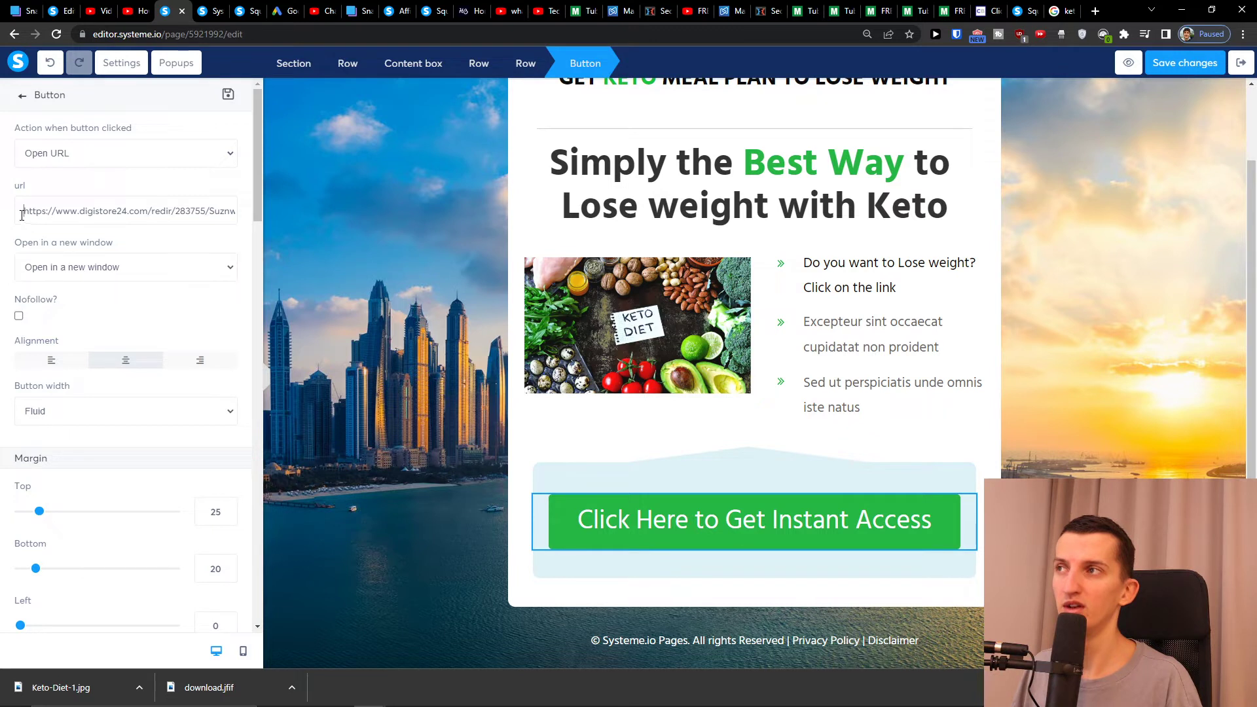
double_click(34, 210)
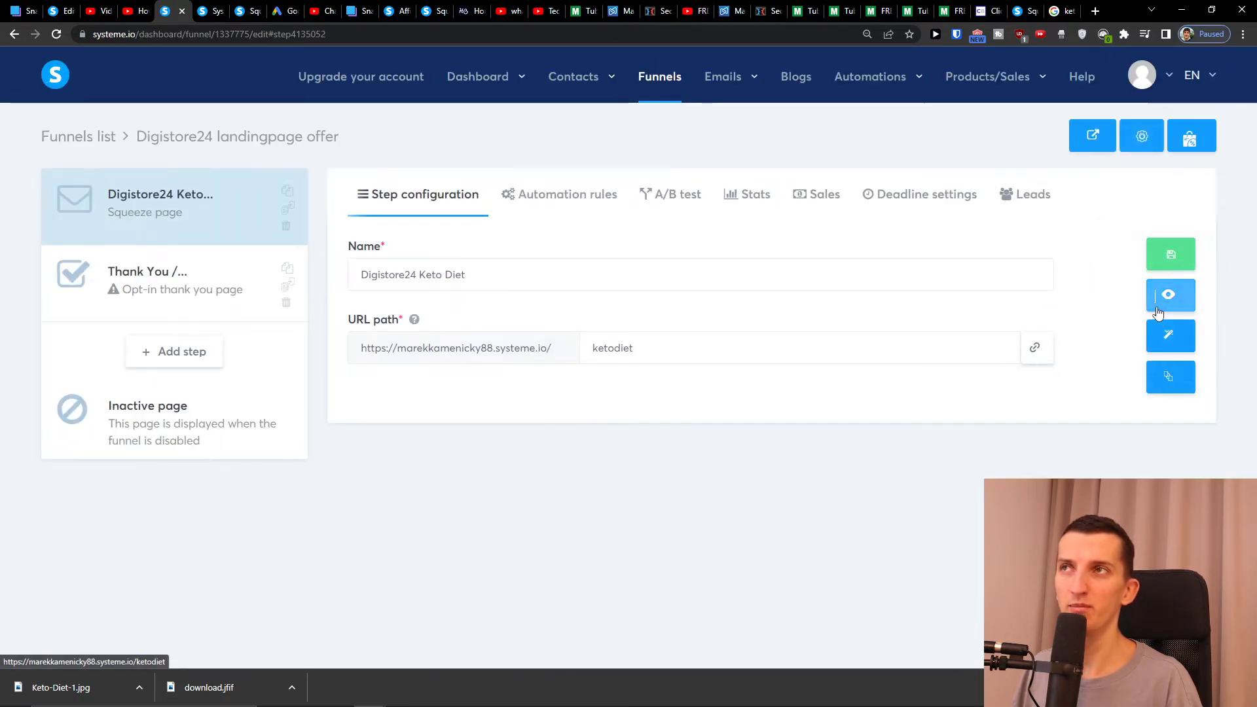
Preview the live squeeze page and click its Get Instant Access button.
left_click(1170, 295)
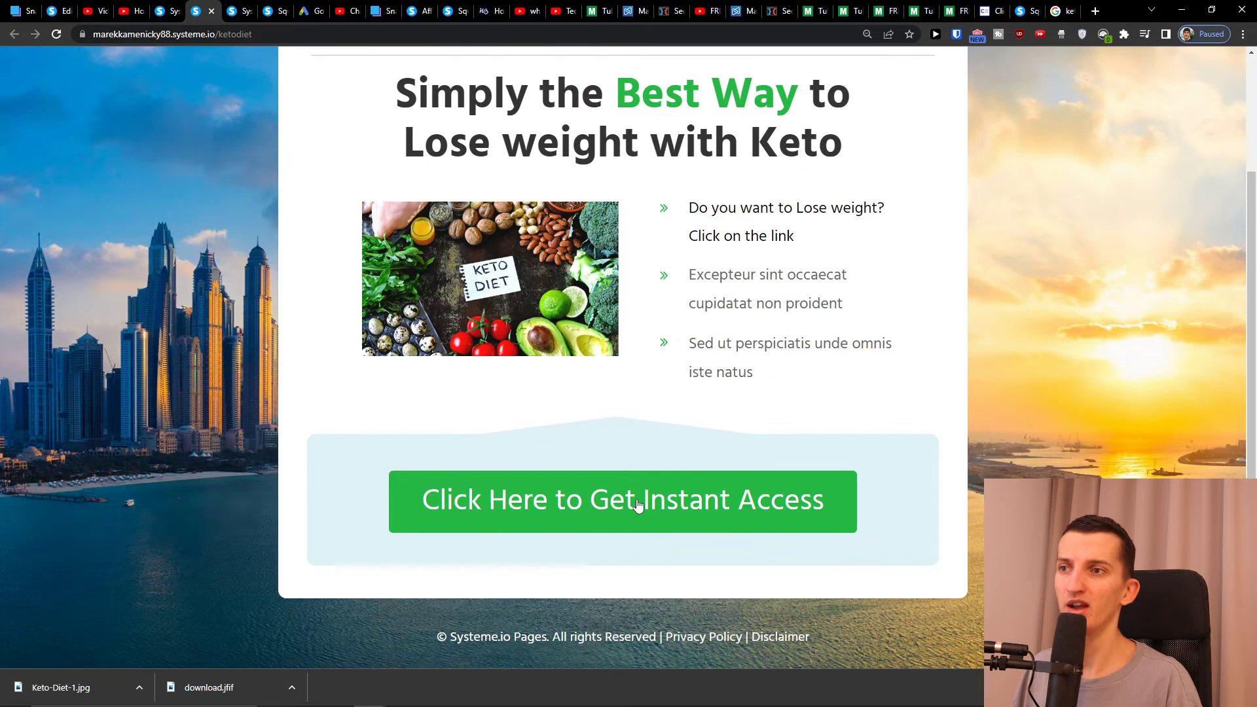
left_click(639, 501)
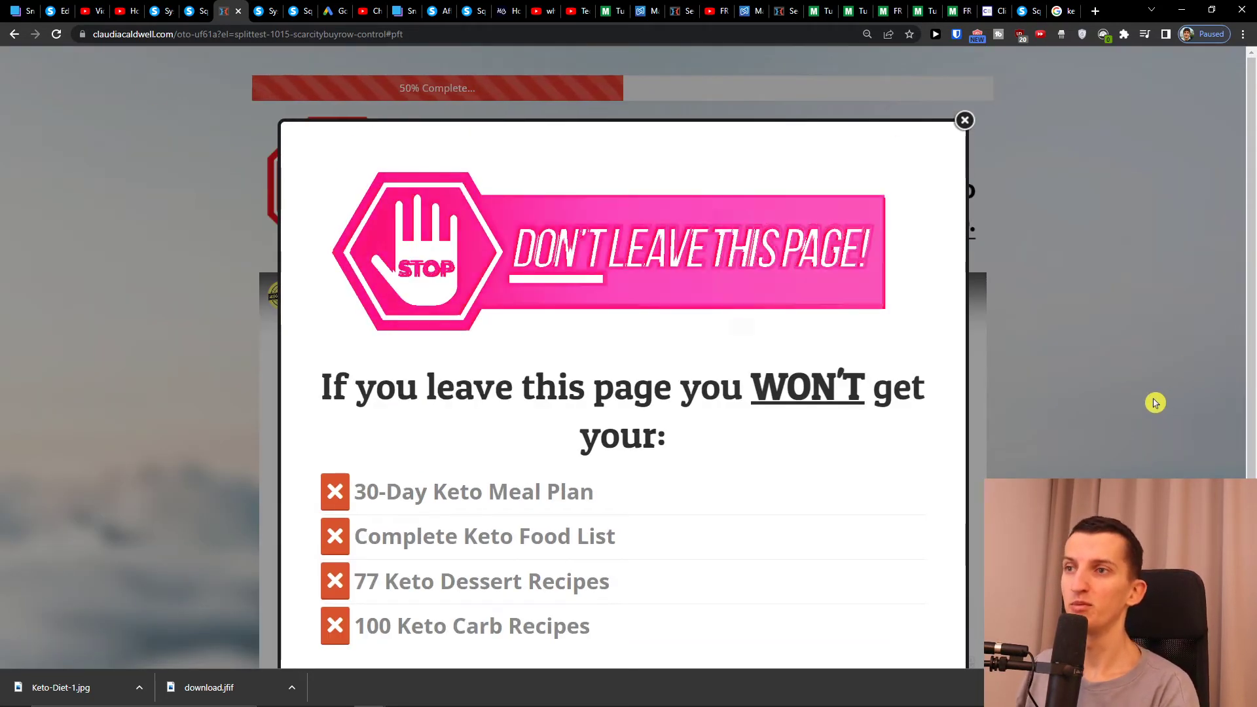
Dismiss the keto offer page's don't-leave warning popup.
left_click(965, 120)
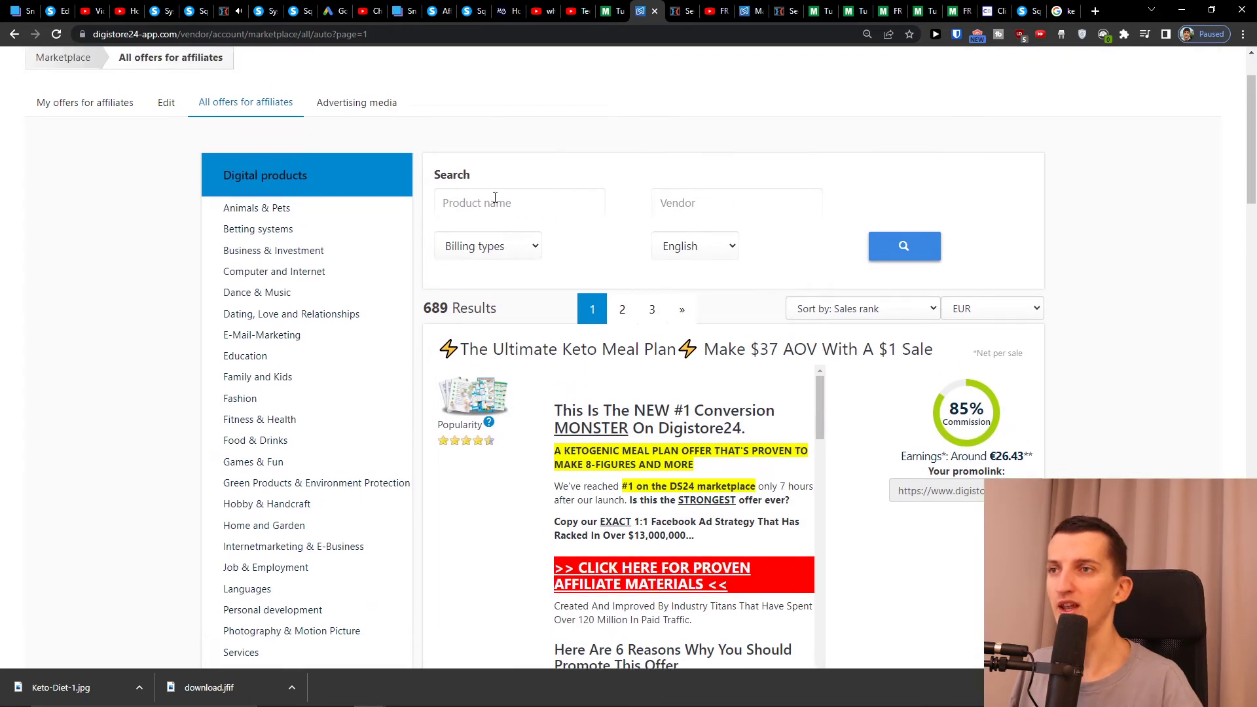
Search the Digistore24 marketplace for 'keto' and scroll through the 25 matching offers.
type("keto")
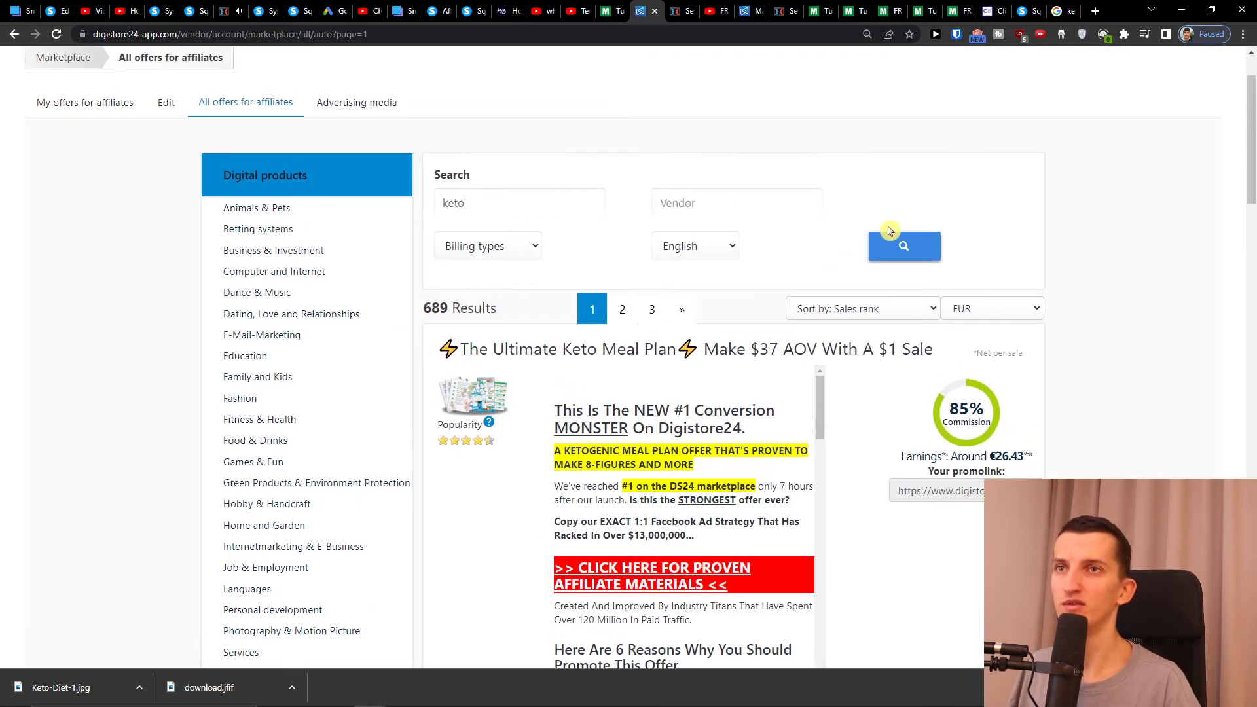
left_click(904, 246)
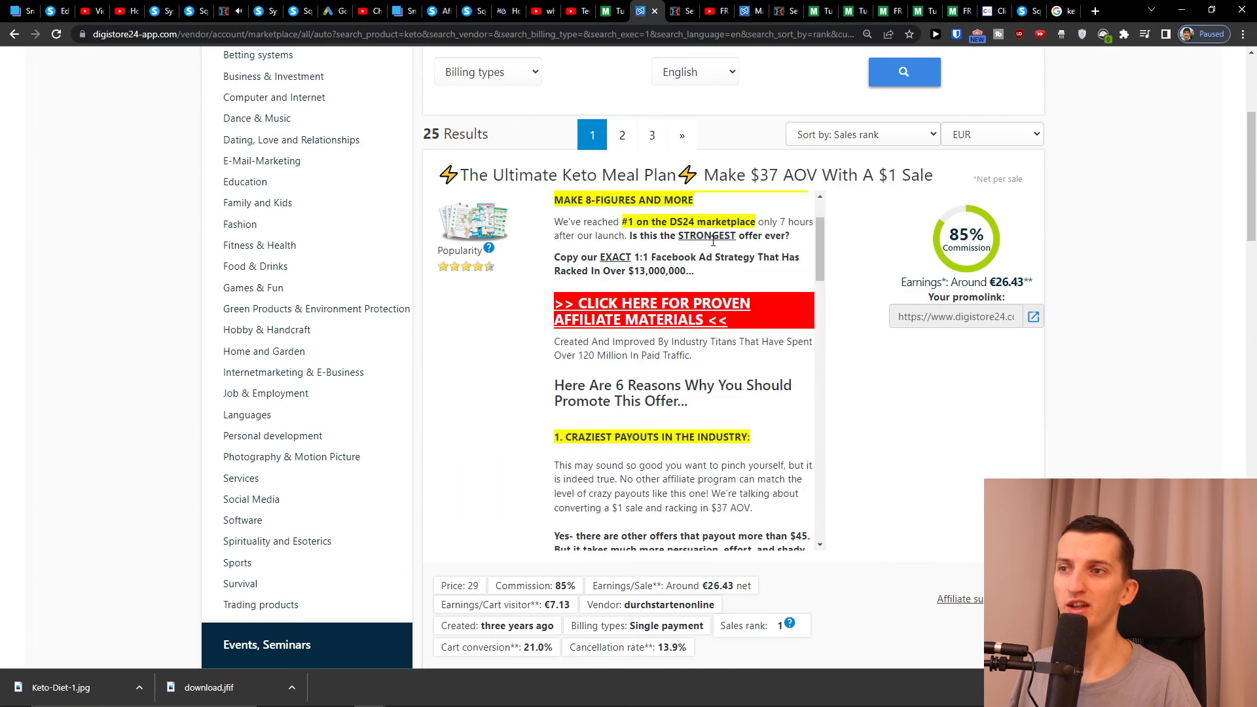
scroll("down", 3)
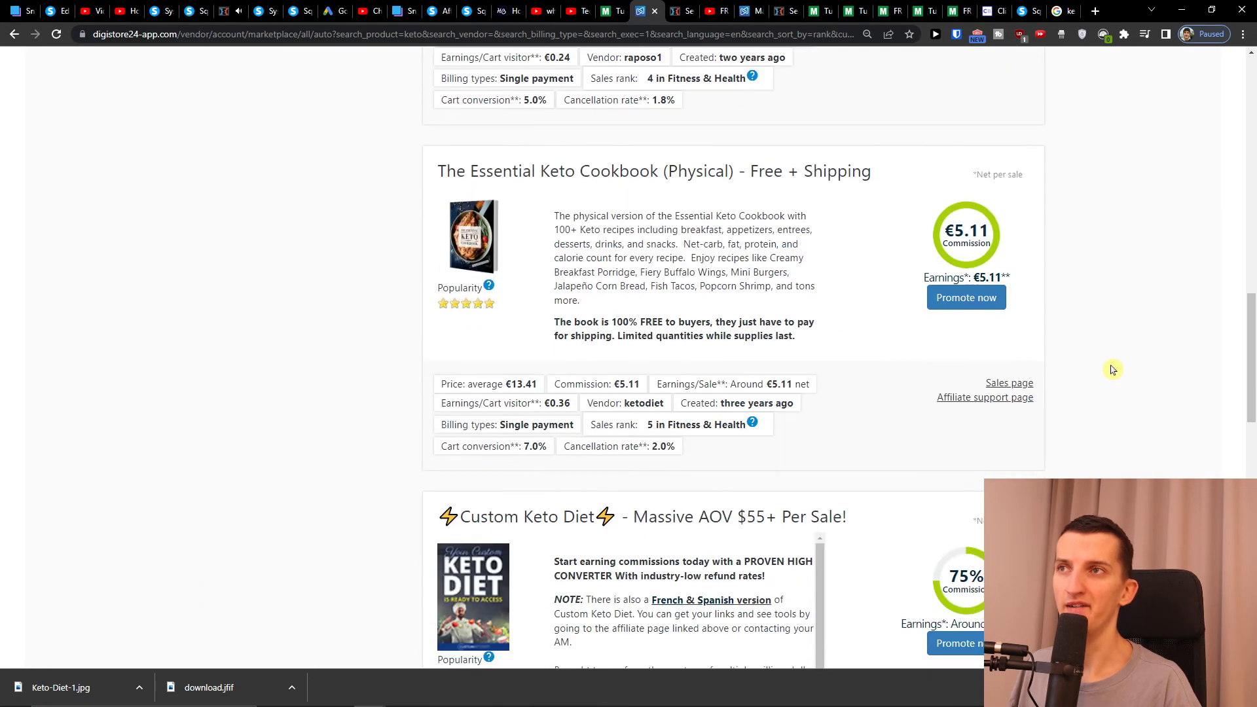
scroll("up", 3)
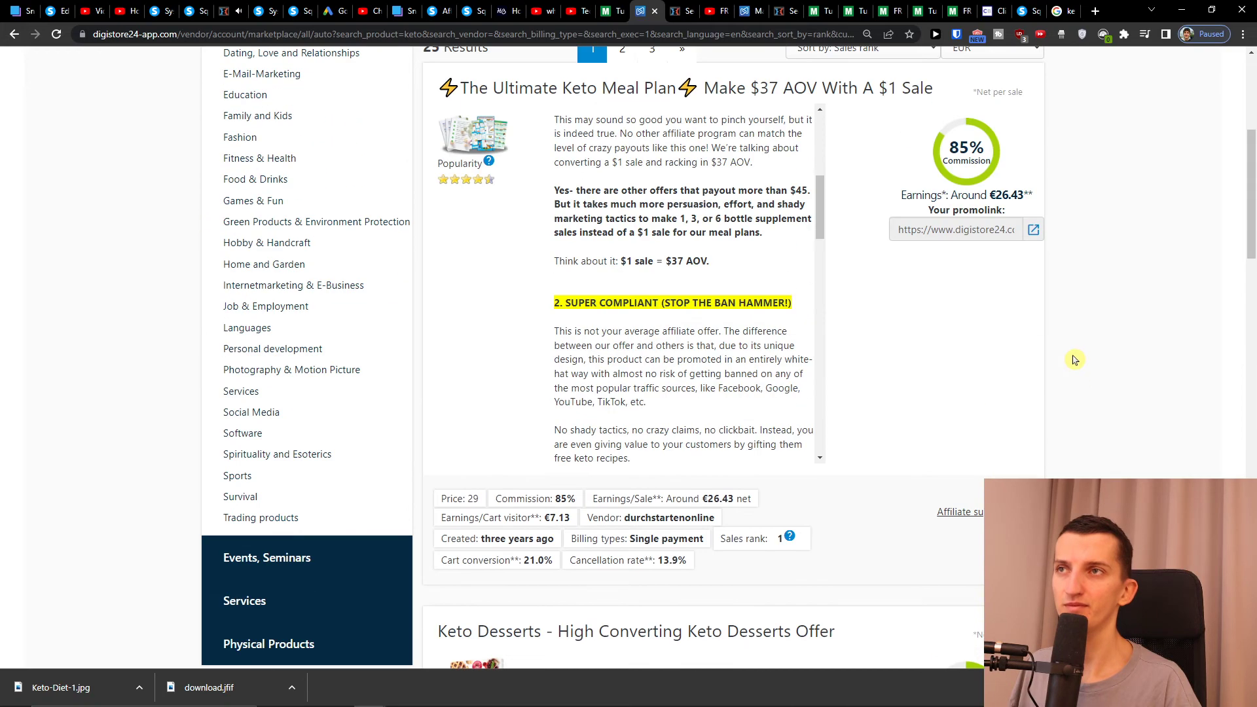
scroll("down", 3)
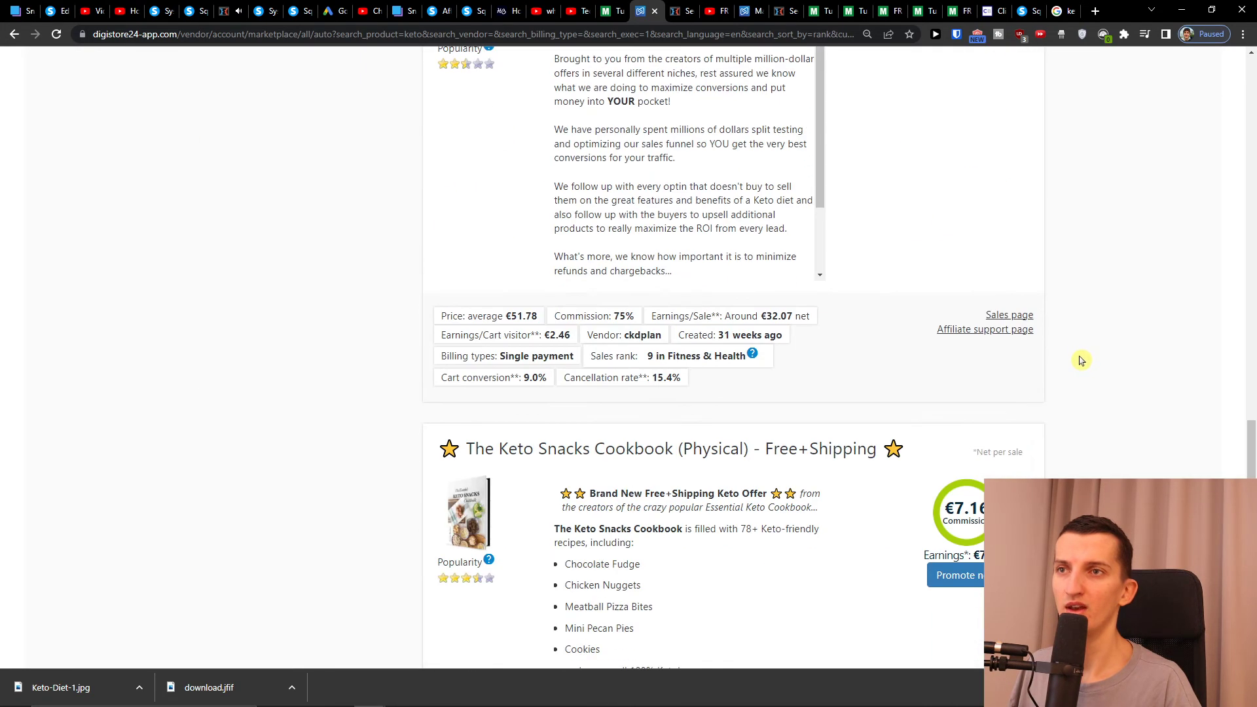
scroll("up", 3)
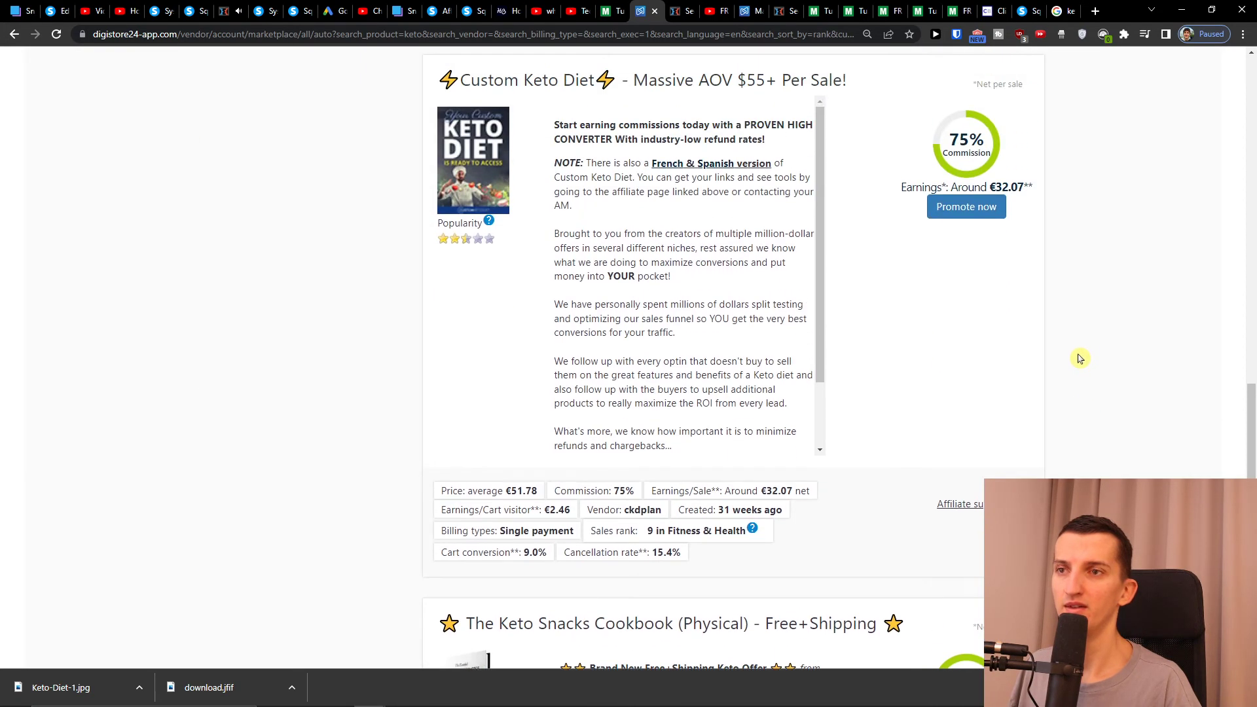
scroll("down", 3)
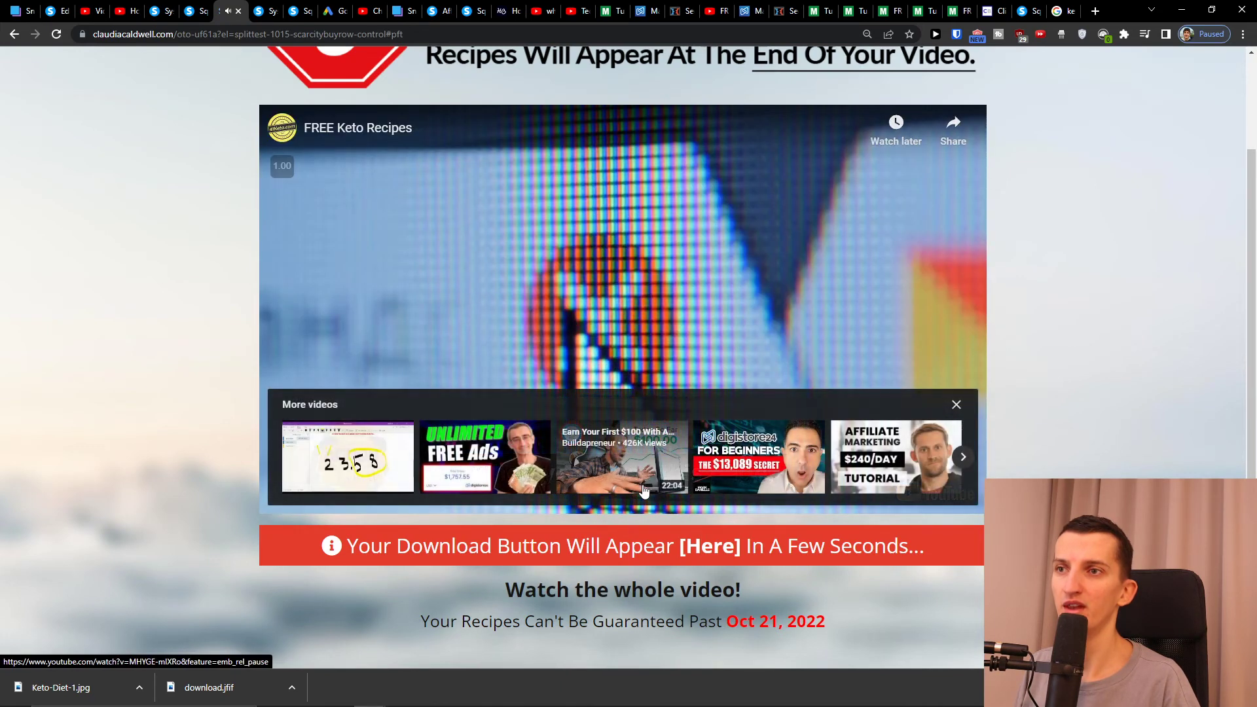
Scroll the claudiacaldwell.com keto offer page, then return to the Systeme.io ketodiet squeeze page.
left_click(956, 403)
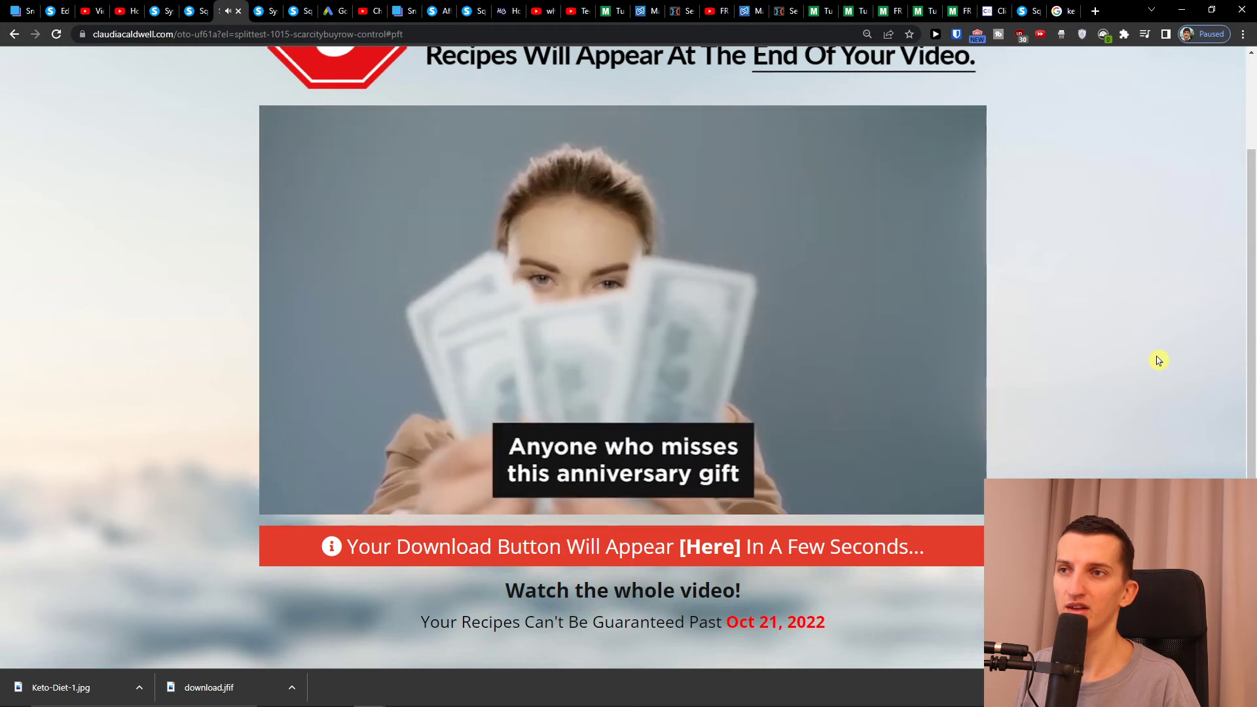
scroll("down", 3)
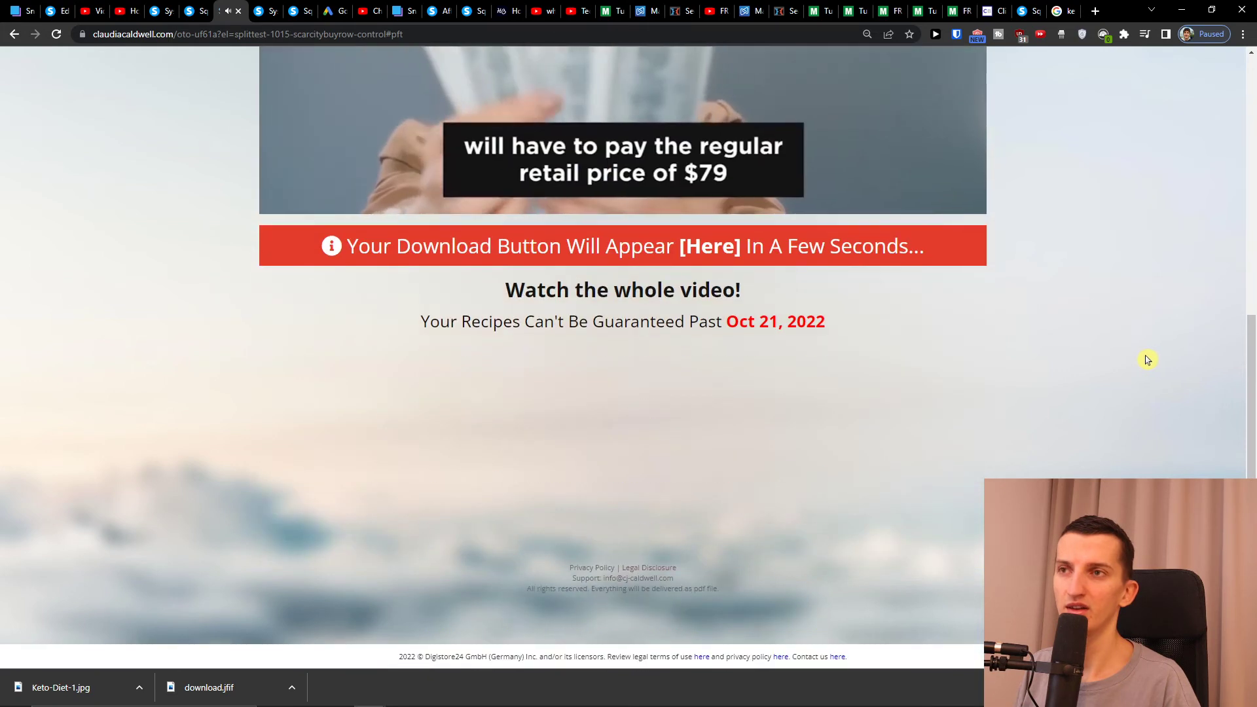
left_click_drag(511, 322, 699, 321)
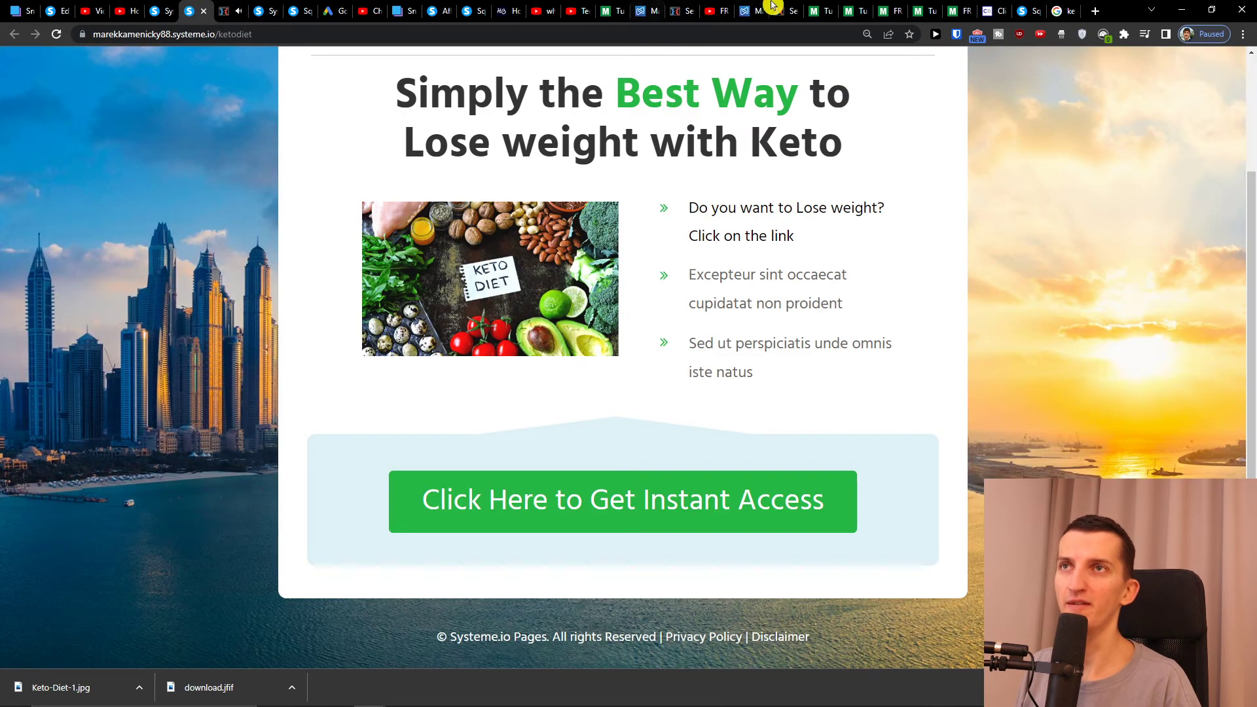
Switch back to the Digistore24 marketplace tab listing The Ultimate Keto Meal Plan offer.
left_click(622, 501)
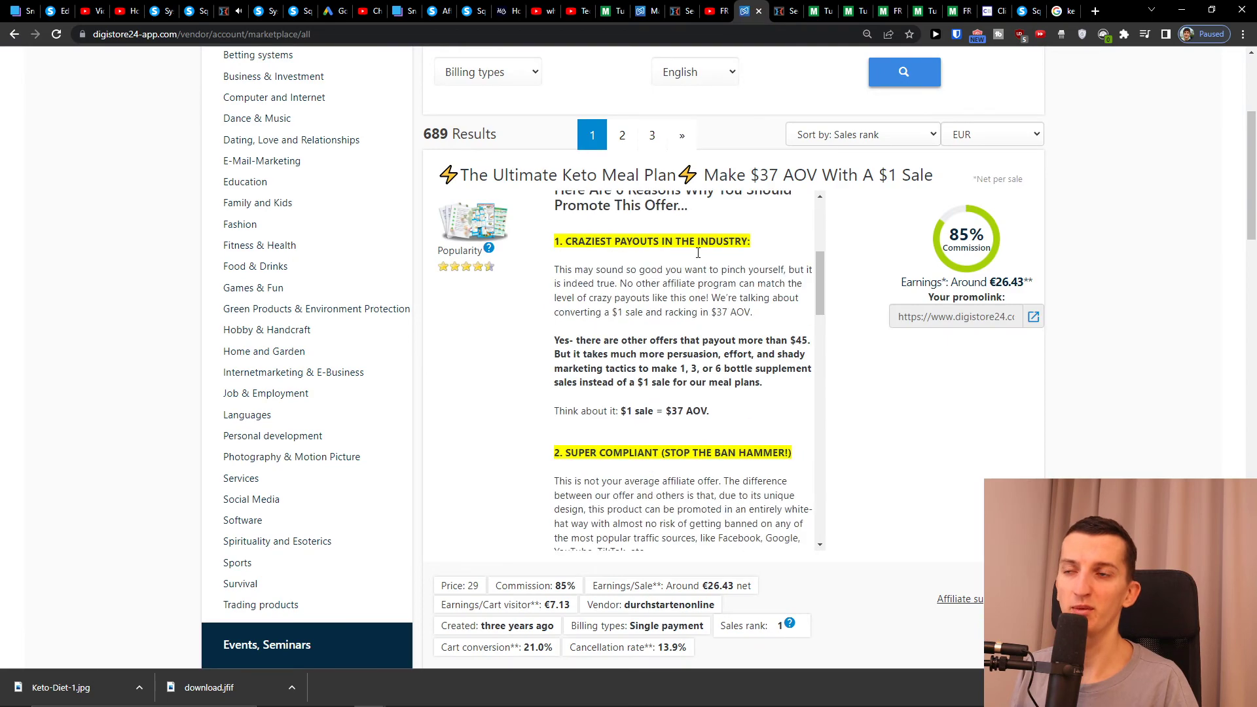
Scroll through the current page of marketplace offers and advance to page 4.
scroll("down", 3)
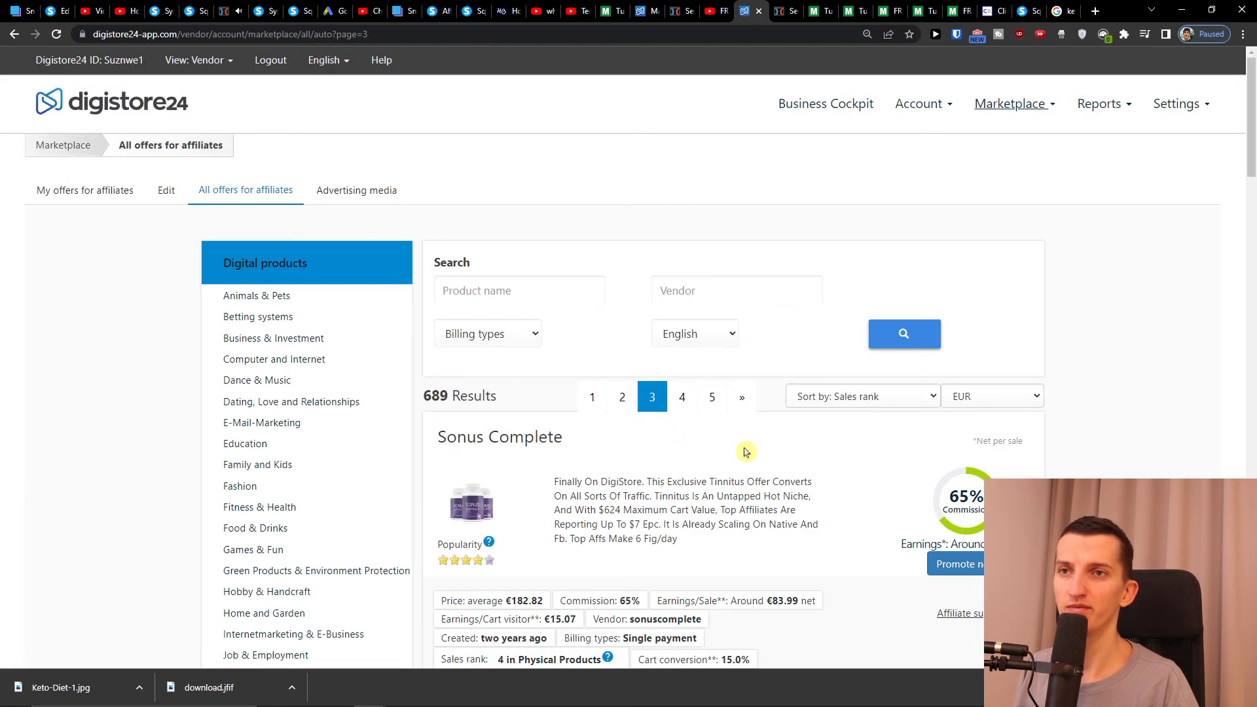
scroll("down", 3)
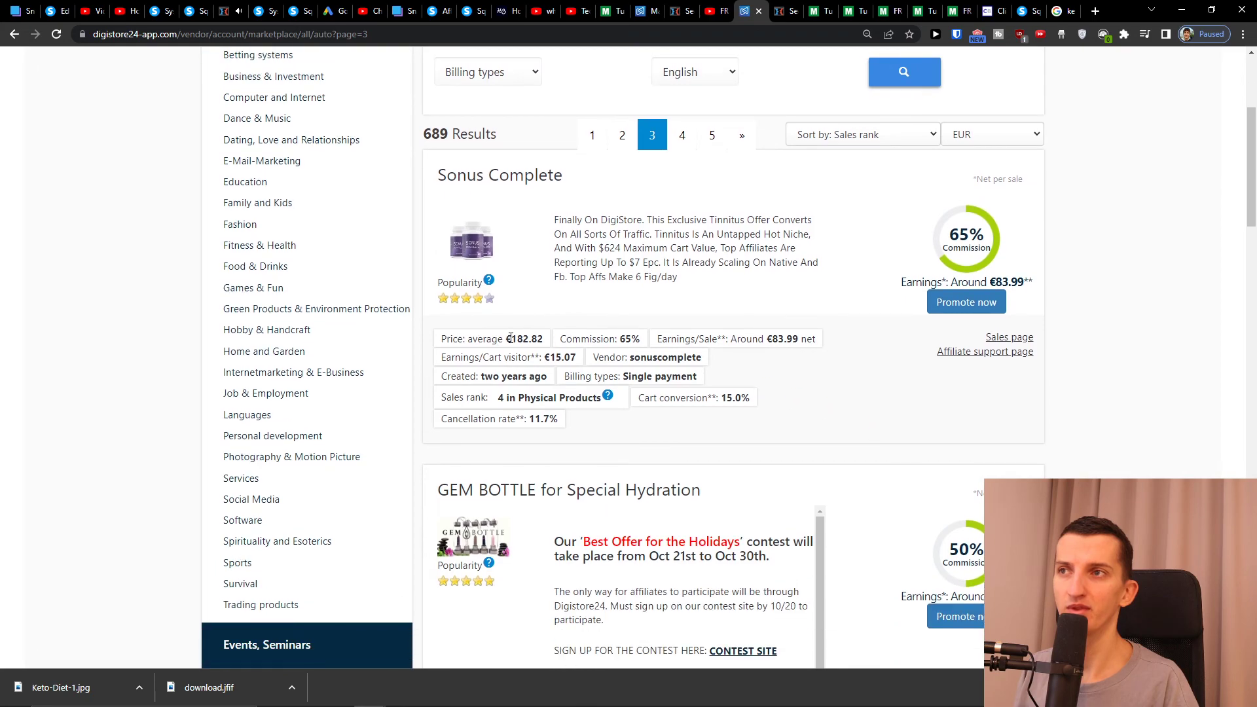
scroll("down", 3)
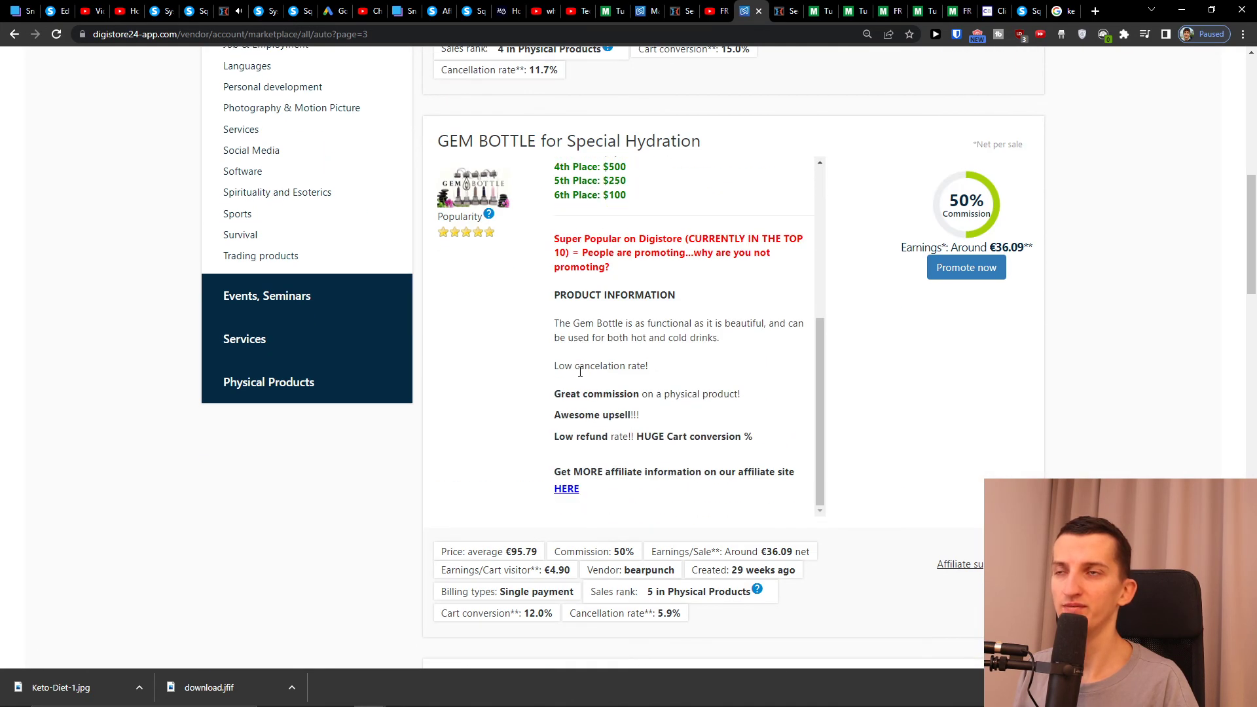
scroll("down", 3)
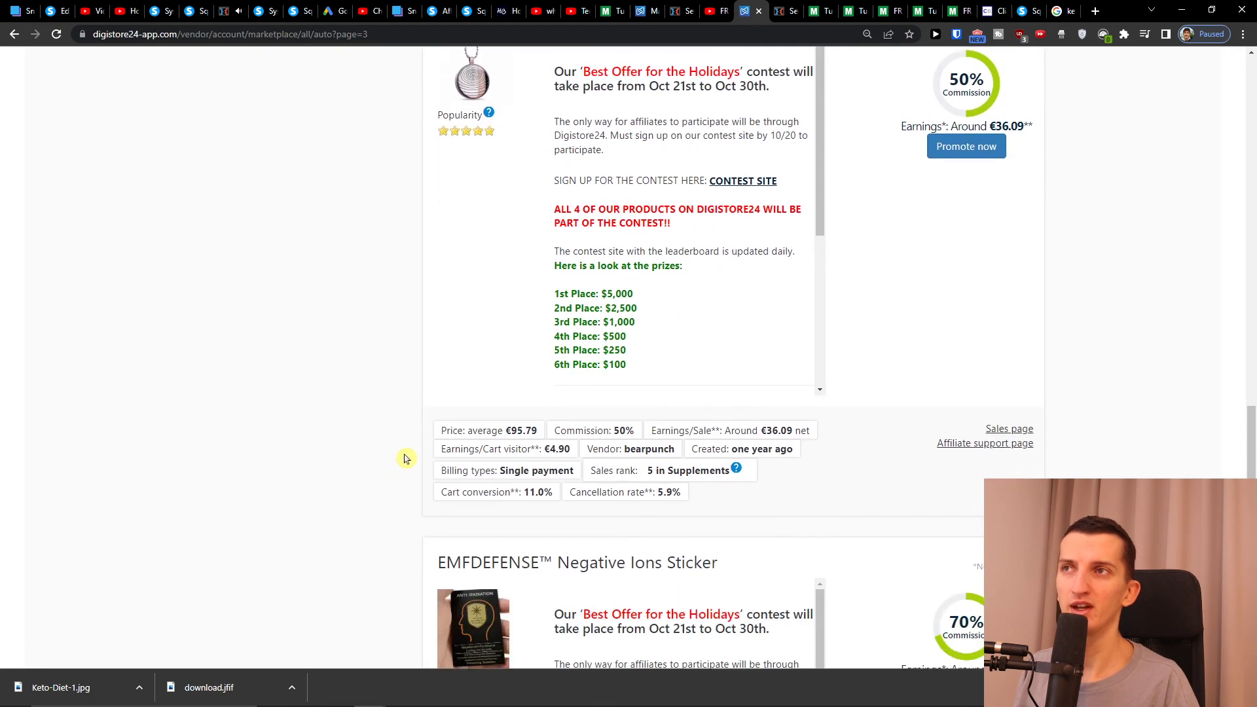
scroll("down", 3)
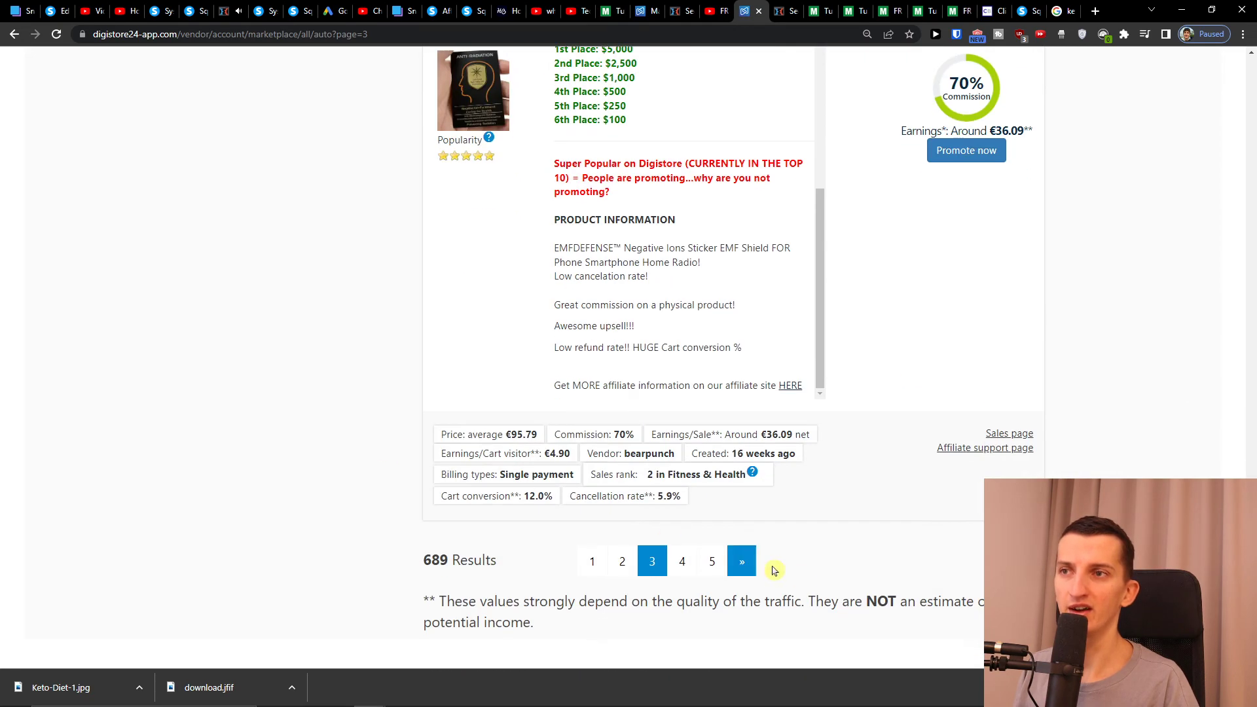
left_click(741, 561)
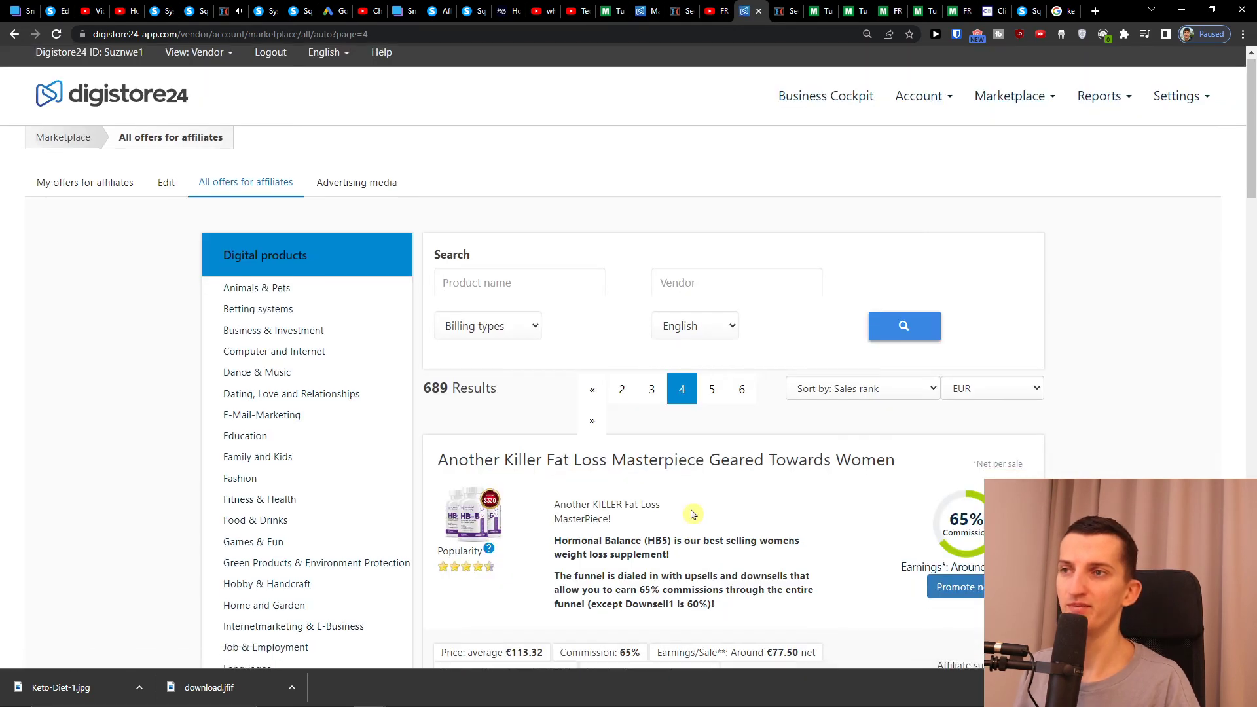
Browse page 4 of the offers and advance to page 5.
scroll("down", 3)
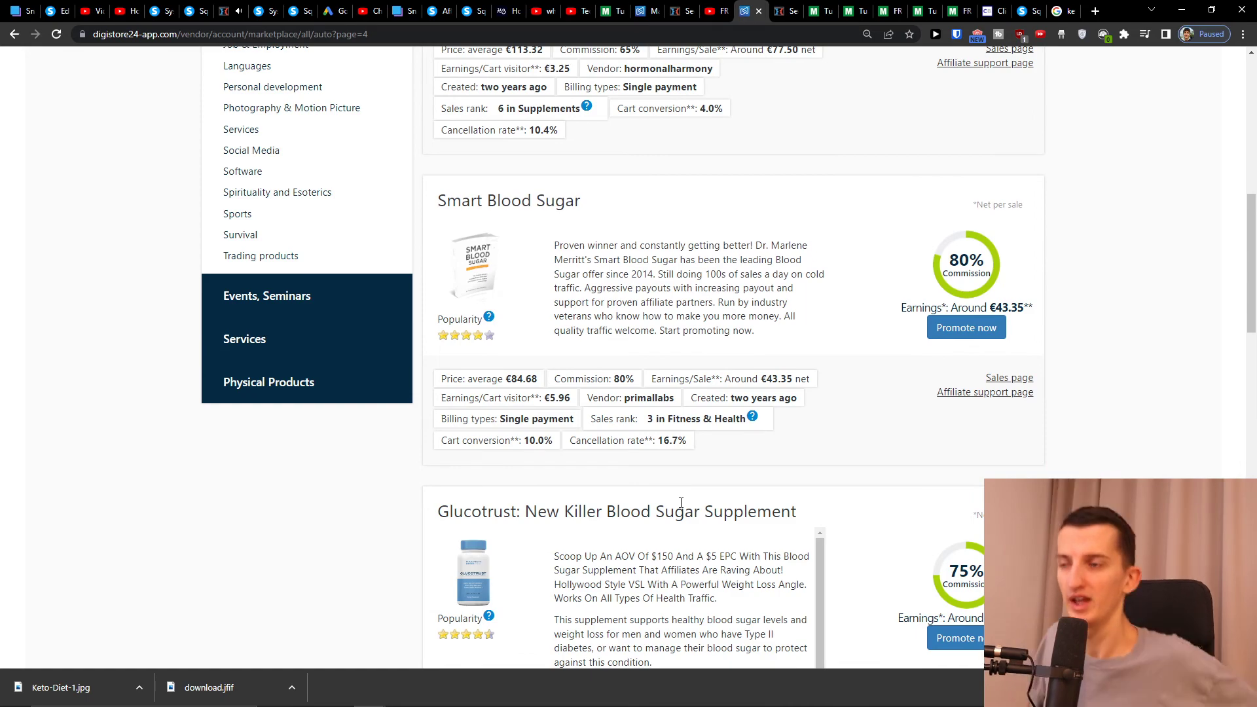
scroll("down", 3)
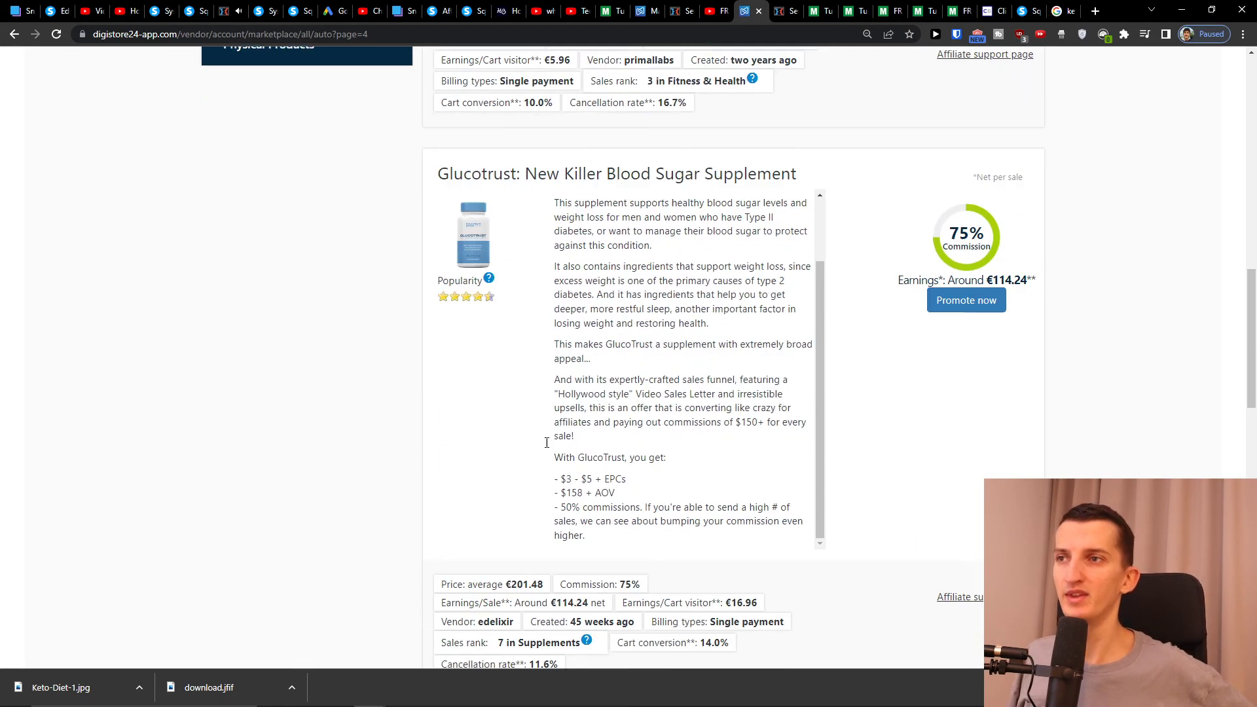
scroll("down", 3)
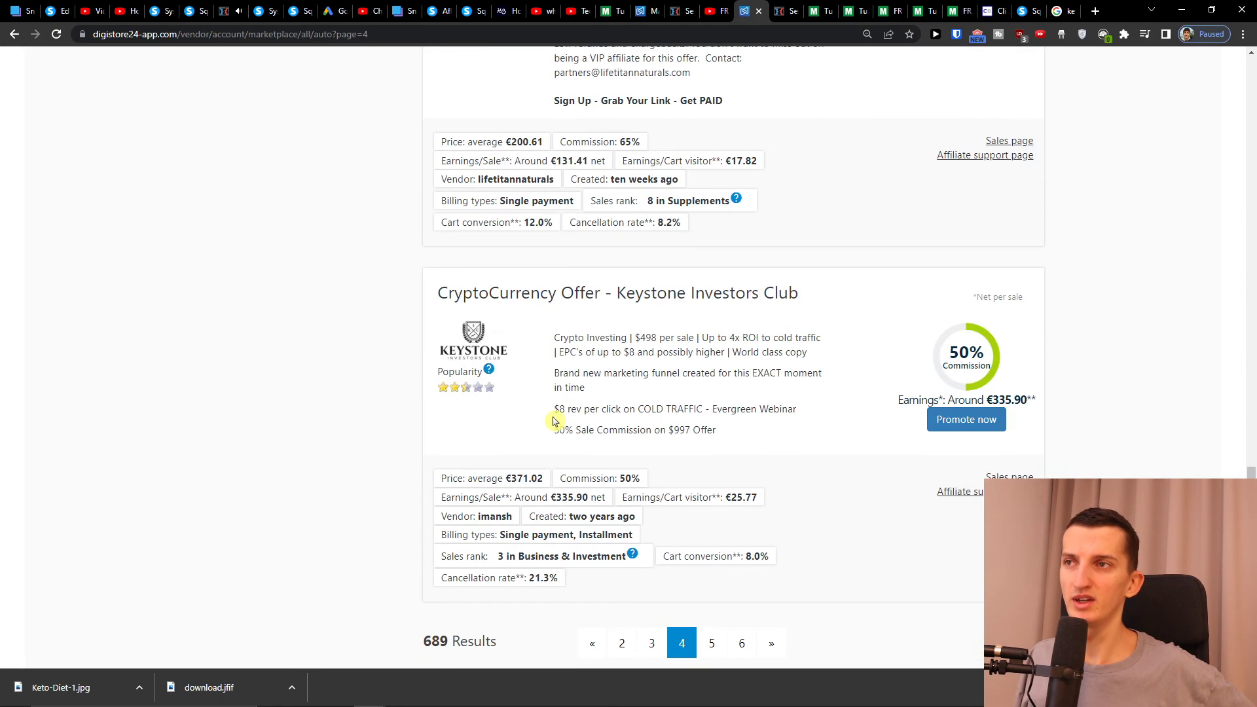
left_click(712, 643)
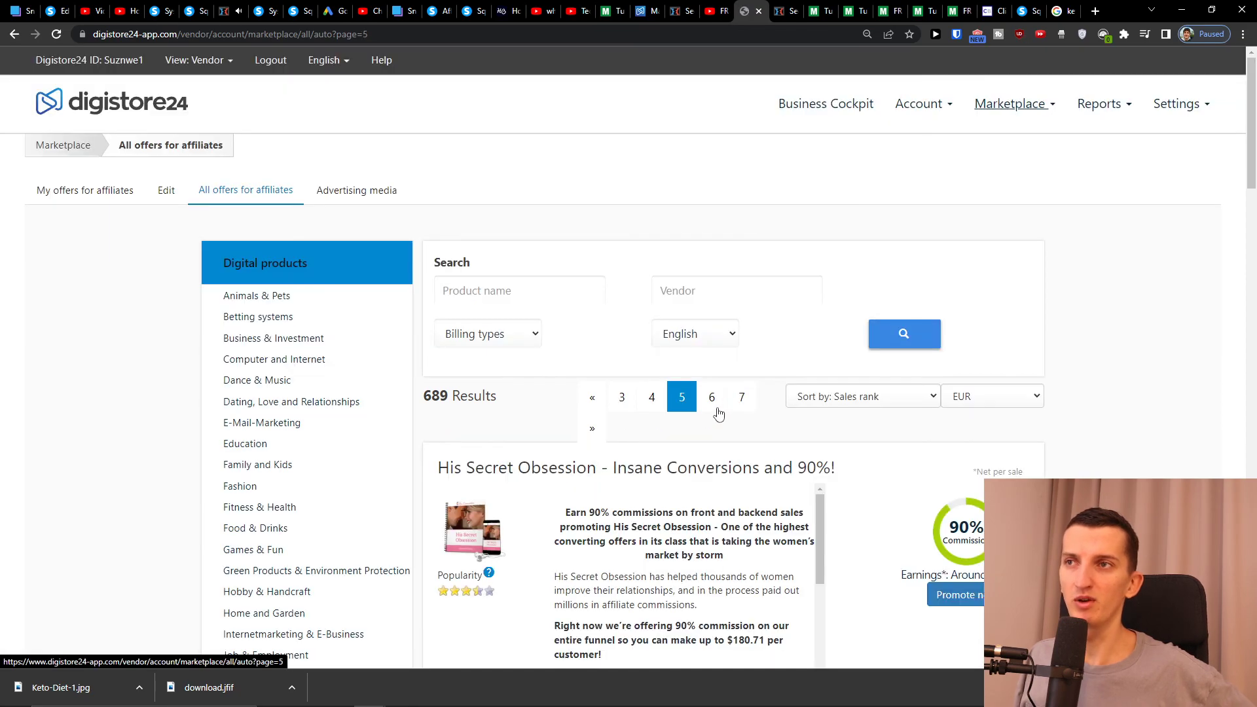
Browse page 5 and select 'eFarming' in the eFarming Challenge offer title.
scroll("down", 3)
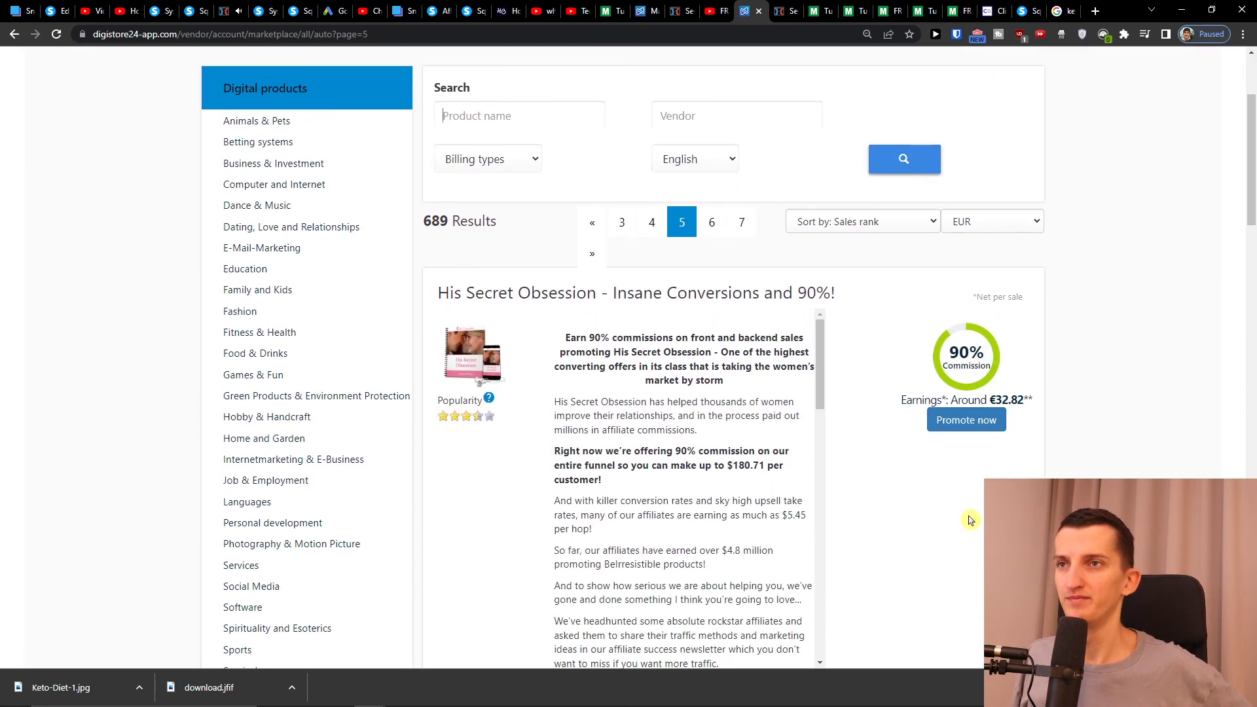
scroll("down", 3)
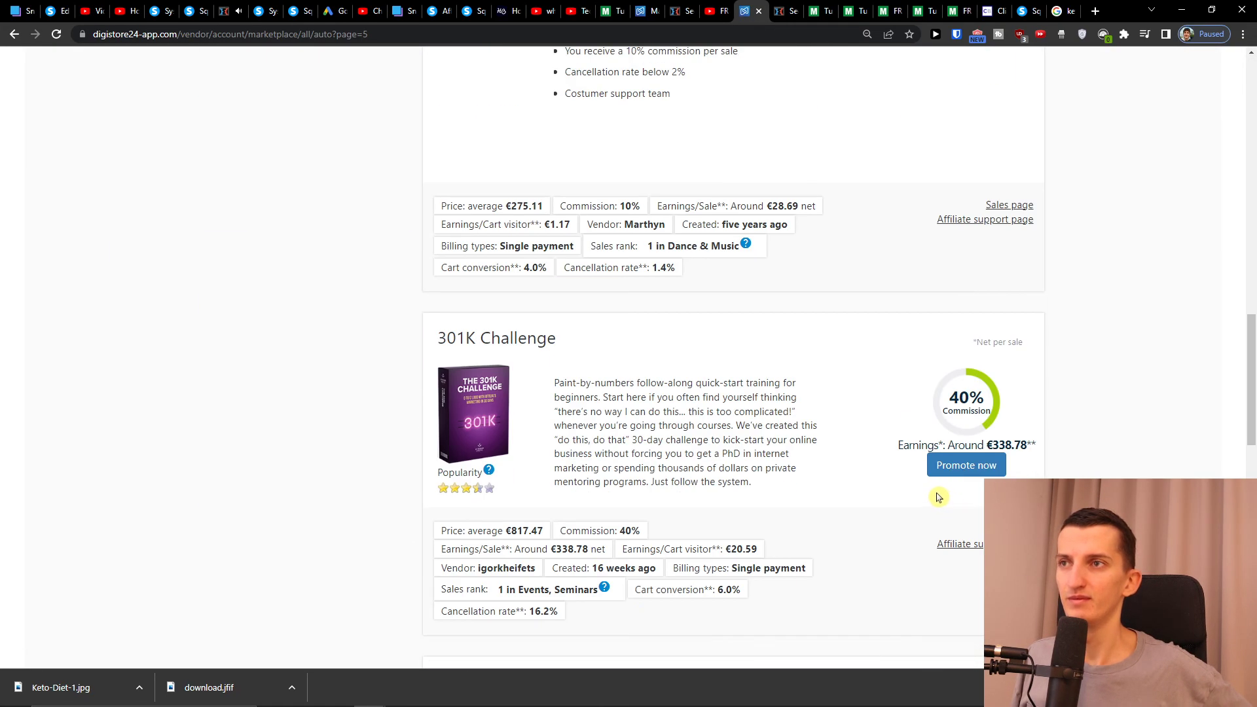
scroll("down", 3)
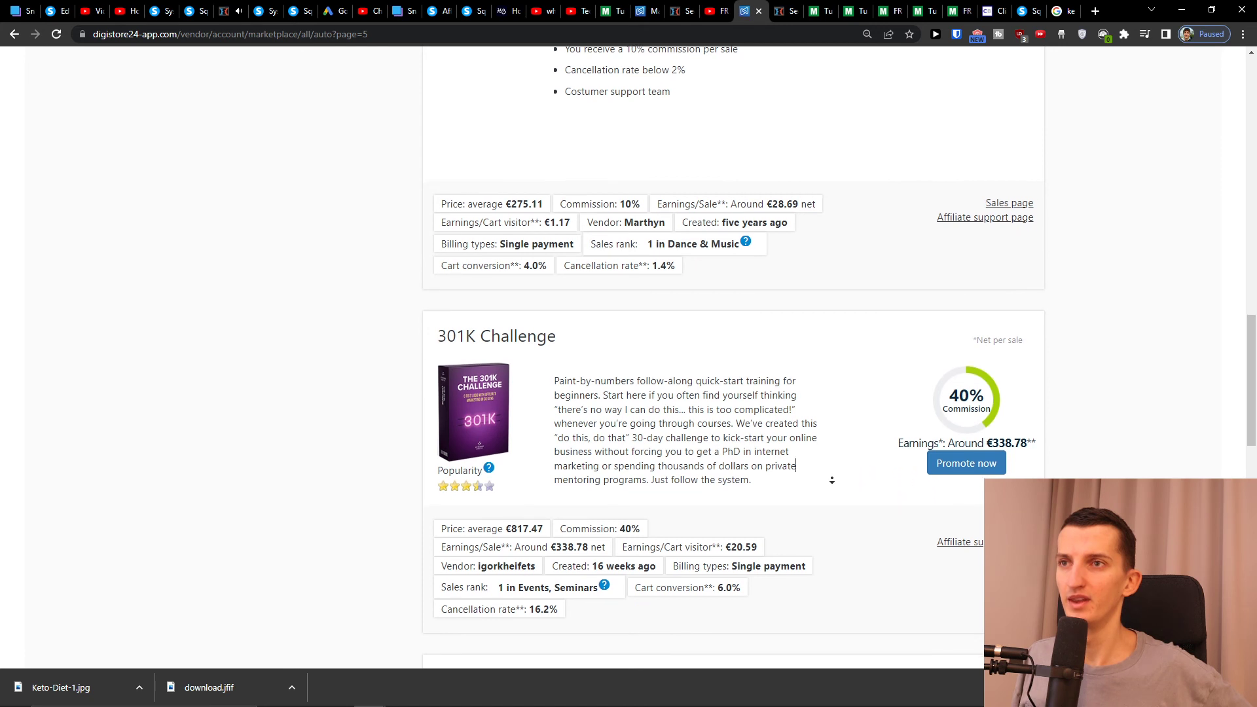
scroll("down", 3)
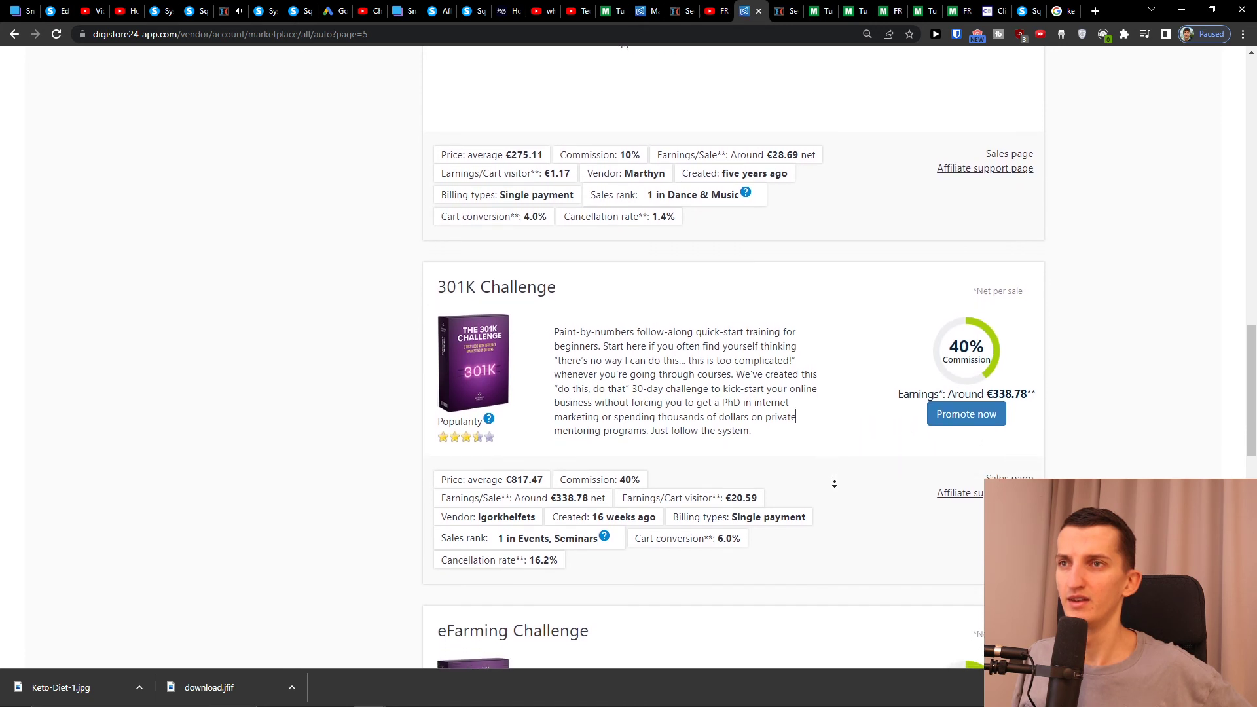
scroll("down", 3)
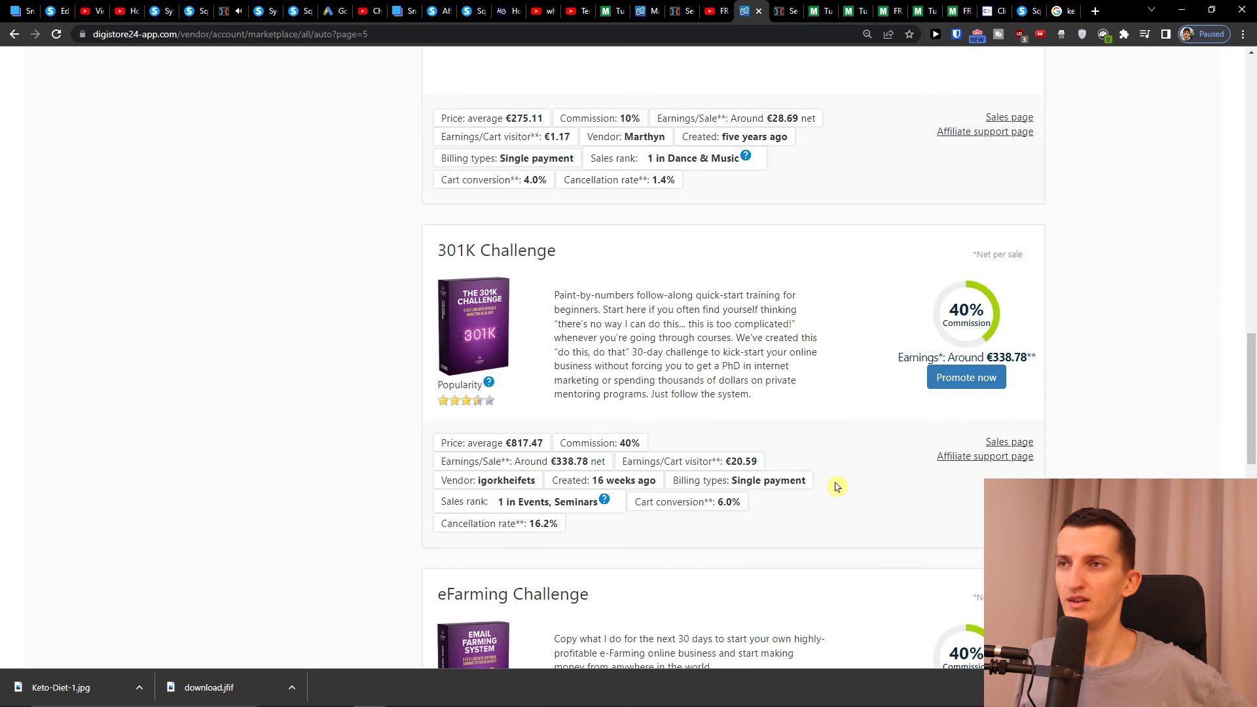
scroll("down", 3)
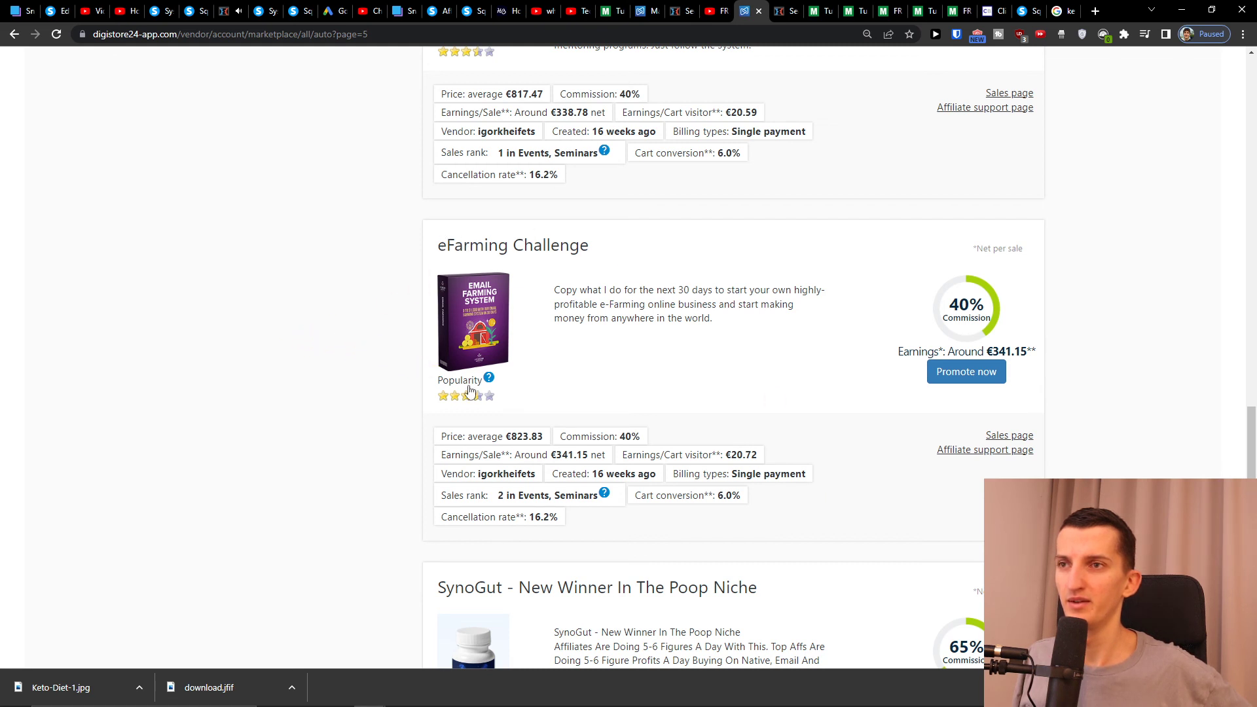
double_click(473, 245)
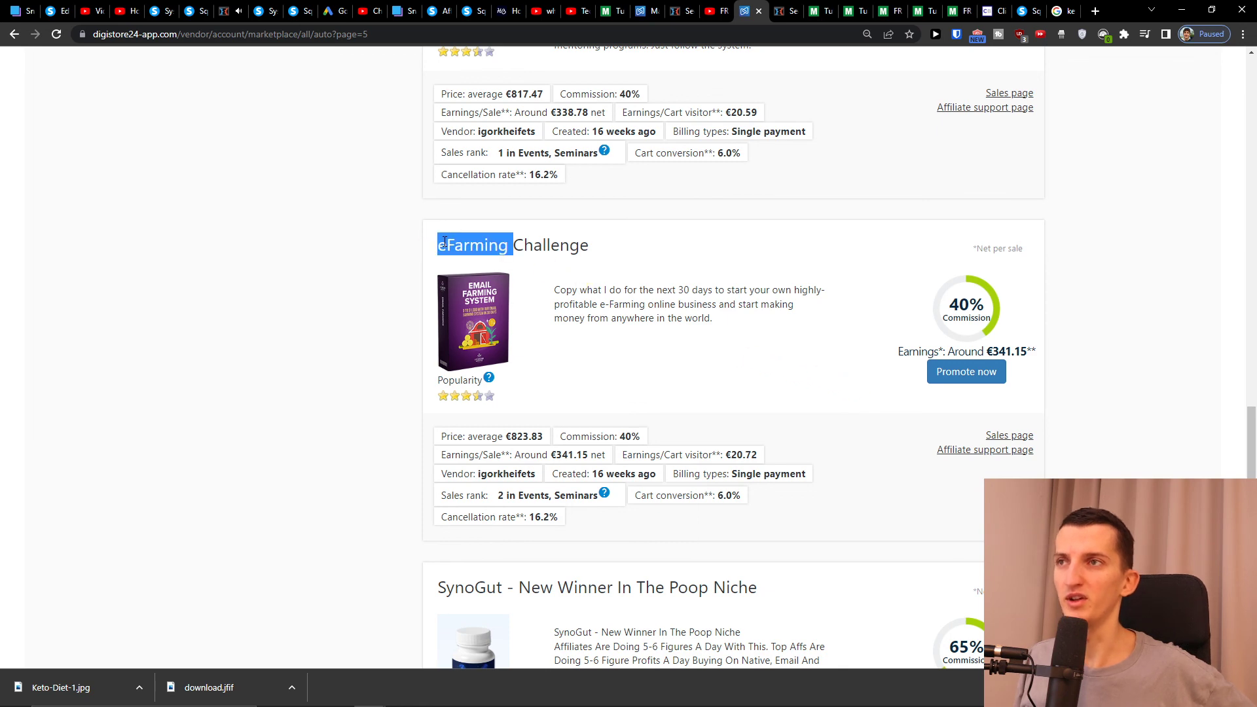
left_click(710, 11)
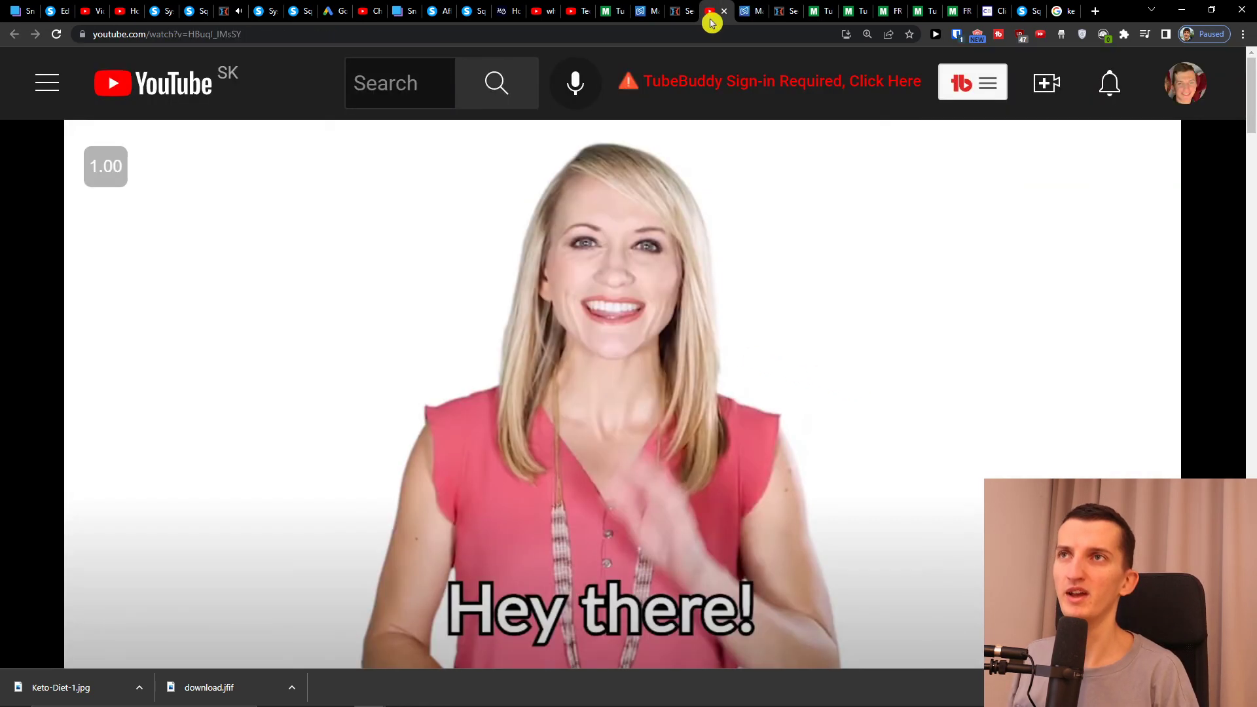
Look over Google results for 'efarming', then return to the Digistore24 listing.
left_click(696, 11)
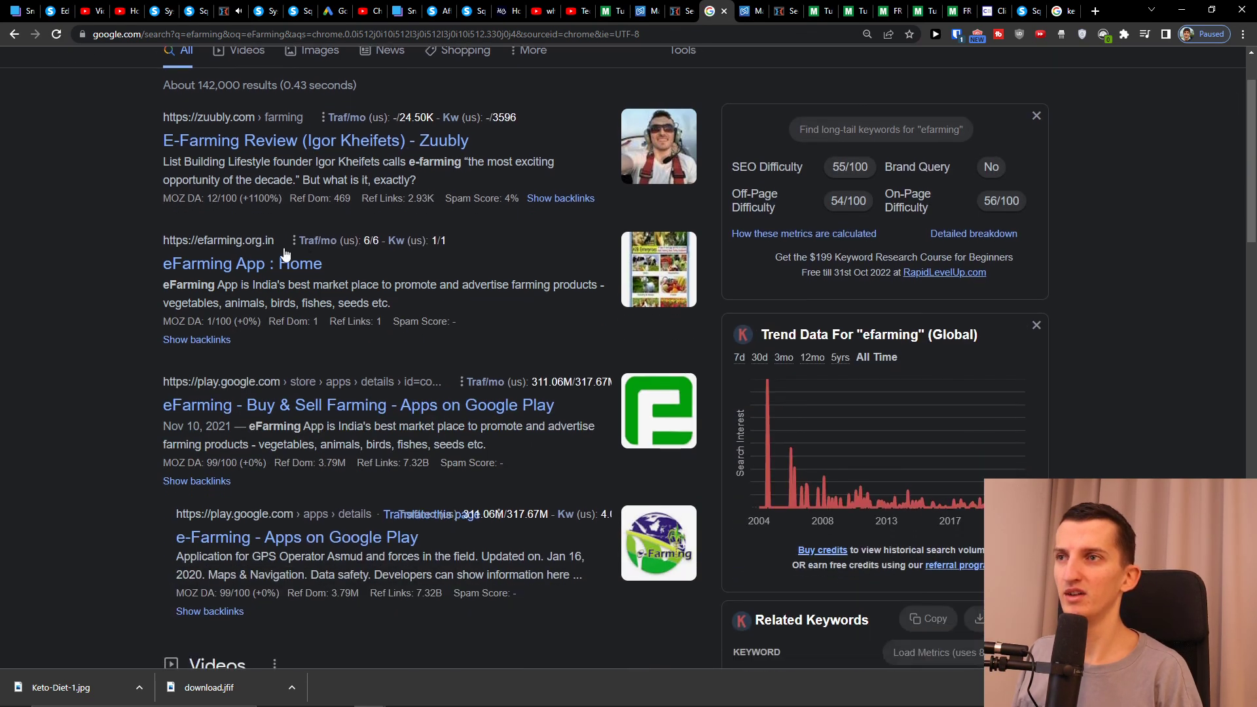
scroll("down", 3)
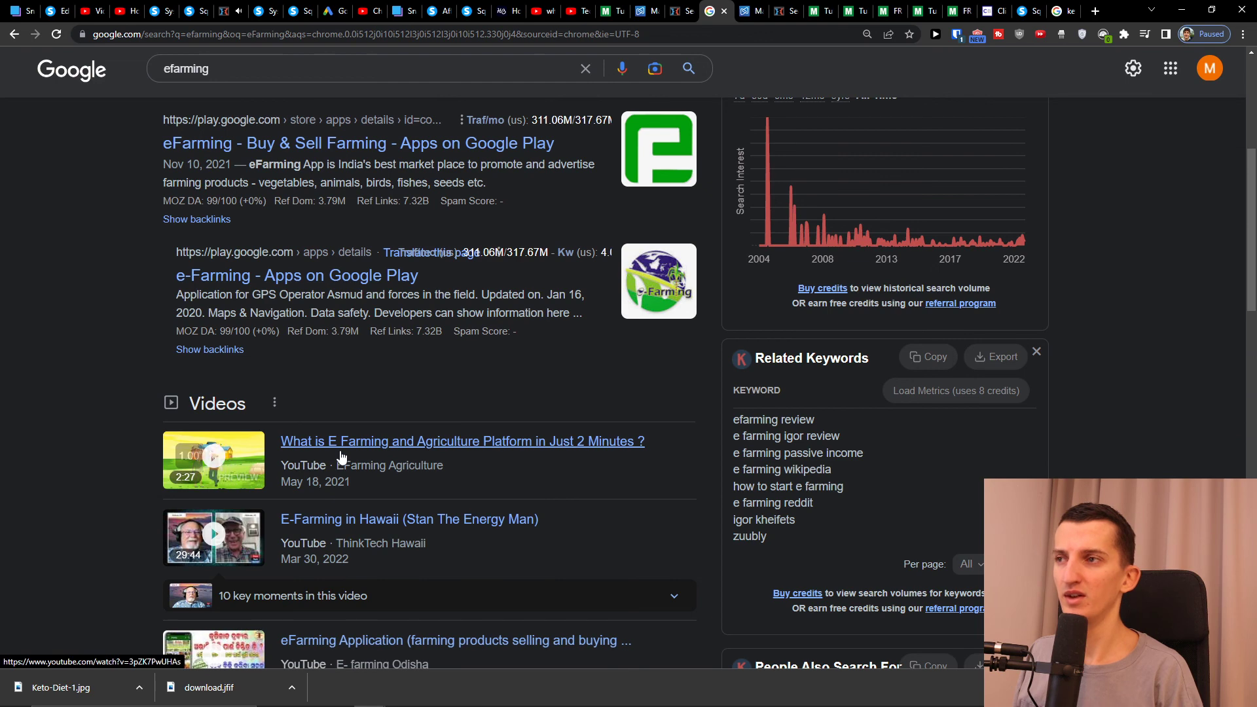
left_click(744, 11)
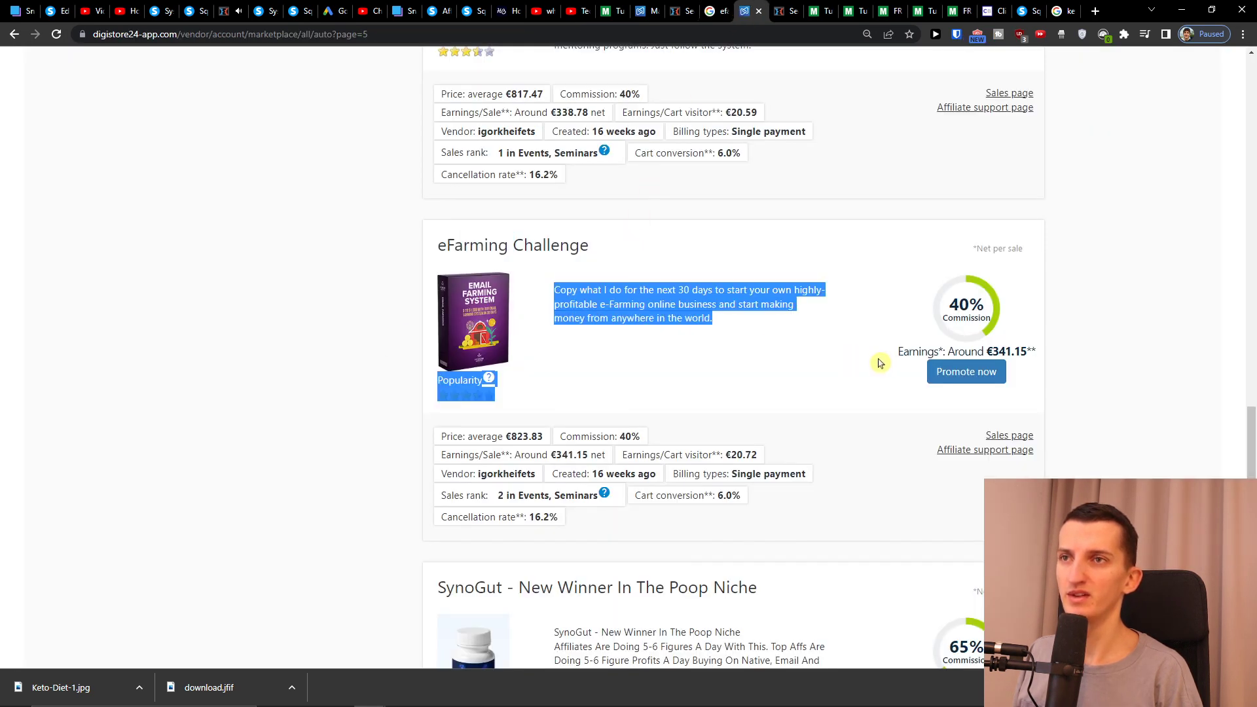
left_click(618, 288)
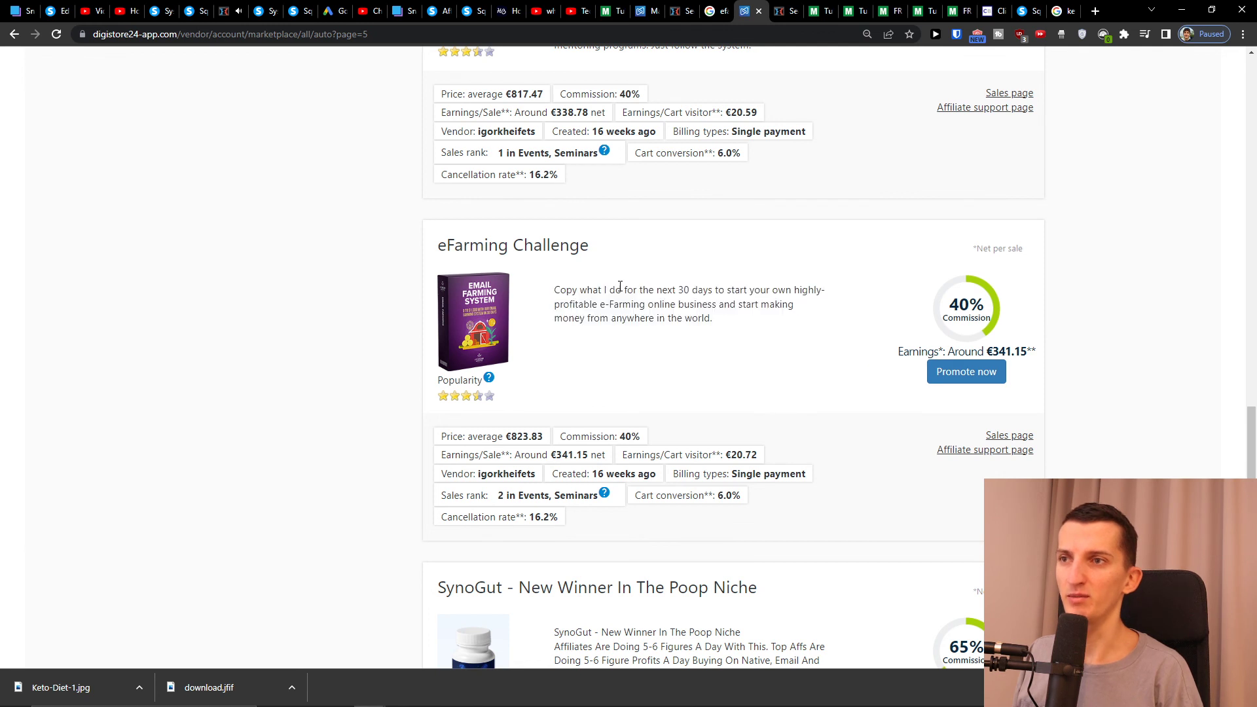
mouse_move(75, 304)
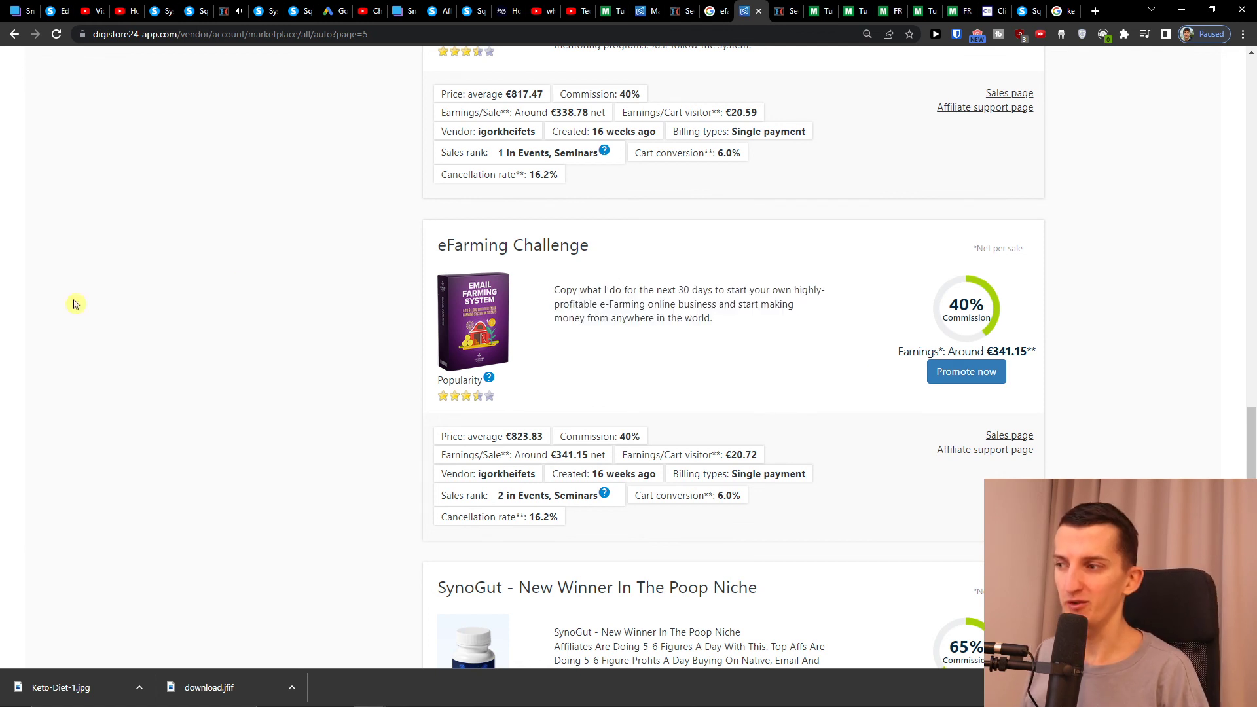